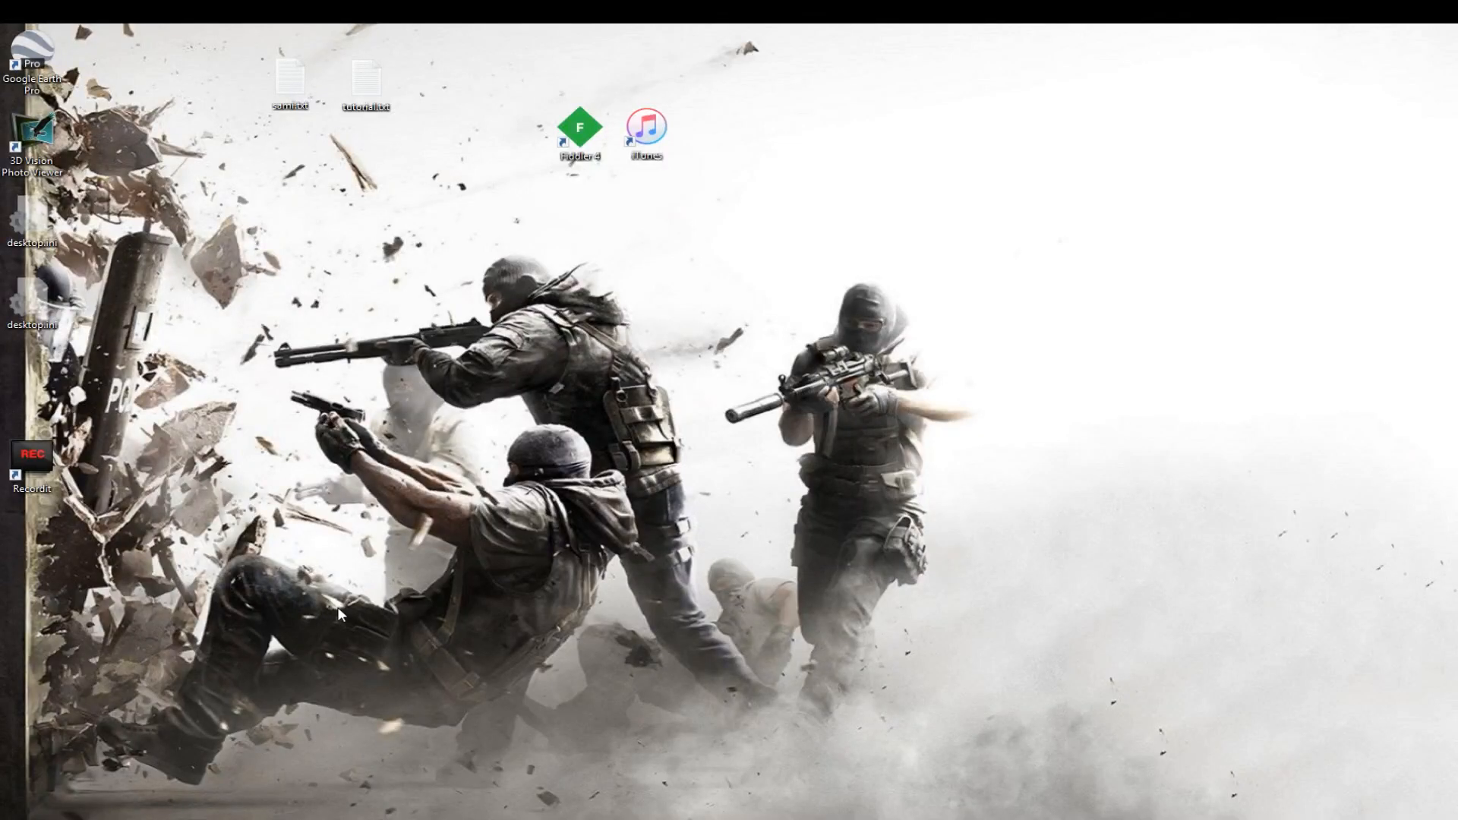
mouse_move(353, 585)
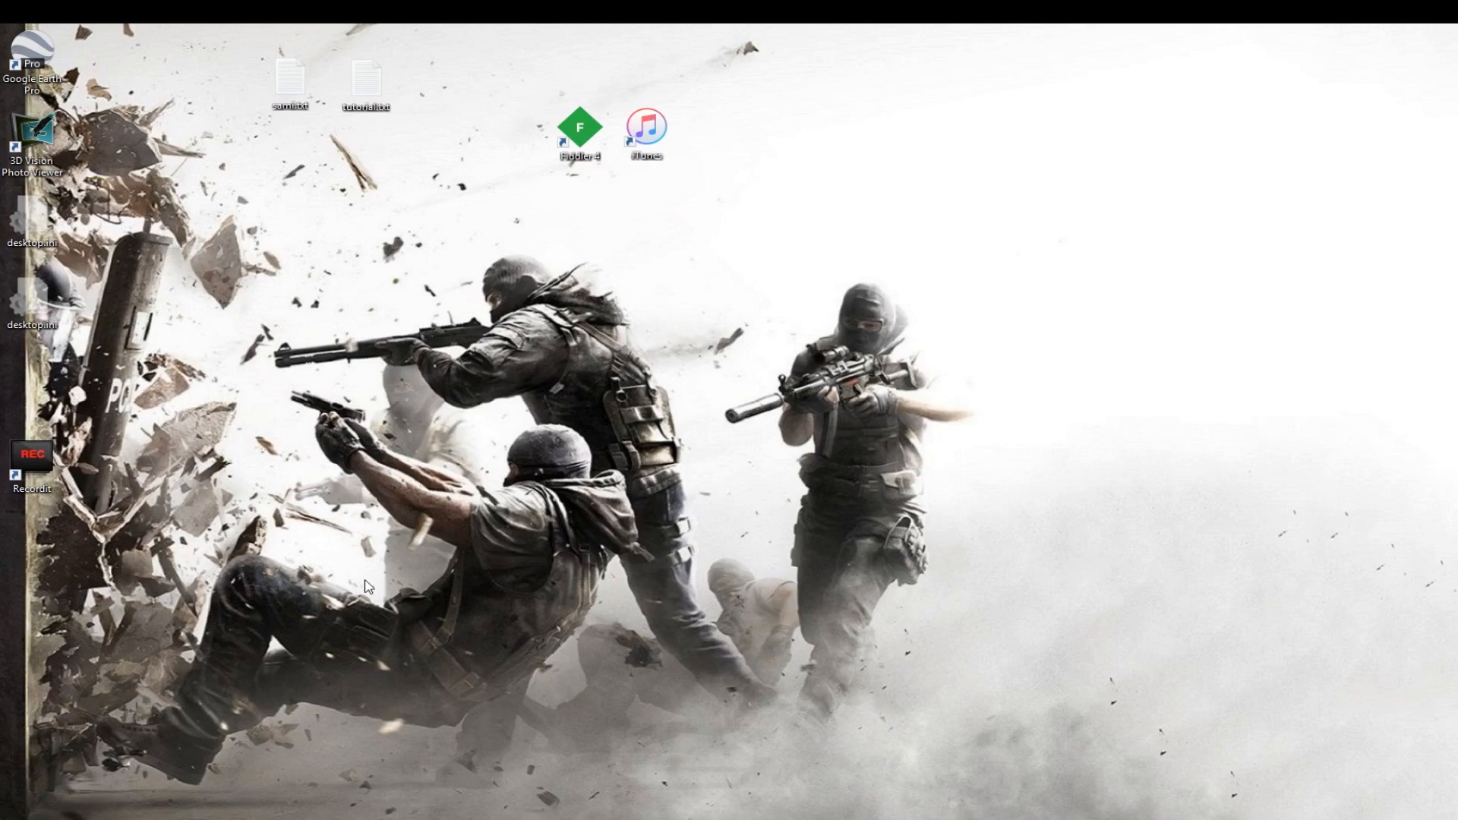
mouse_move(387, 581)
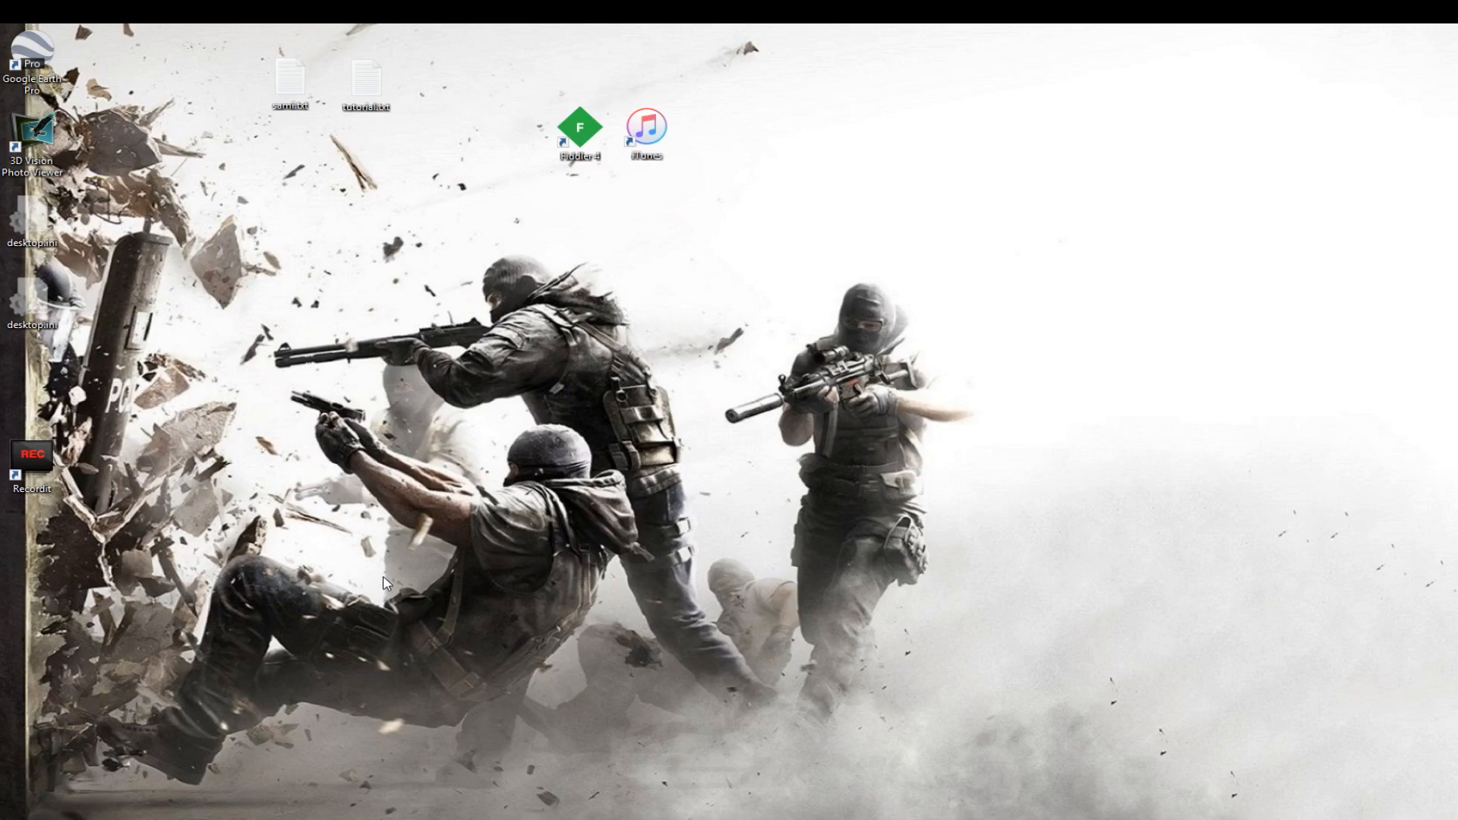
mouse_move(379, 592)
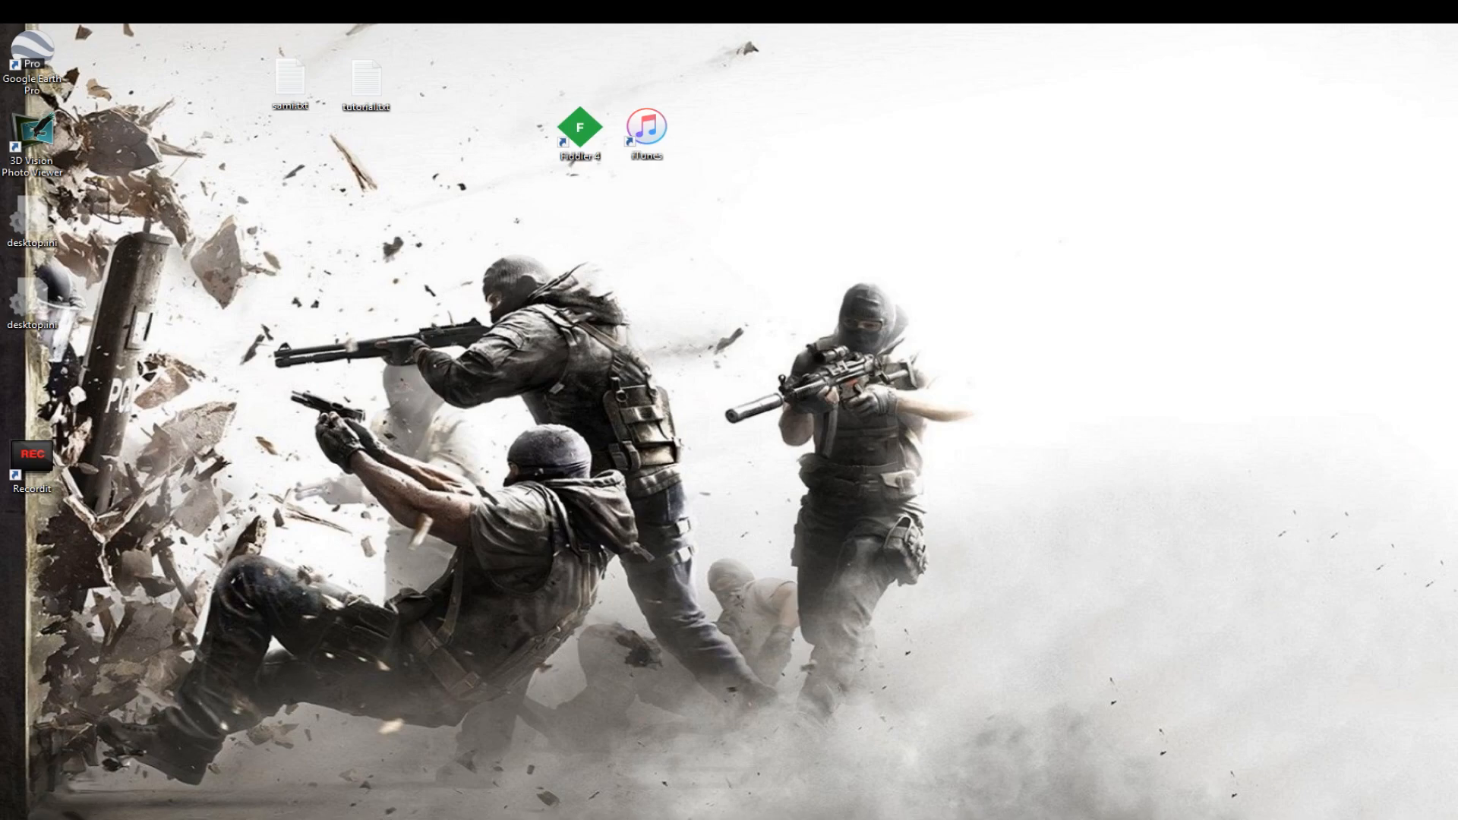
Open Control Panel's installed programs list and right-click iTunes to reach its uninstall option
left_click(10, 813)
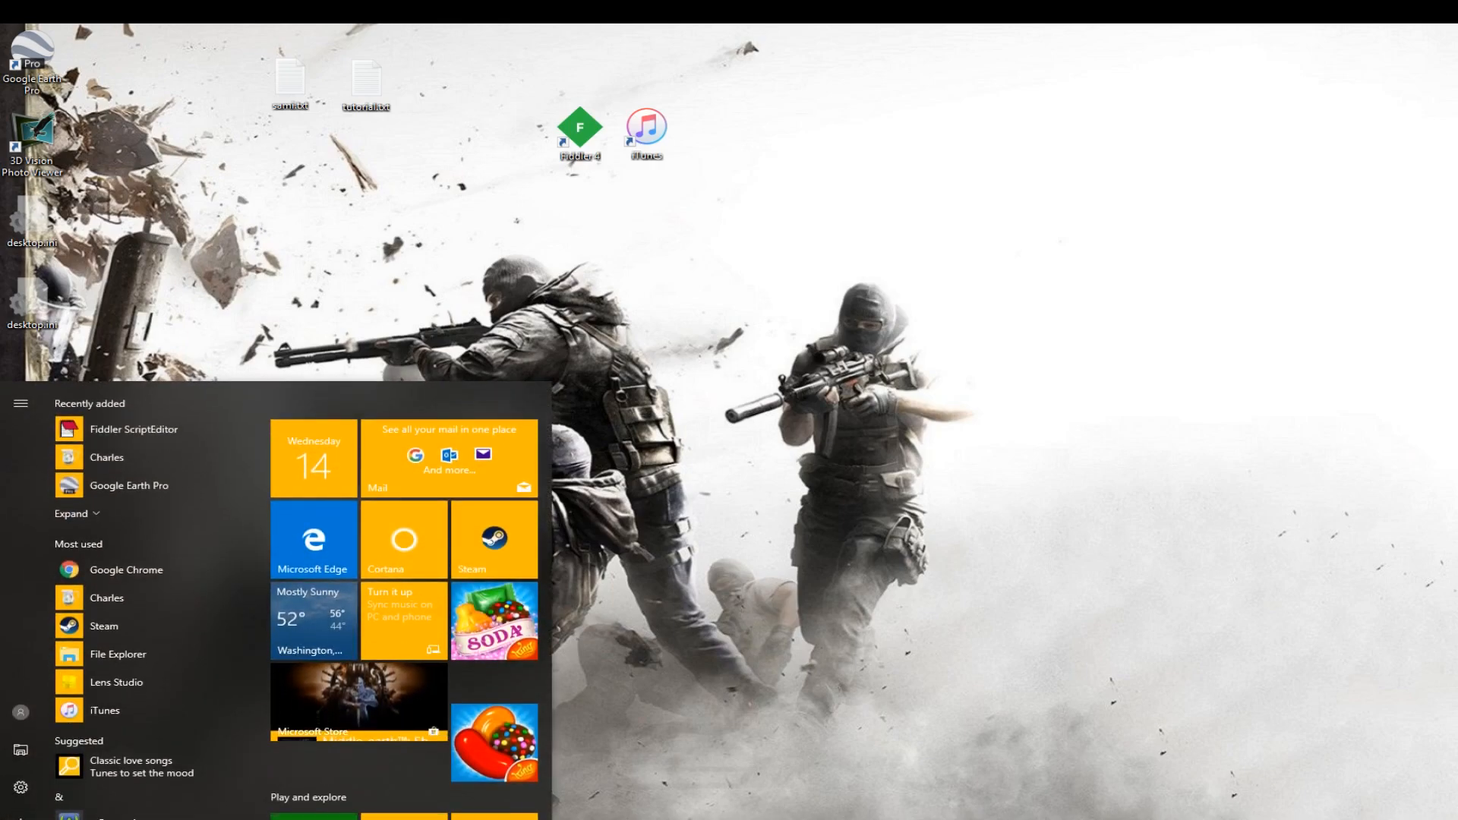
type("co")
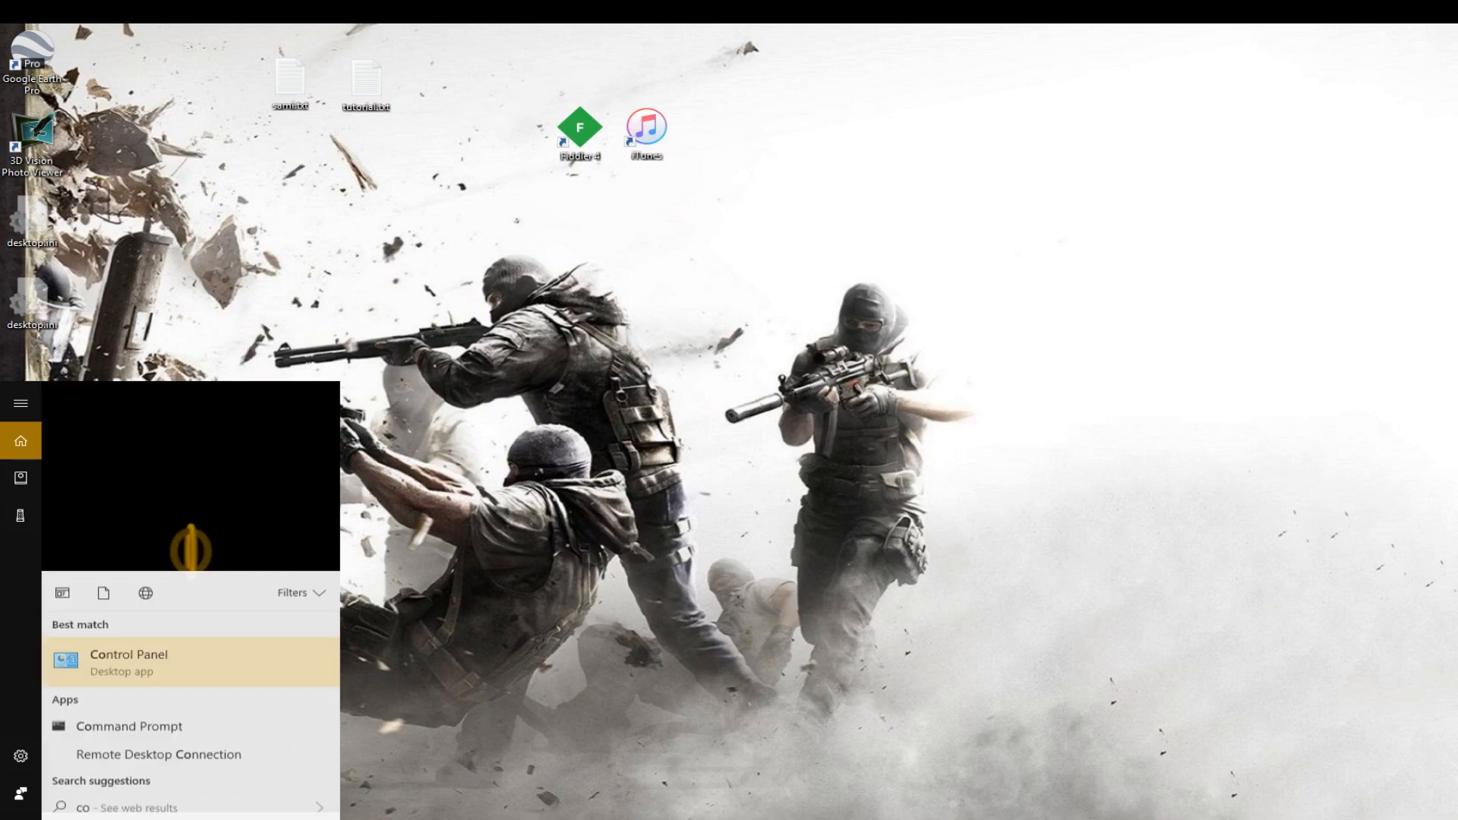
left_click(129, 662)
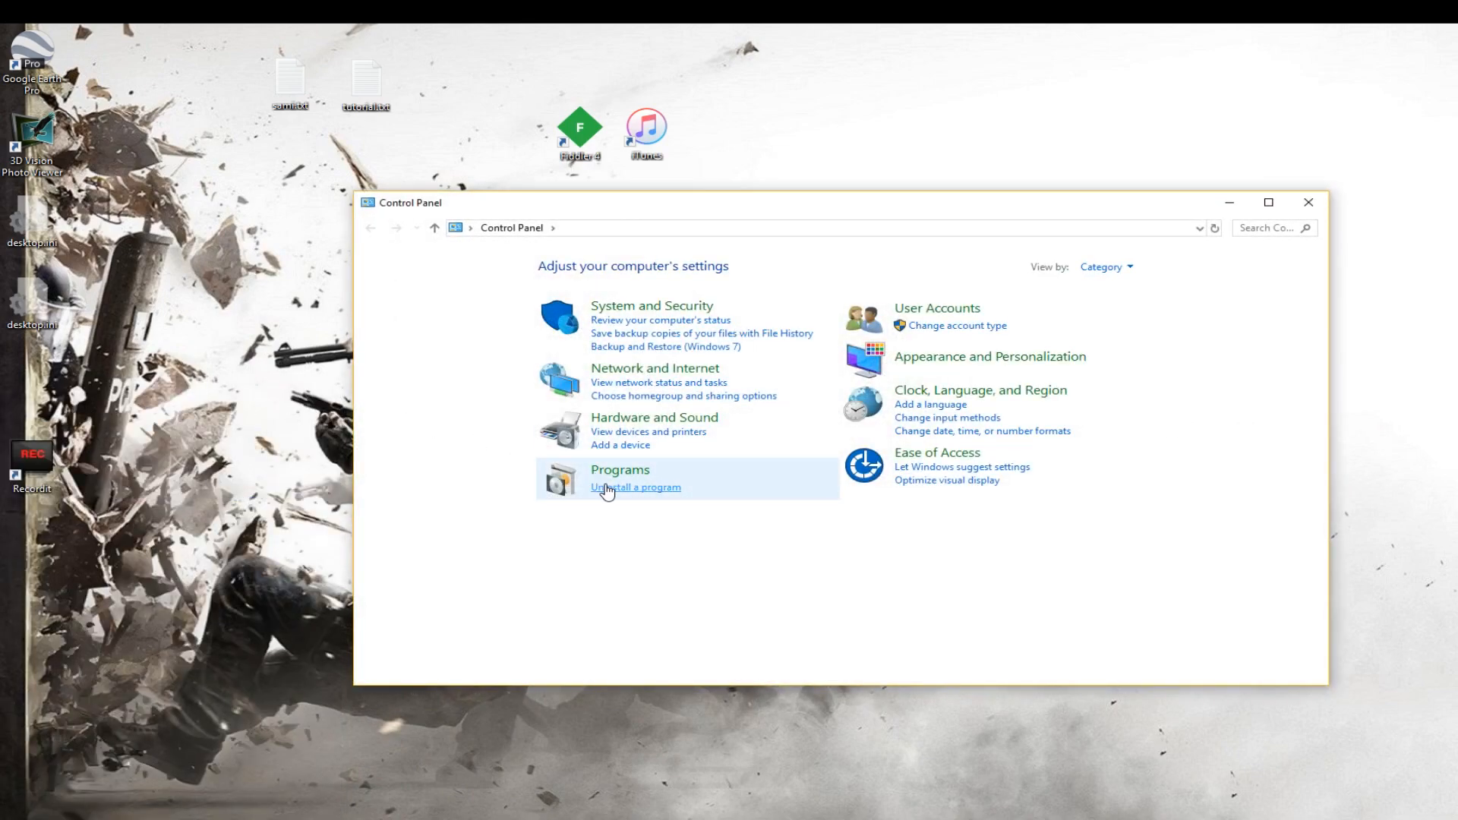
left_click(637, 487)
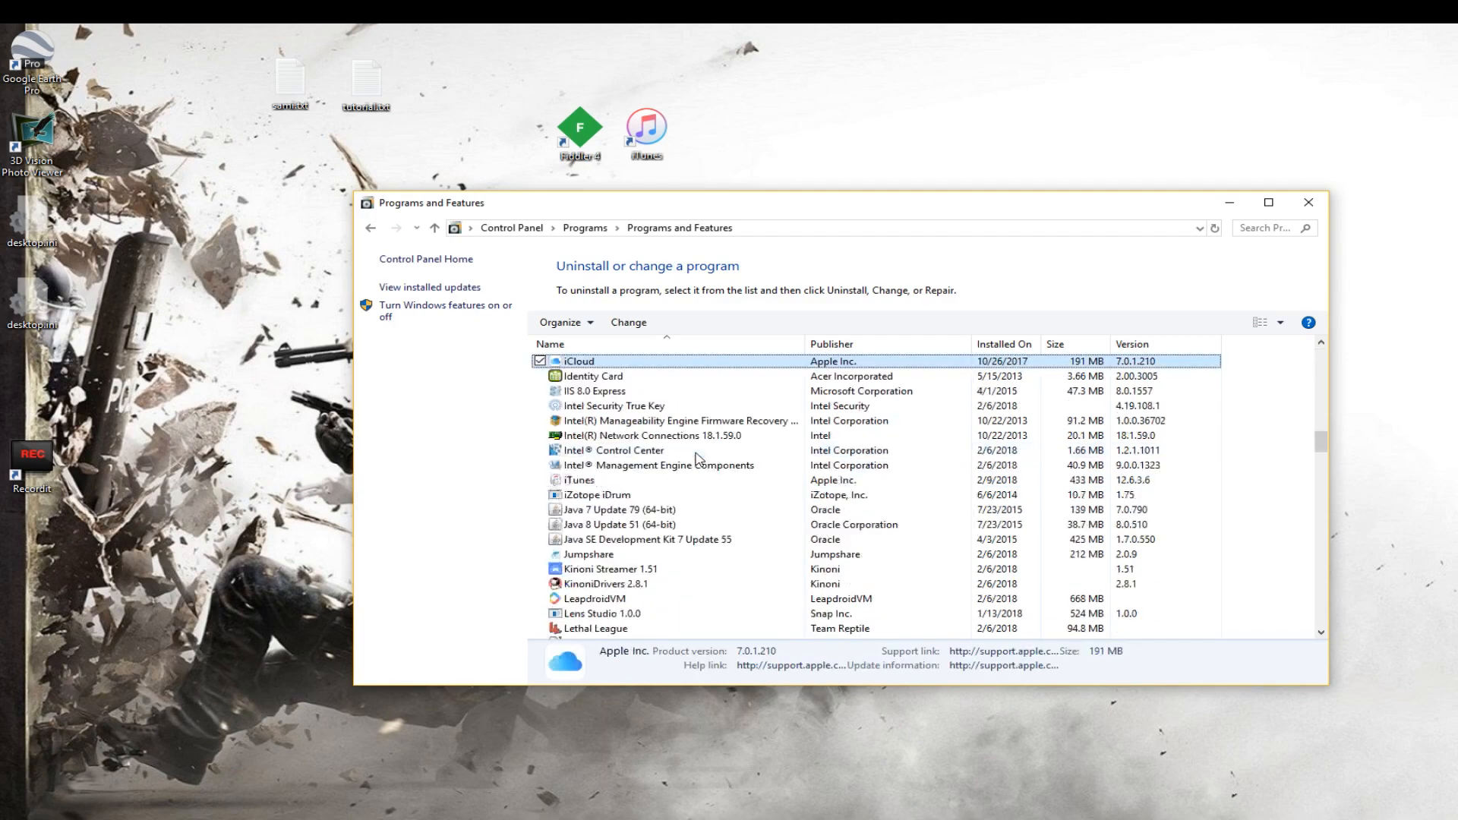
left_click(580, 480)
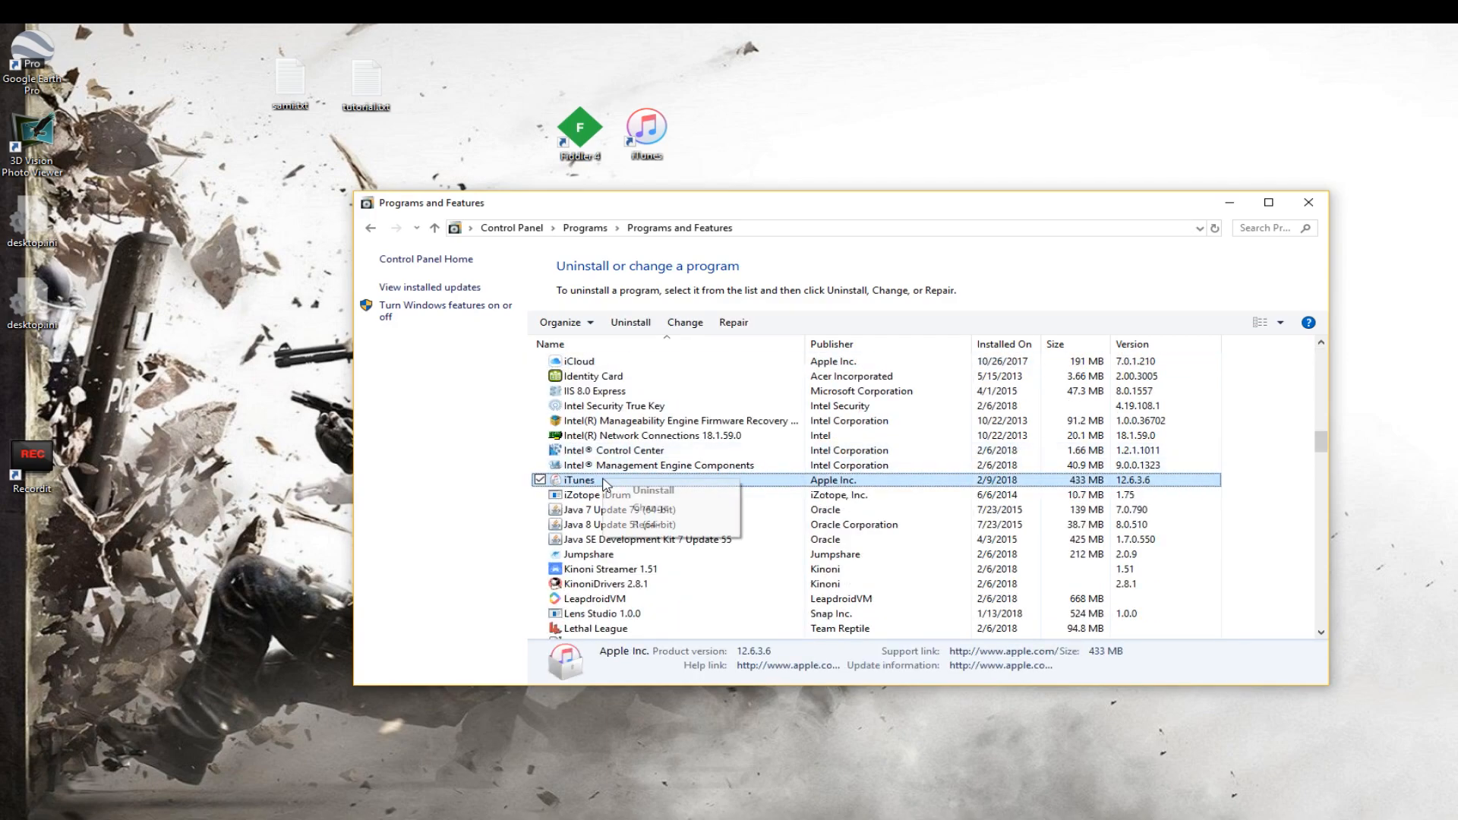
right_click(602, 480)
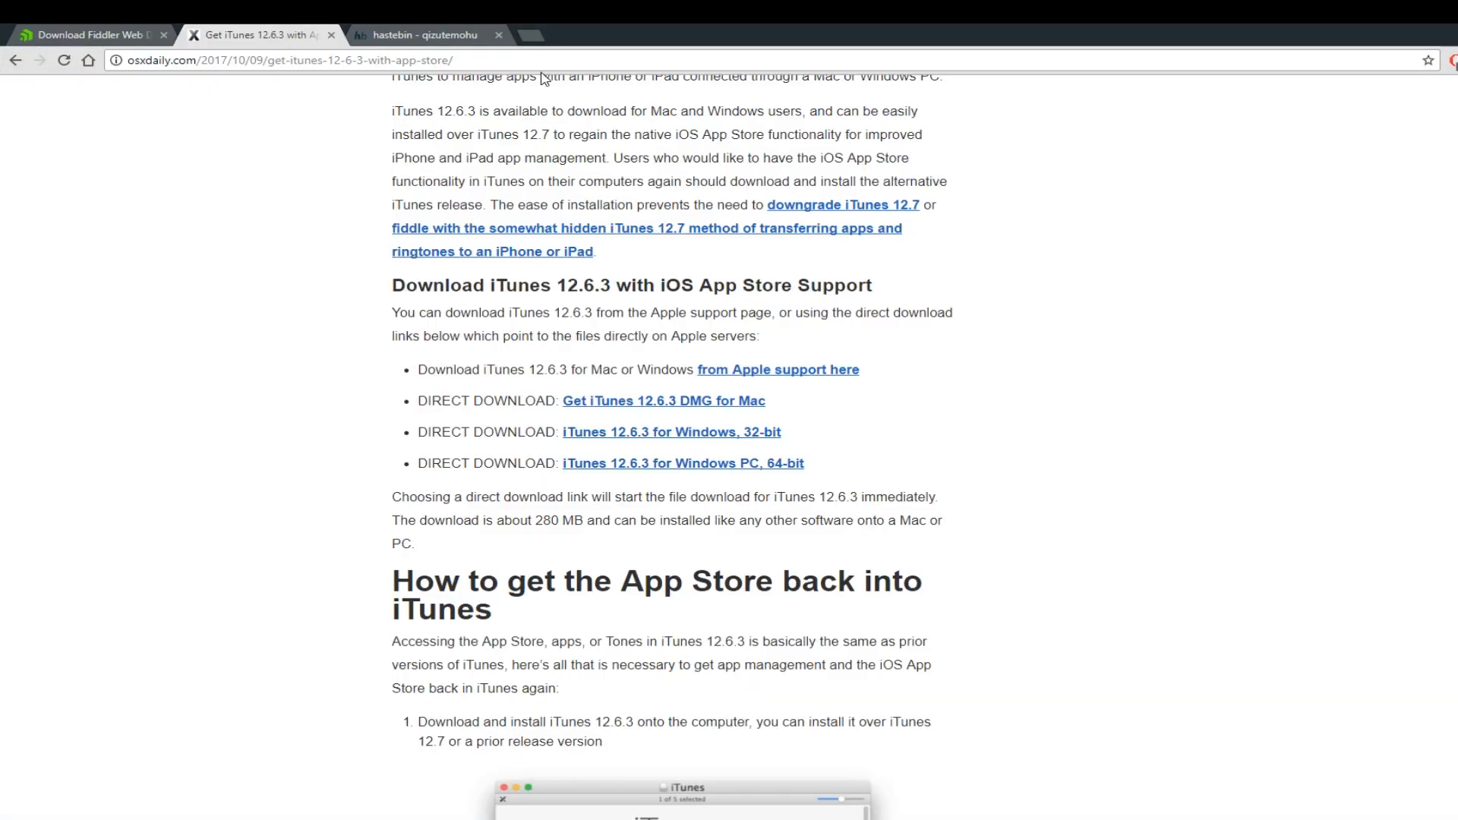
Switch to the osxdaily.com iTunes 12.6.3 article and view its Windows 32/64-bit download links
left_click(288, 59)
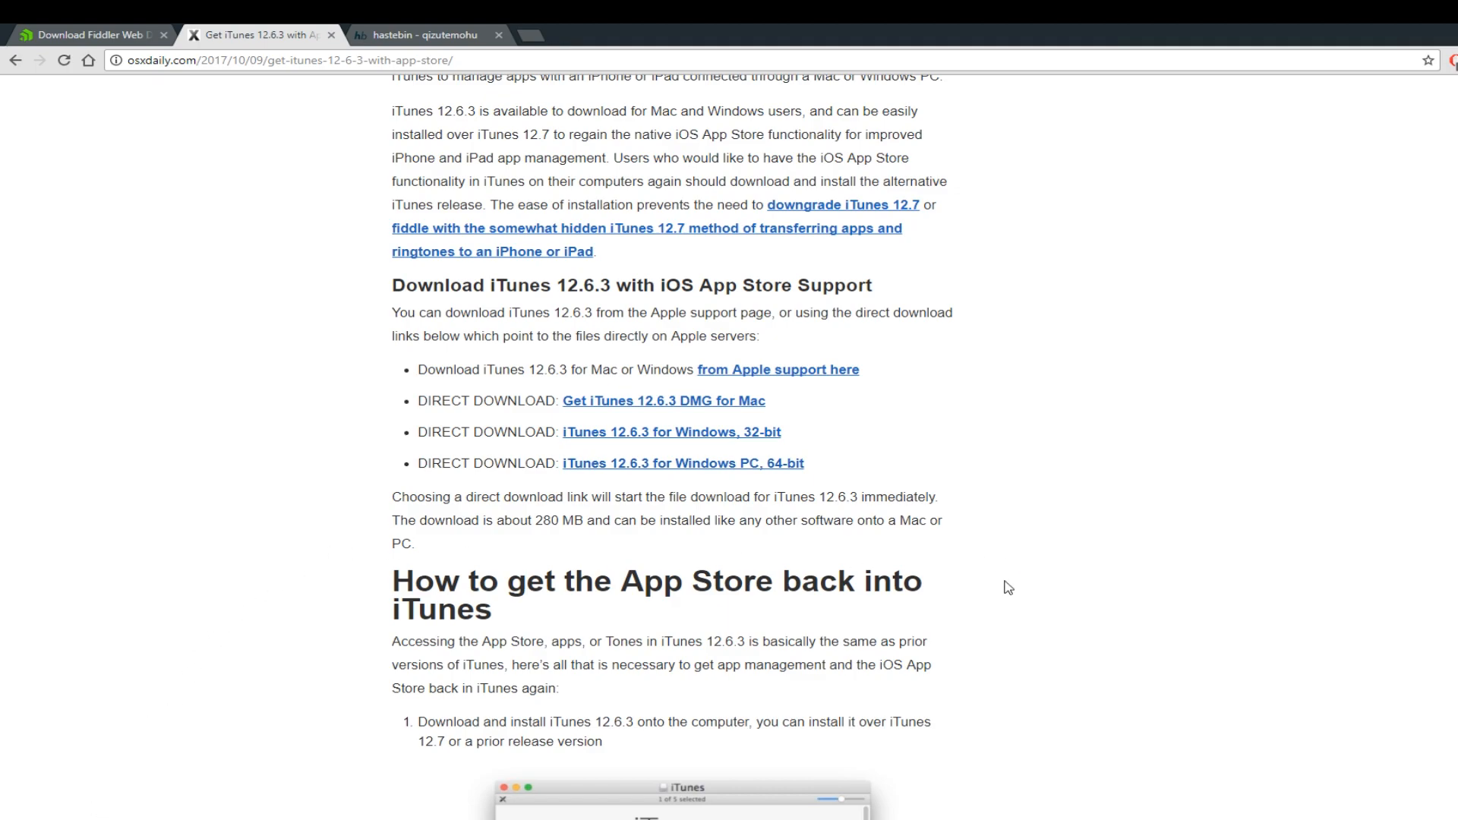
mouse_move(916, 401)
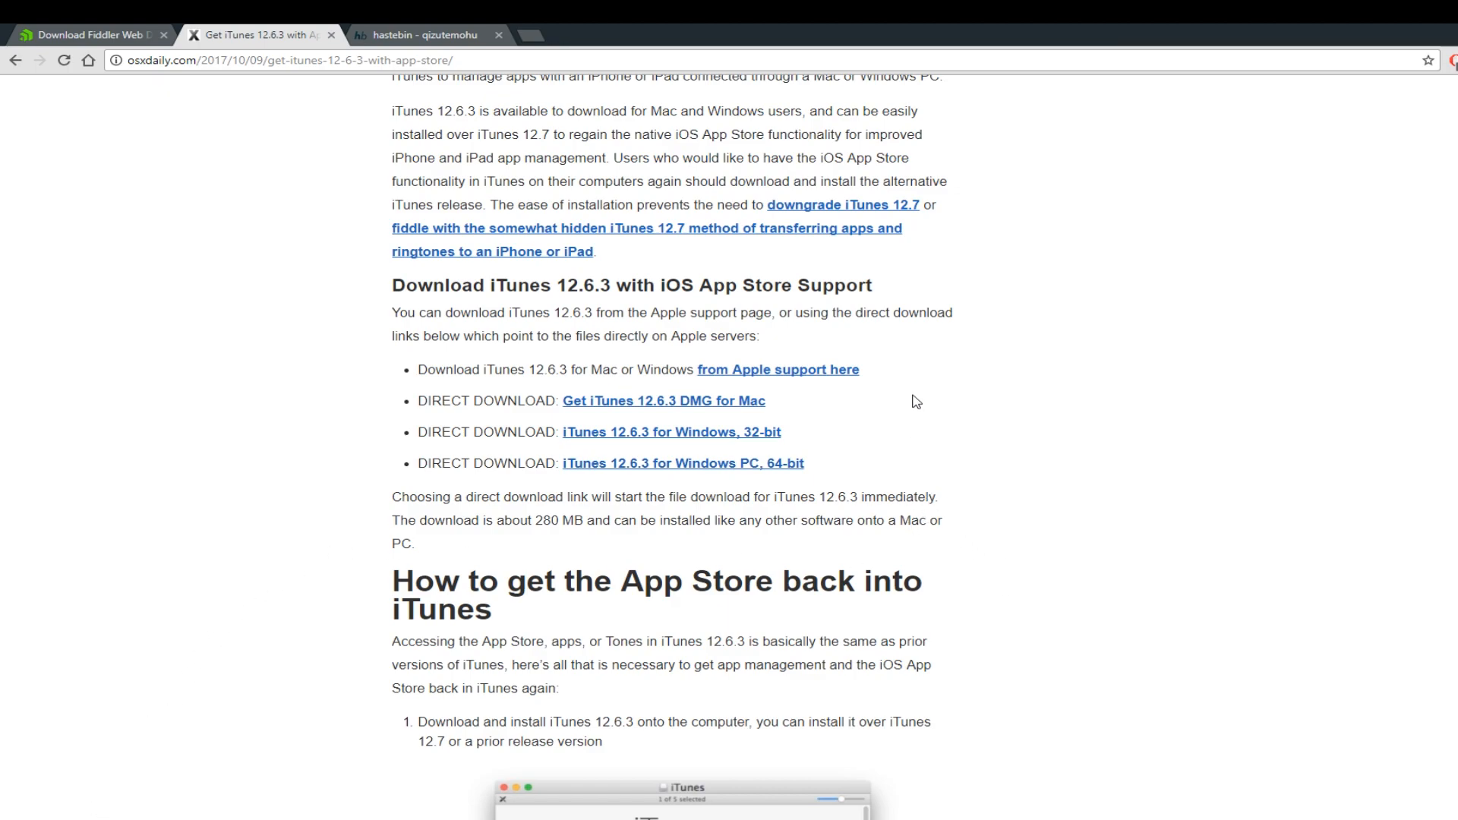
left_click_drag(667, 401, 766, 400)
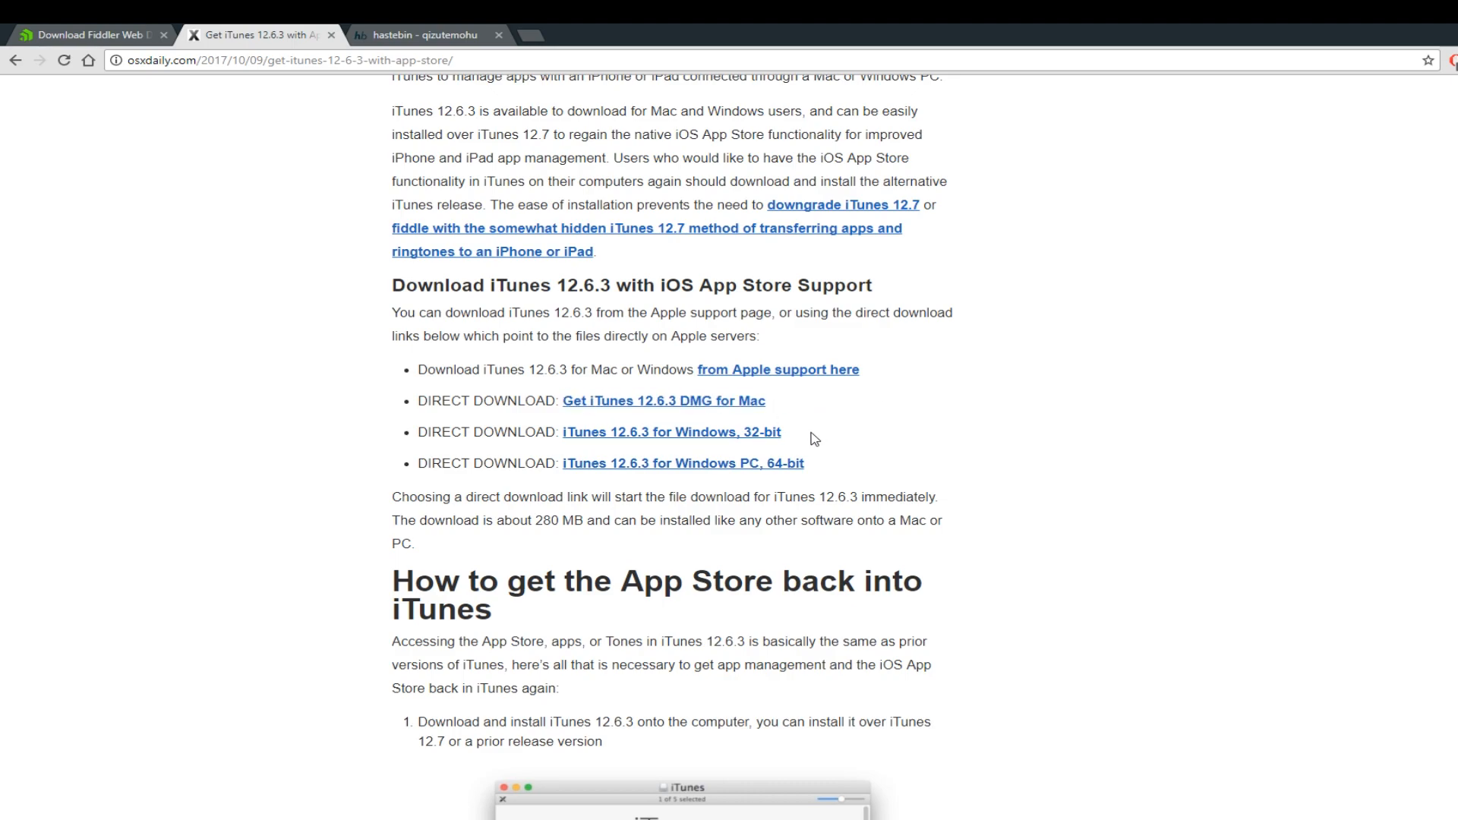
mouse_move(813, 434)
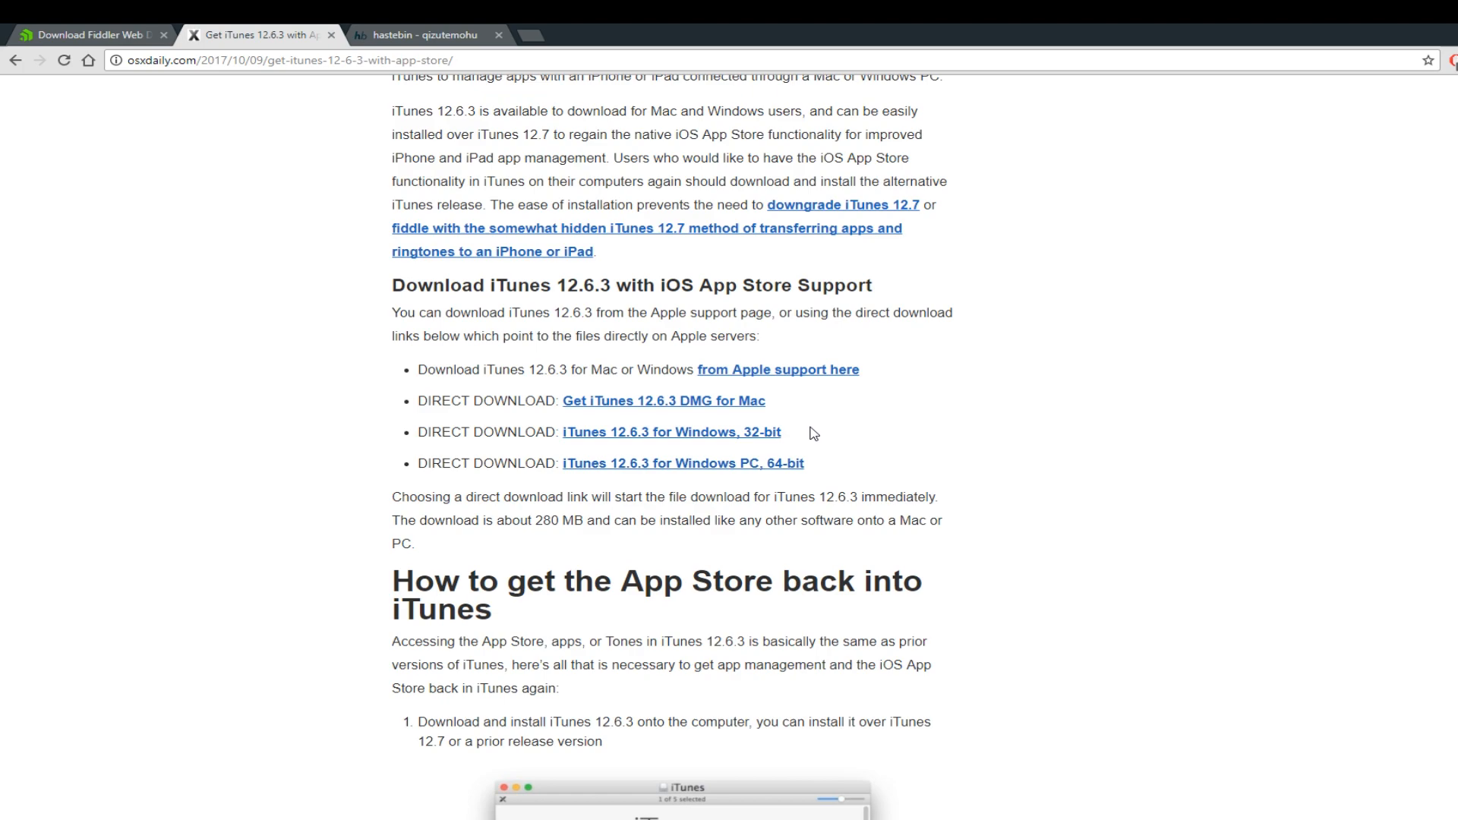
mouse_move(871, 423)
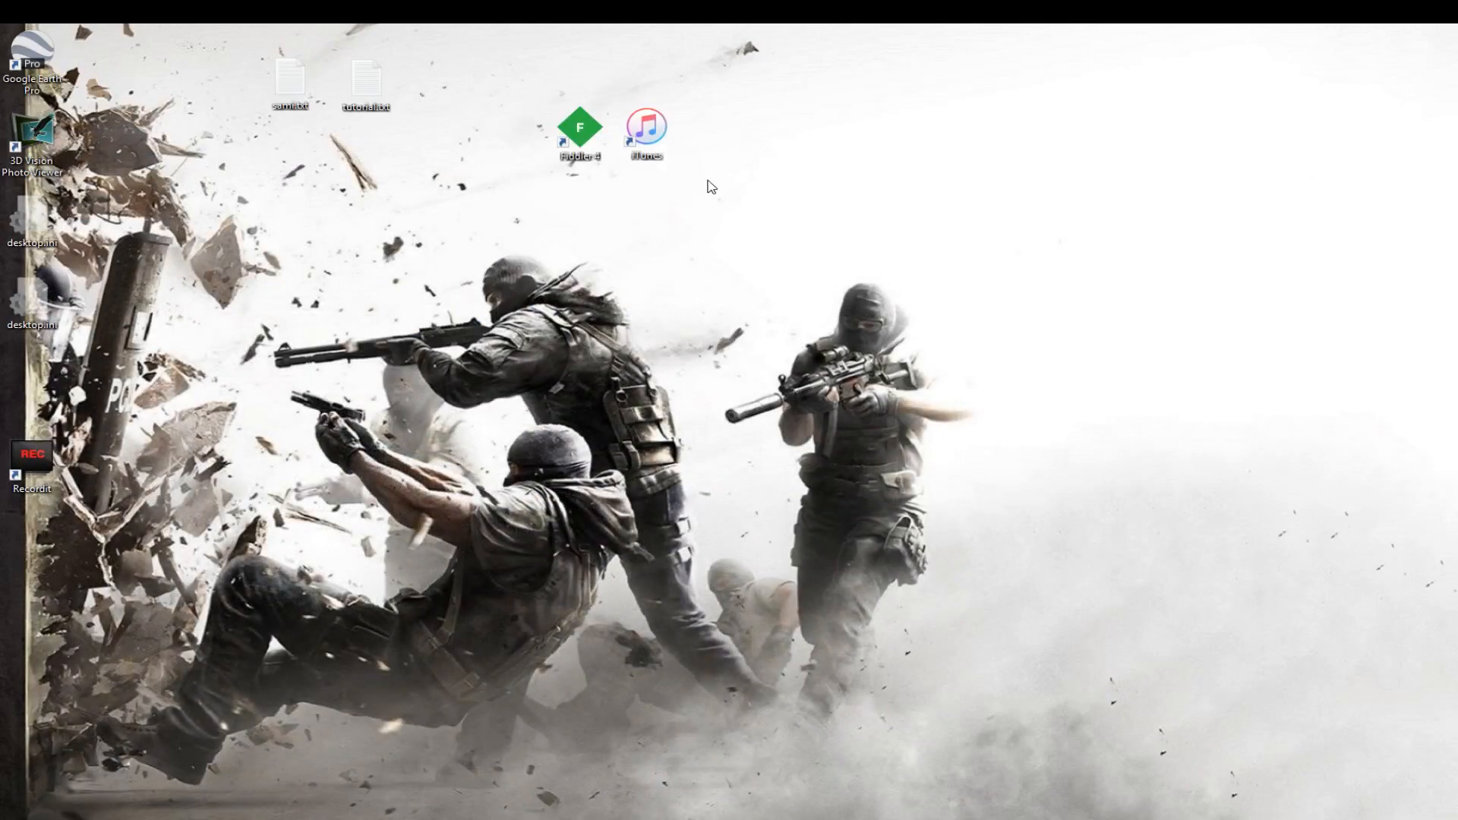
left_click_drag(506, 70, 712, 191)
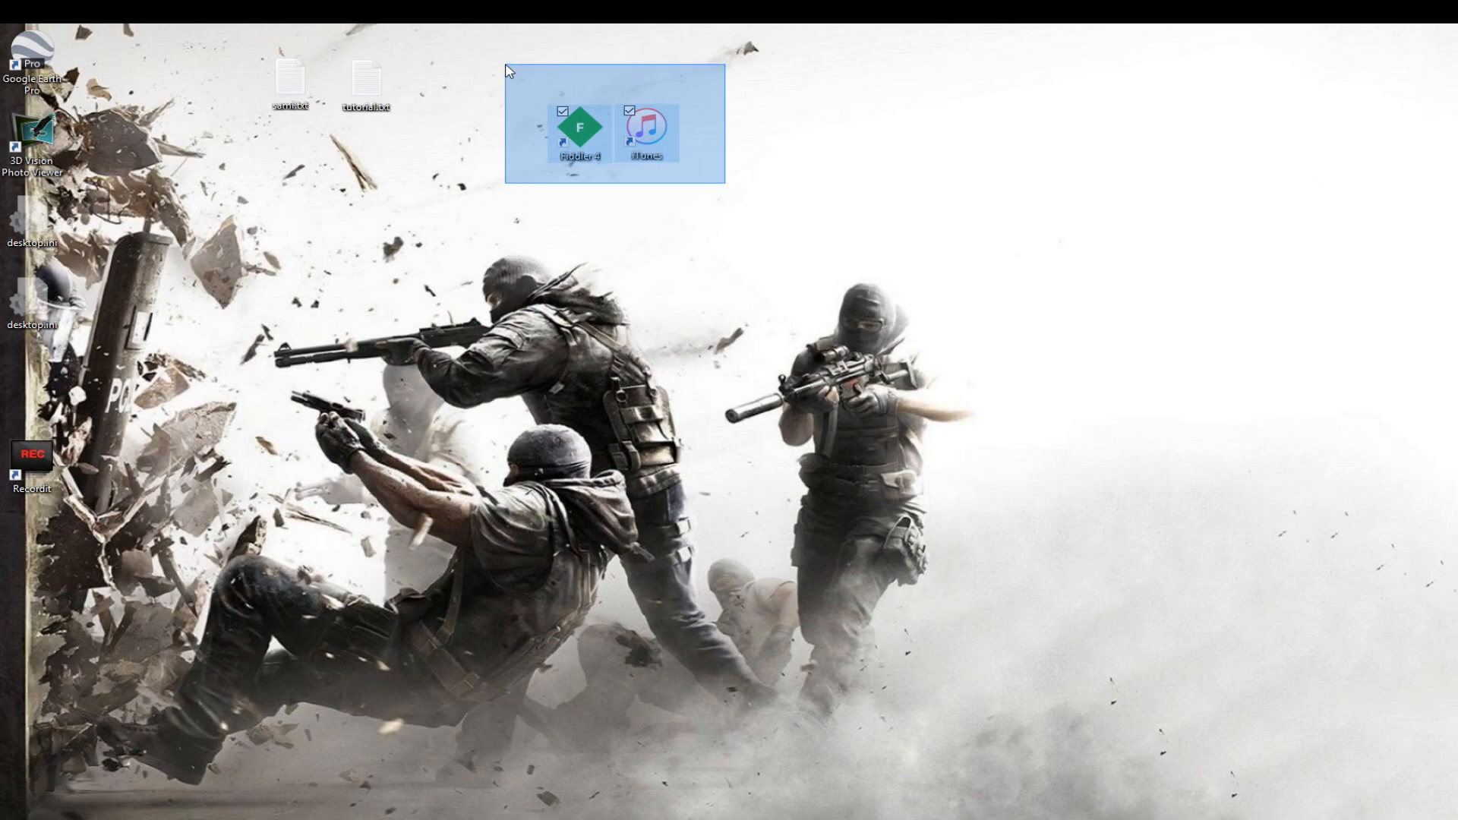
left_click(646, 130)
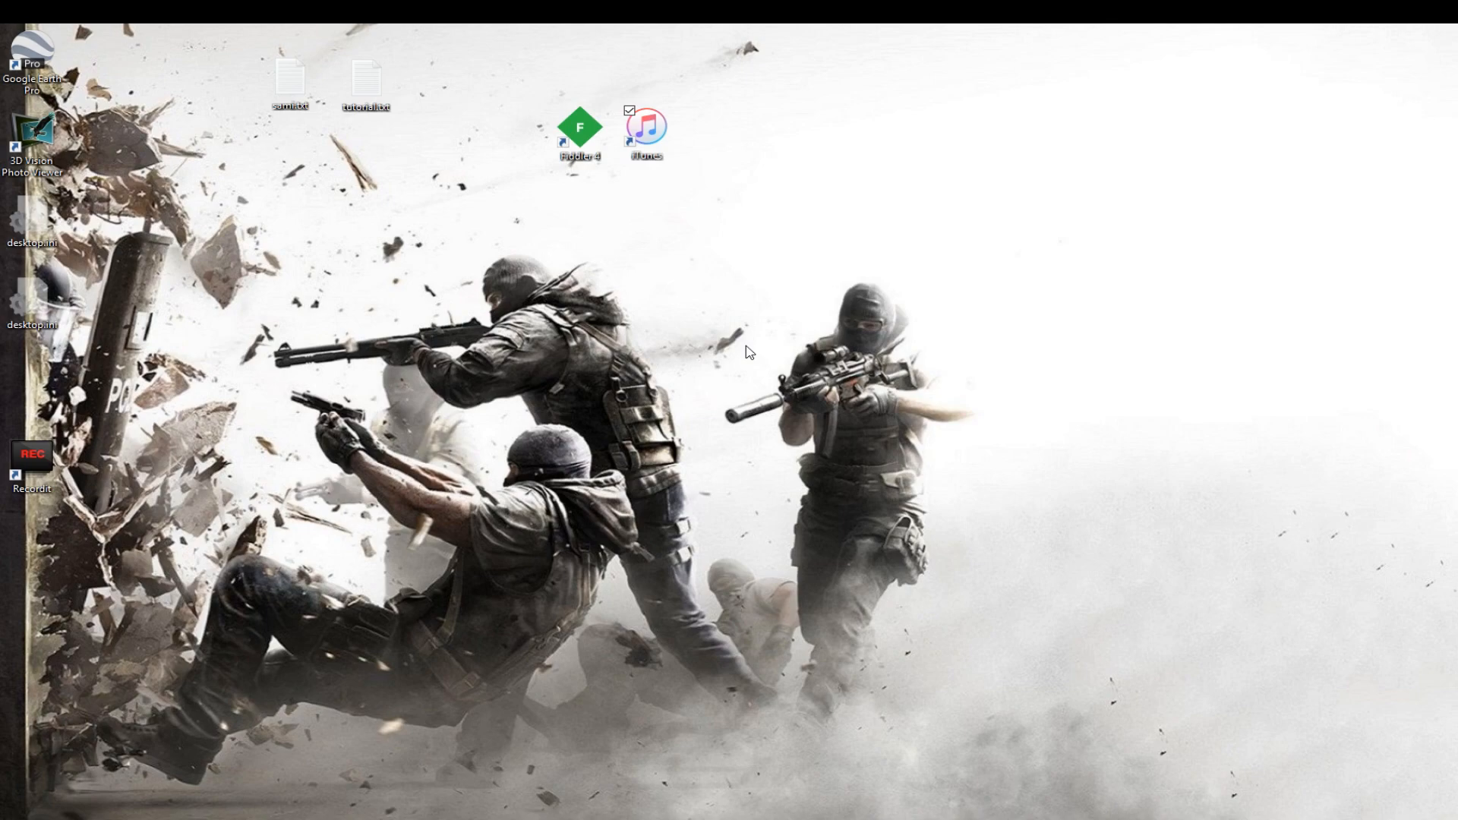
Launch iTunes, search the App Store for 'snapchat', and open the Snapchat app page
double_click(646, 125)
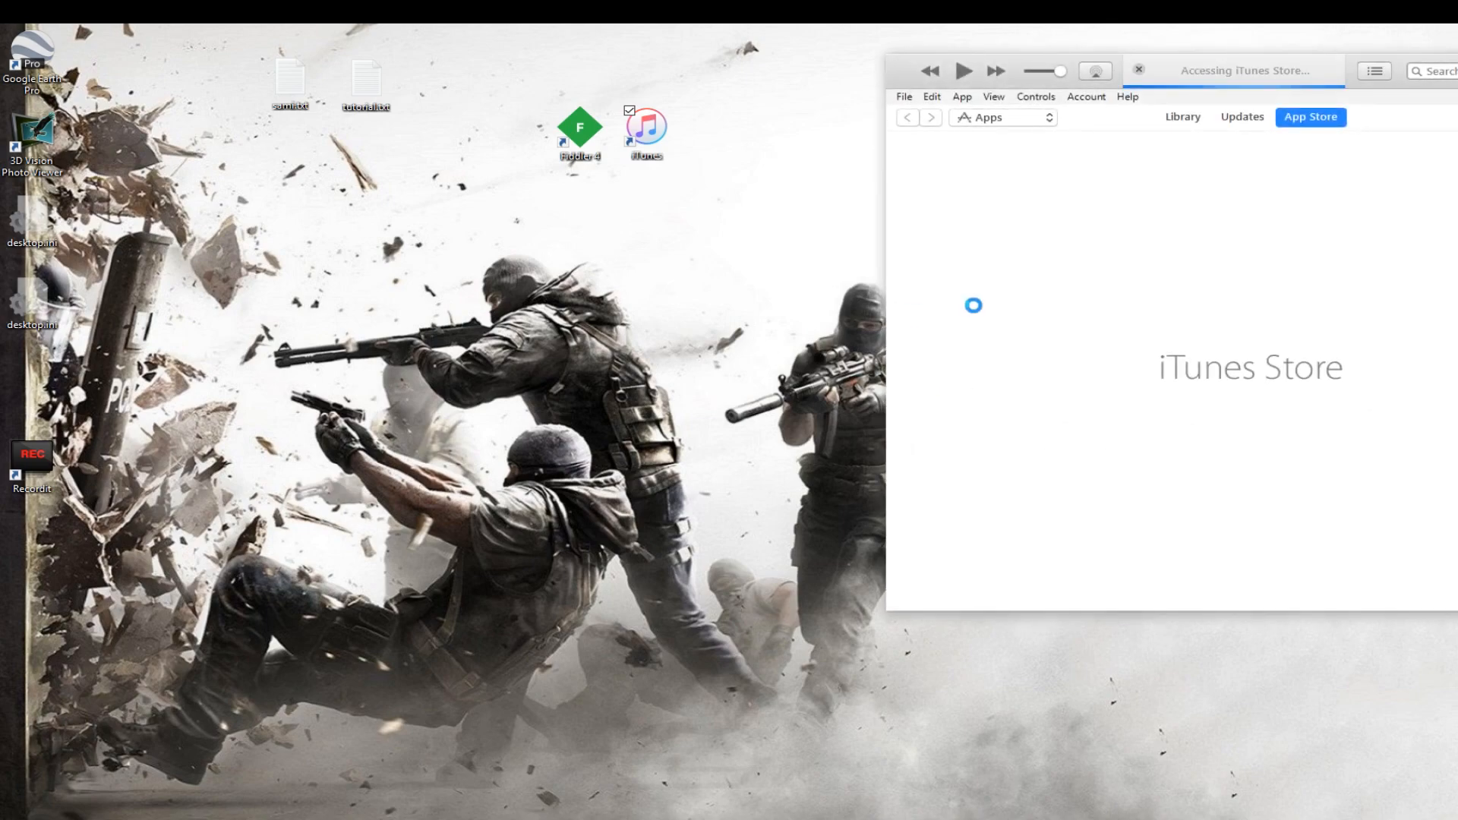
type("snapchat")
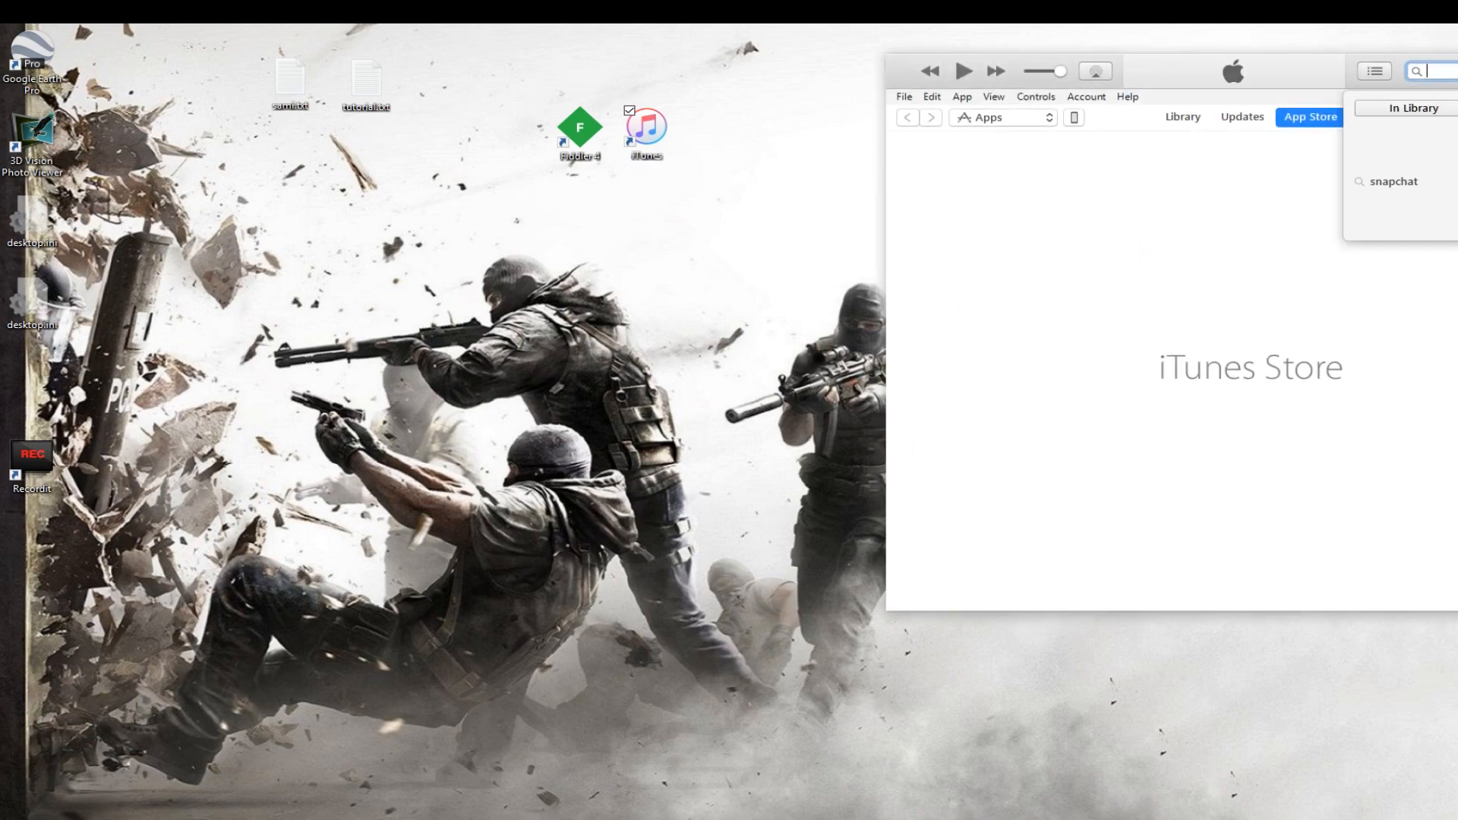
type("snapc")
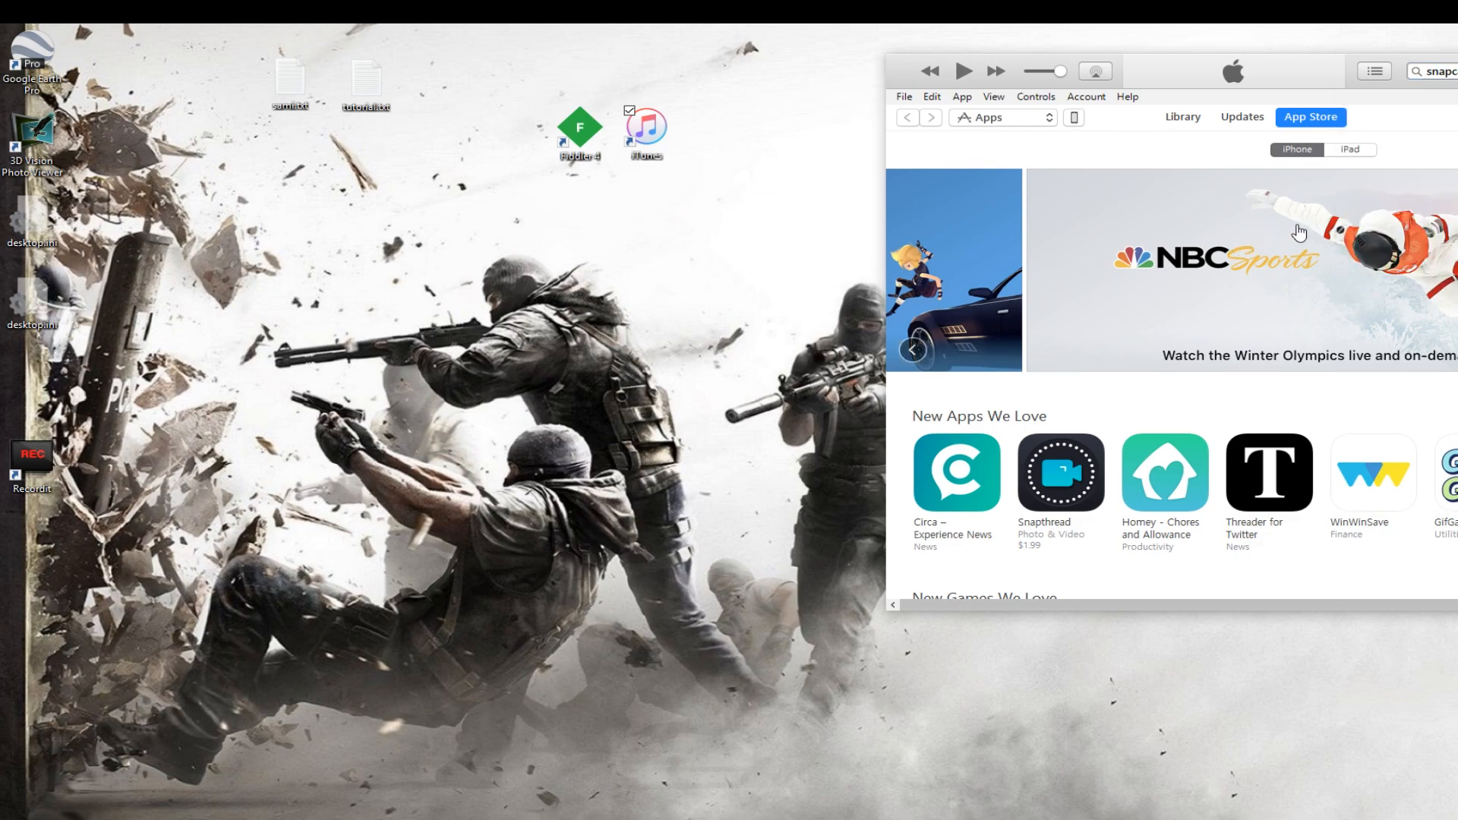
left_click(1432, 71)
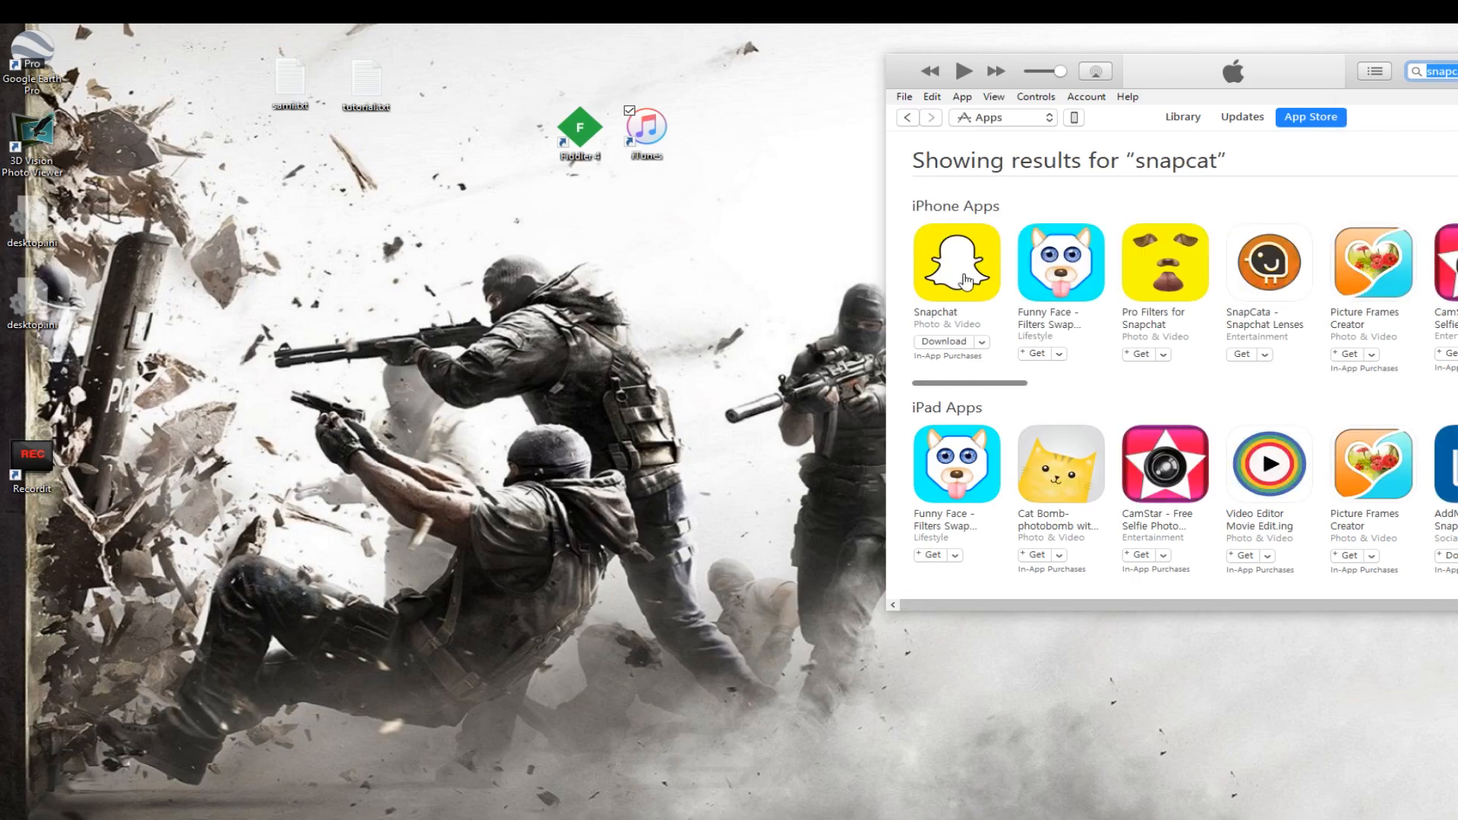
left_click(955, 262)
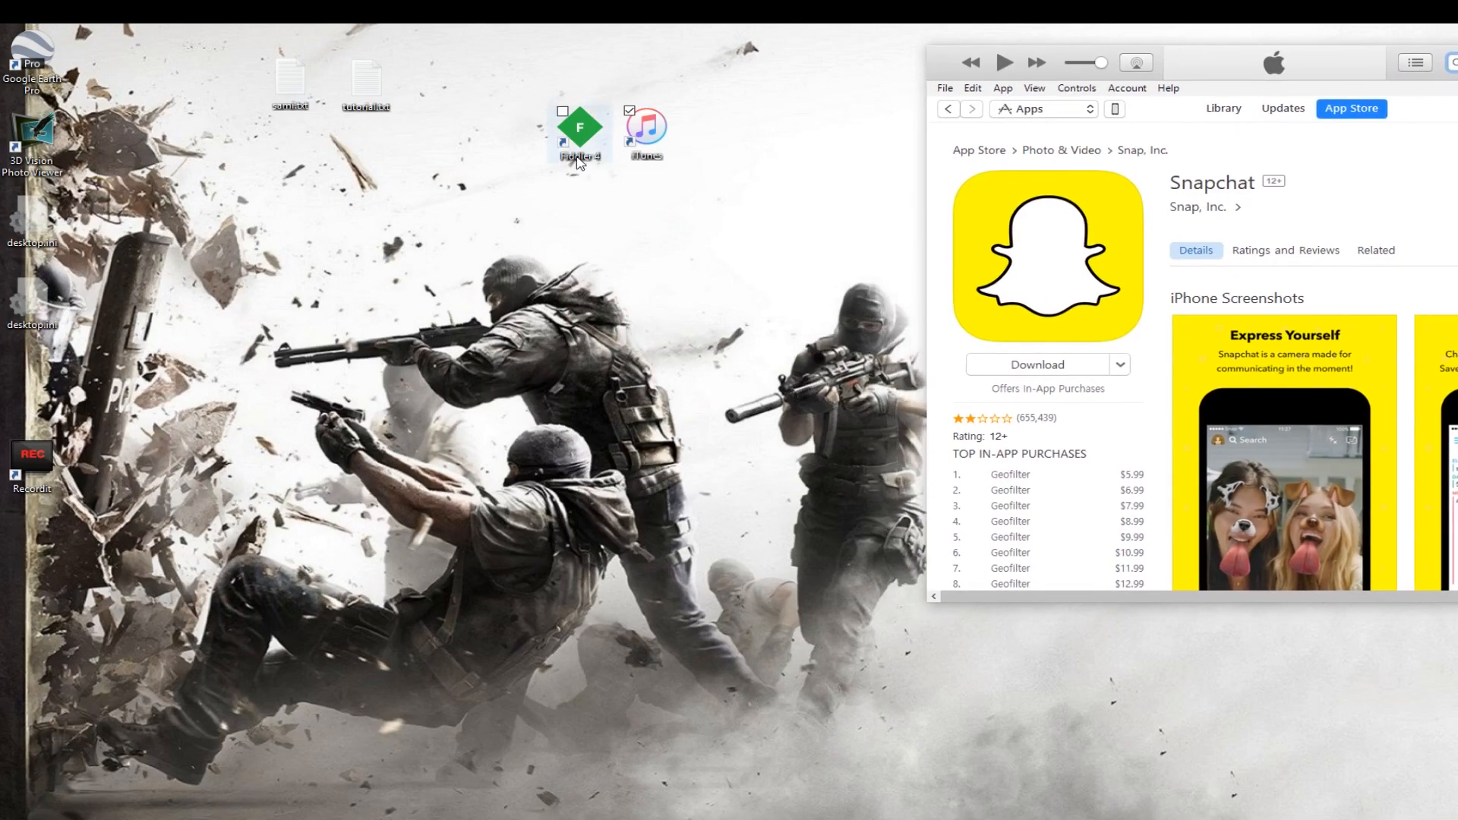
Launch Fiddler 4 Web Debugger from its desktop shortcut
double_click(578, 127)
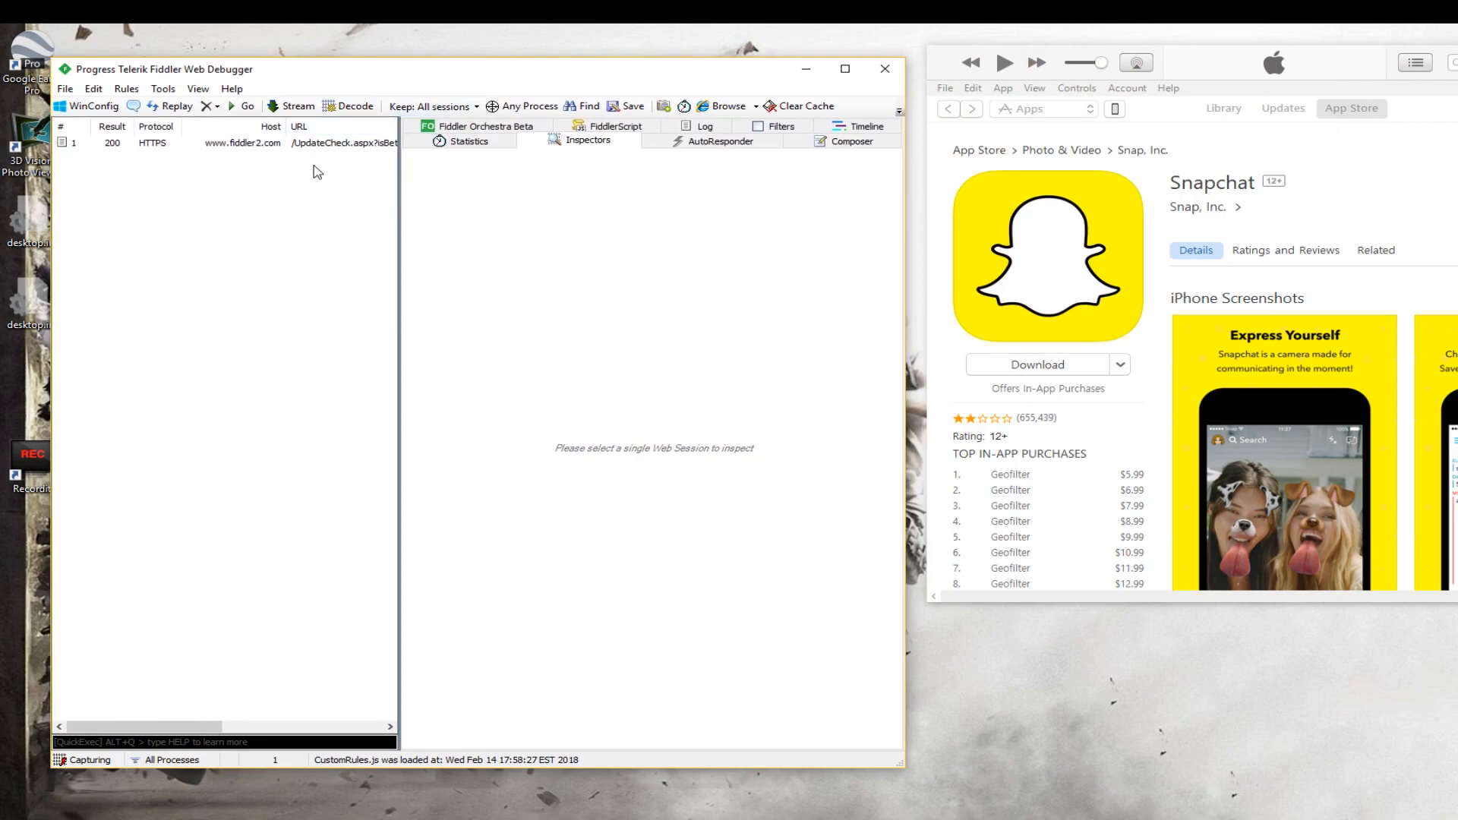
mouse_move(1345, 175)
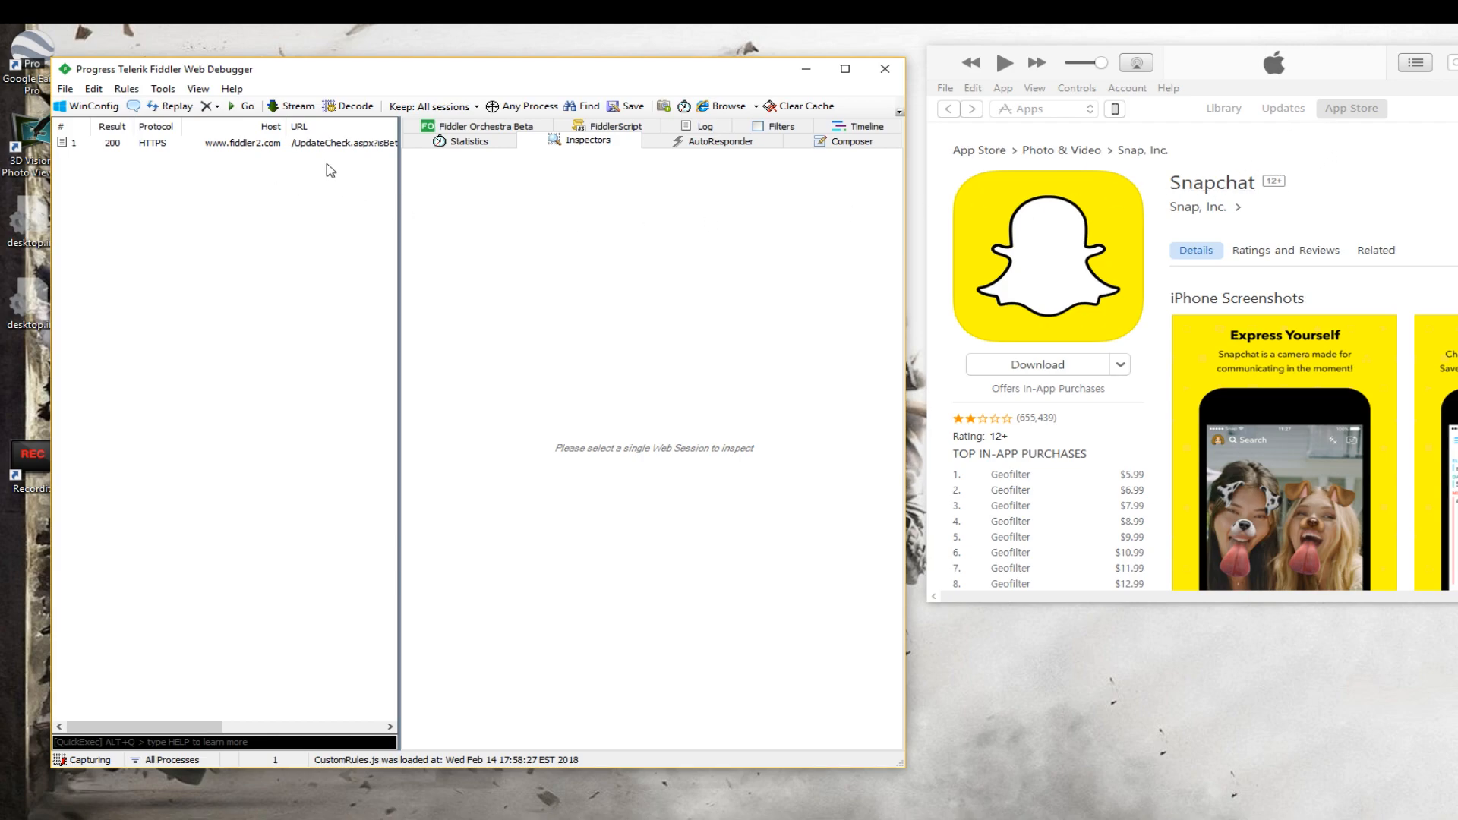
mouse_move(327, 183)
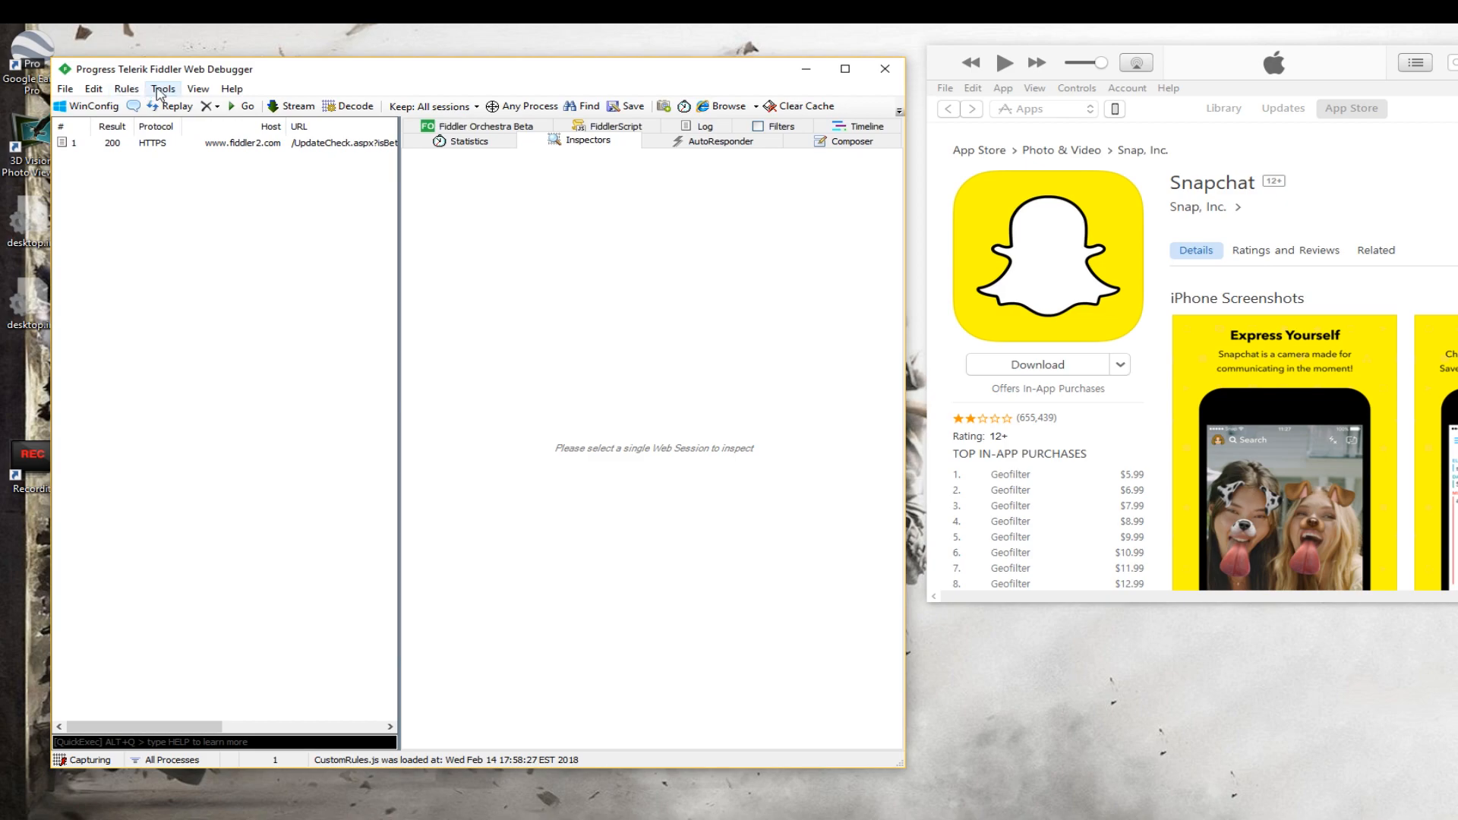
Enable HTTPS CONNECT capture and HTTPS decryption from all processes in Fiddler's options
left_click(163, 88)
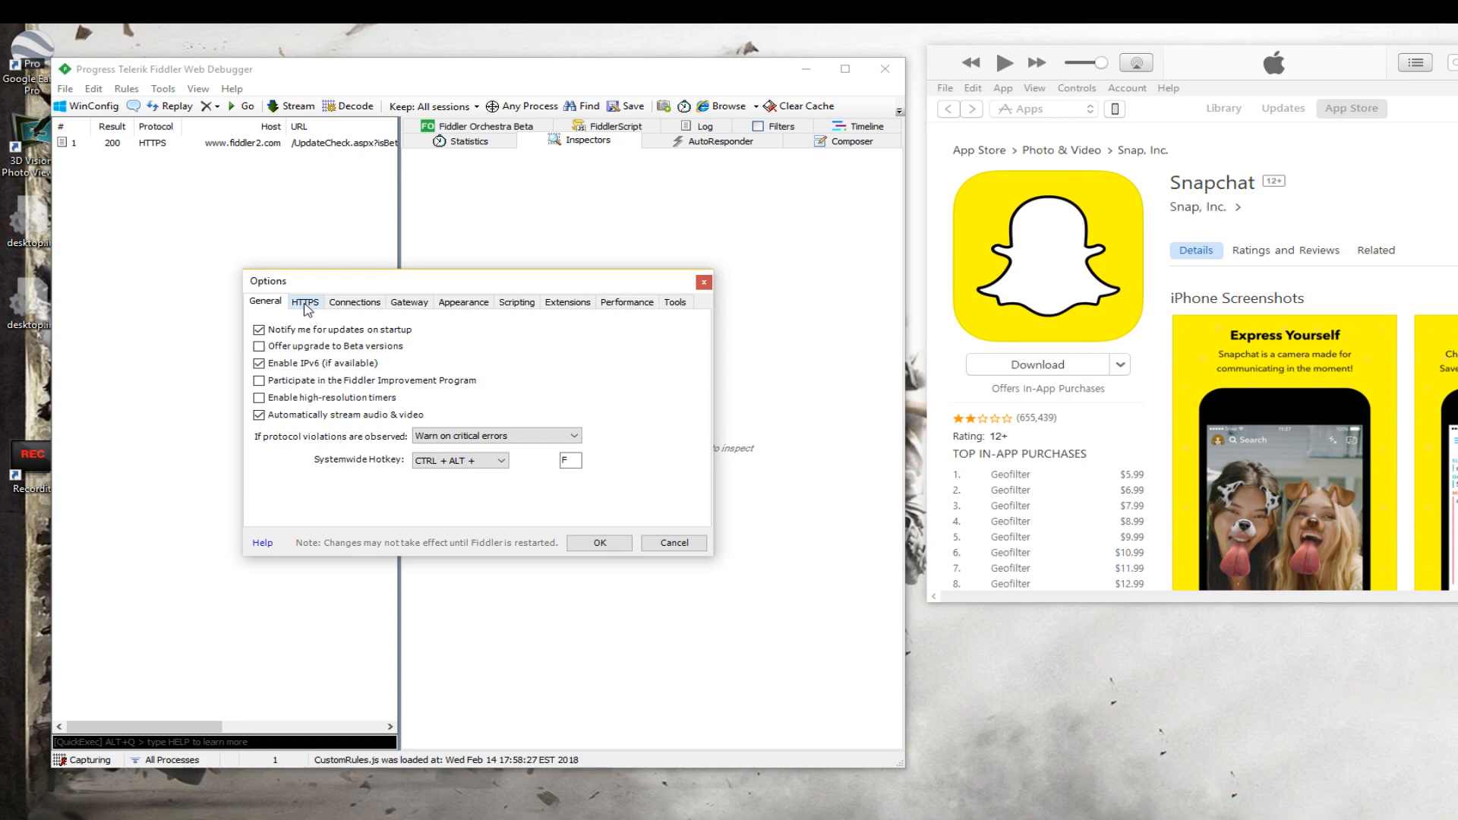
left_click(305, 302)
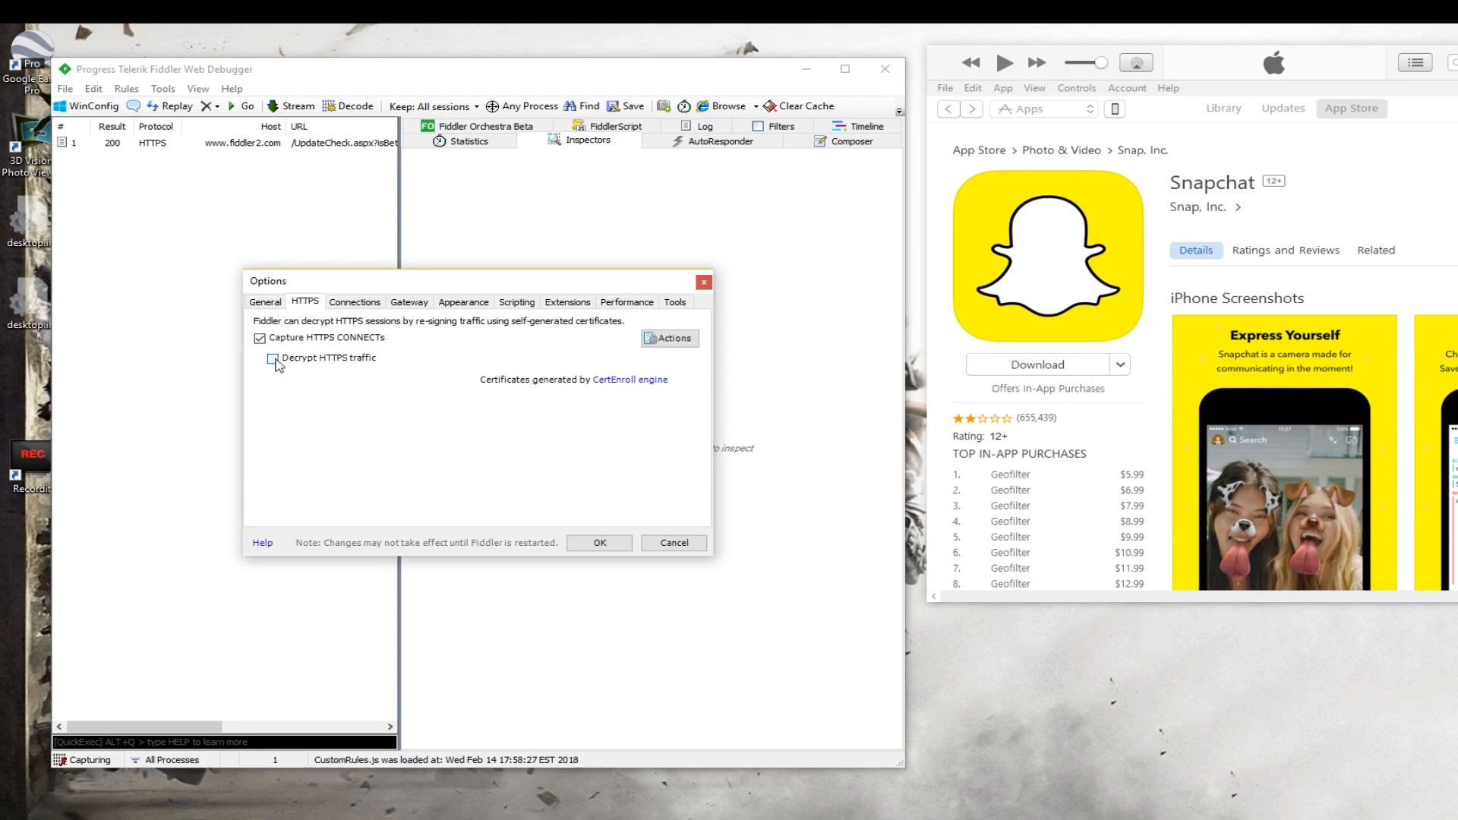
left_click(273, 357)
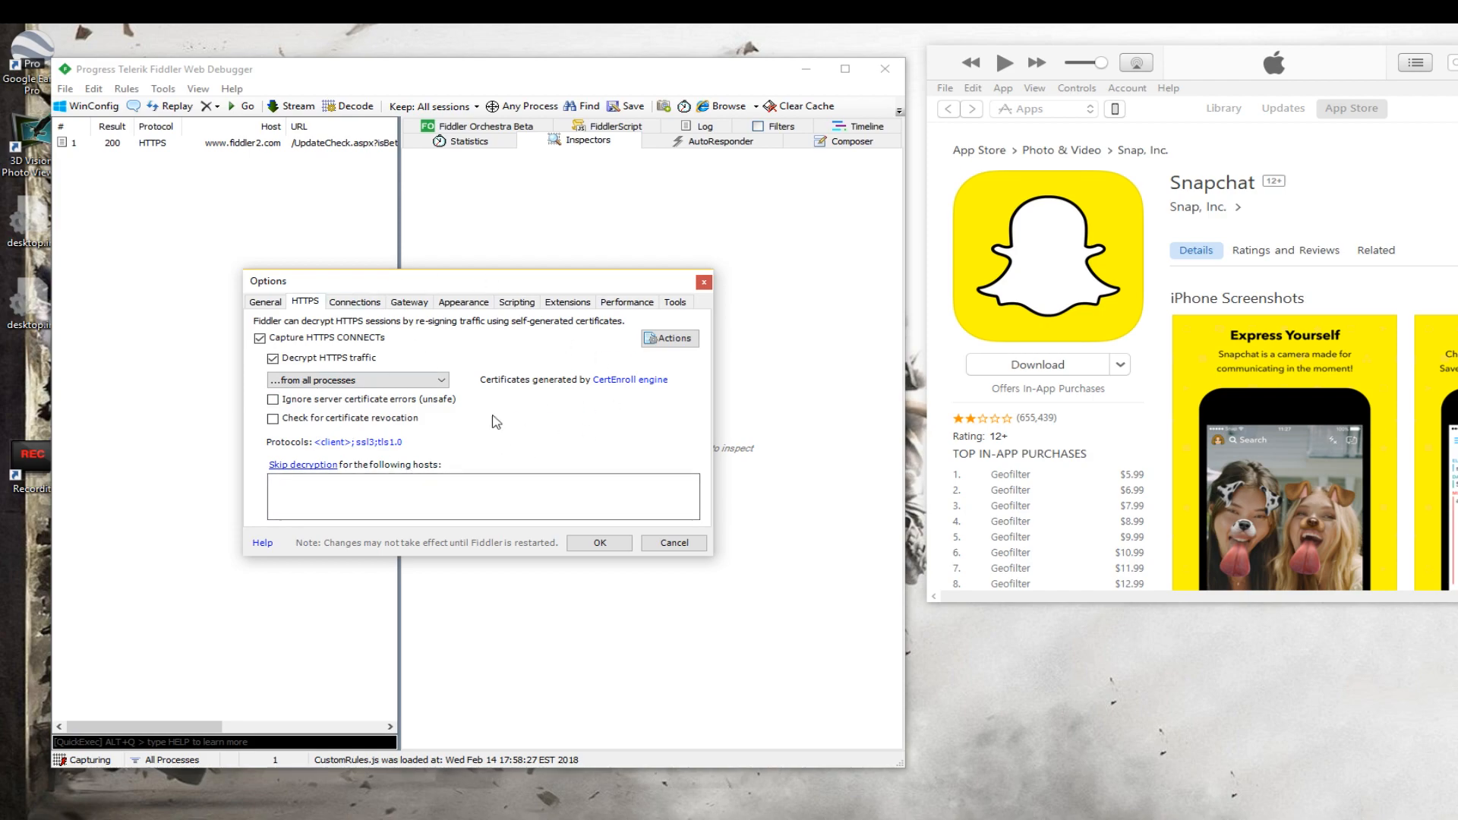
mouse_move(510, 418)
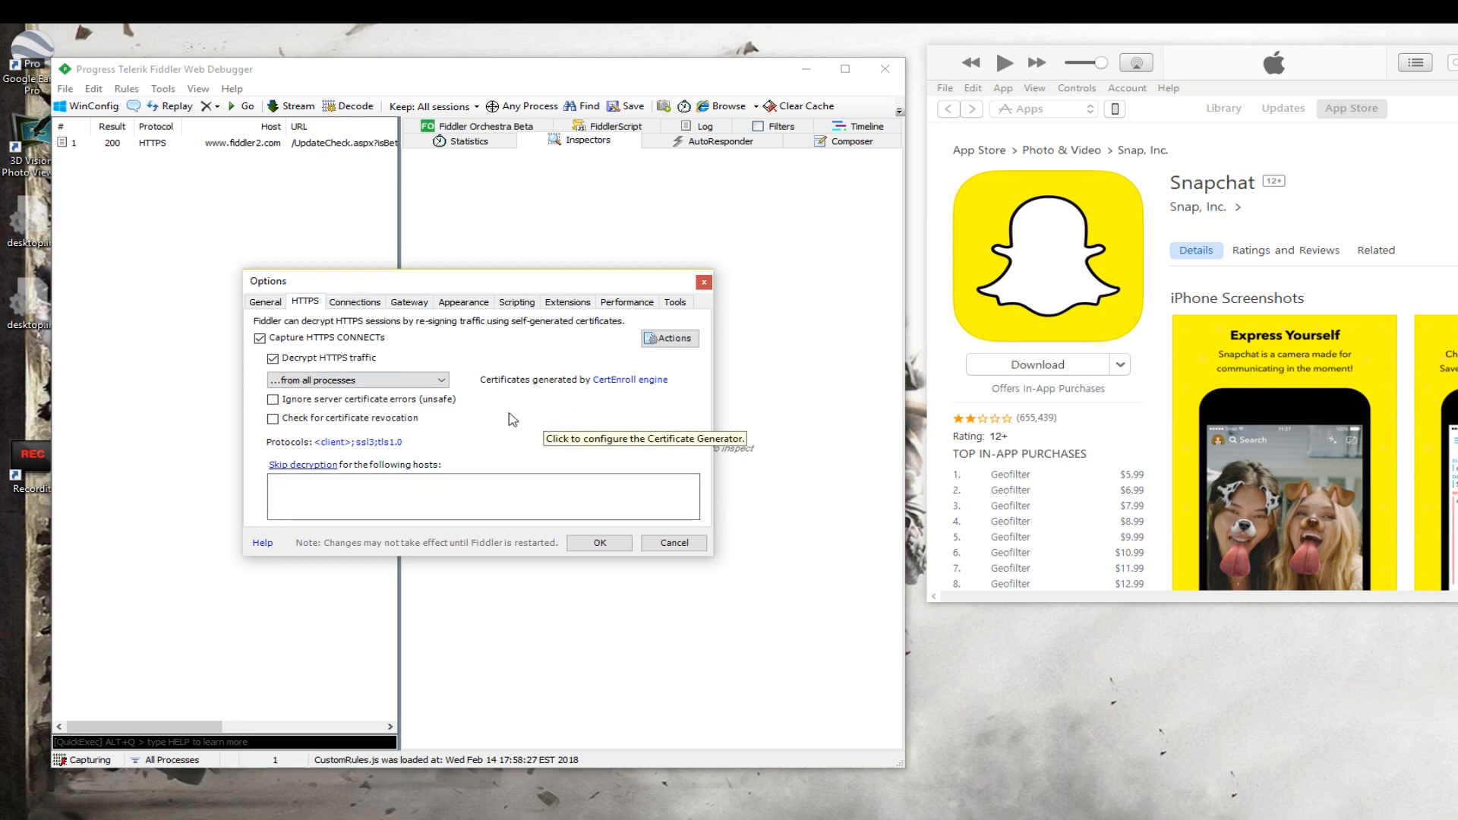
mouse_move(464, 372)
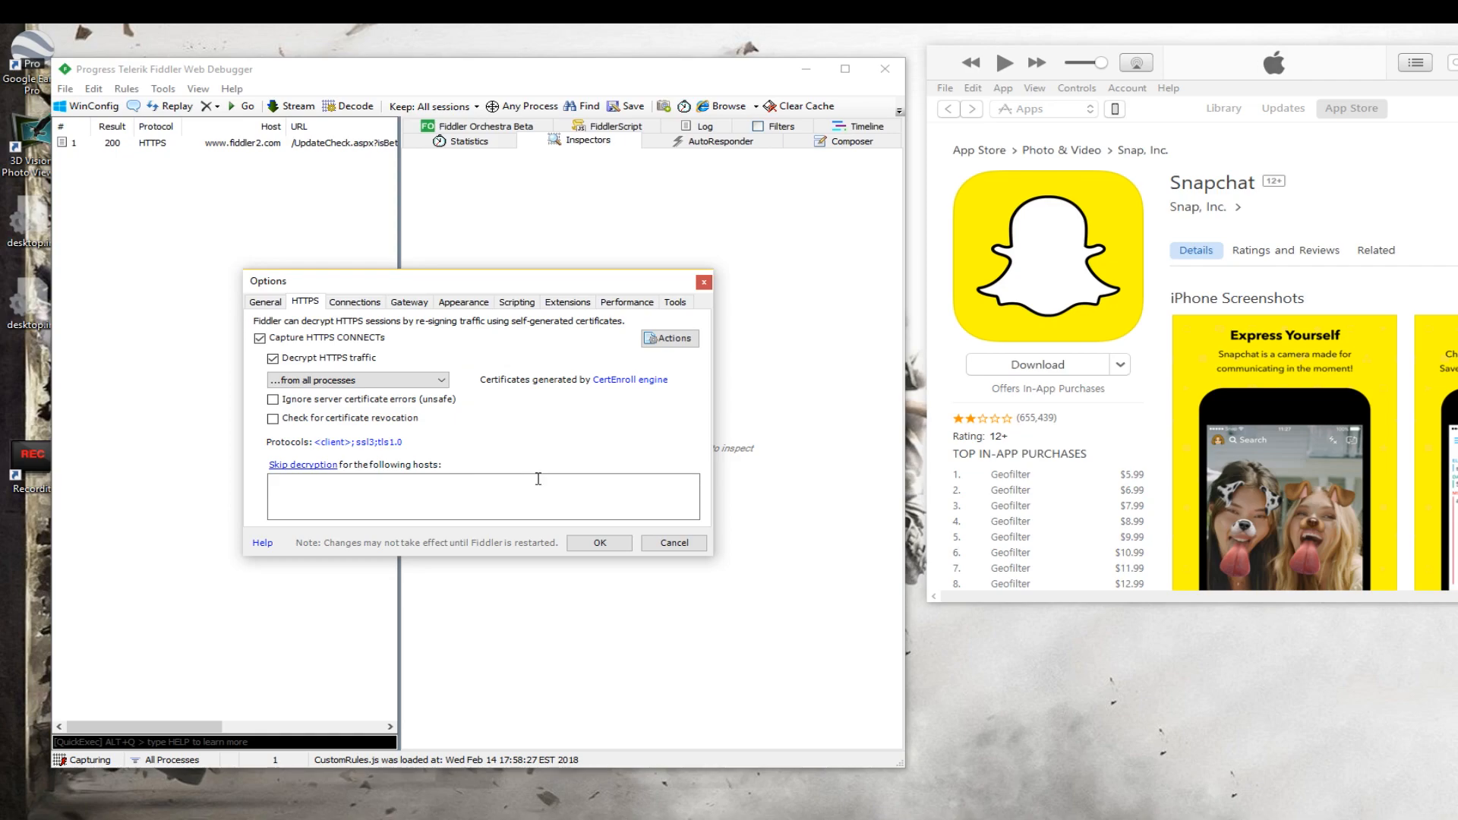
mouse_move(501, 474)
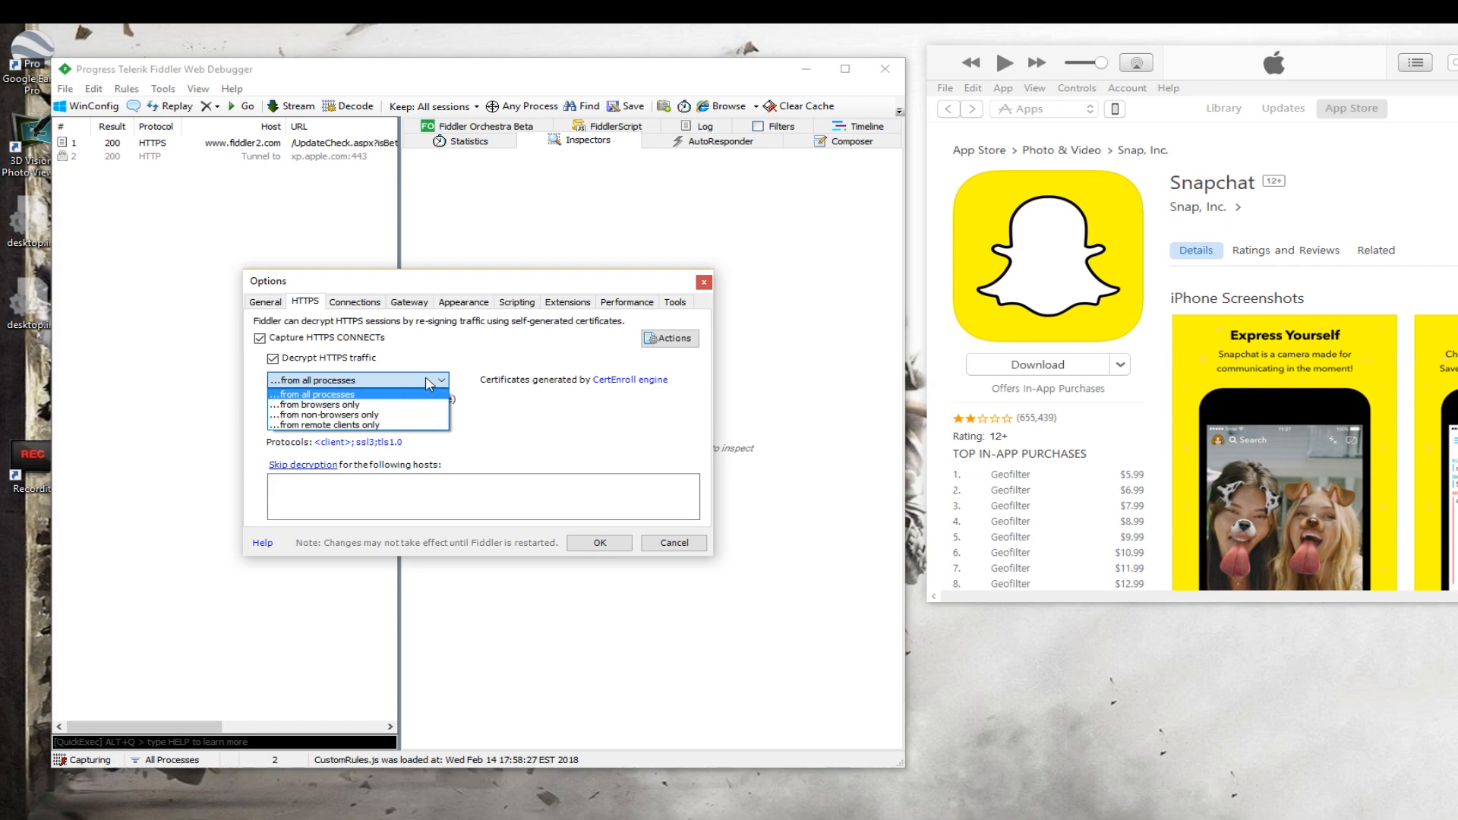
left_click(597, 542)
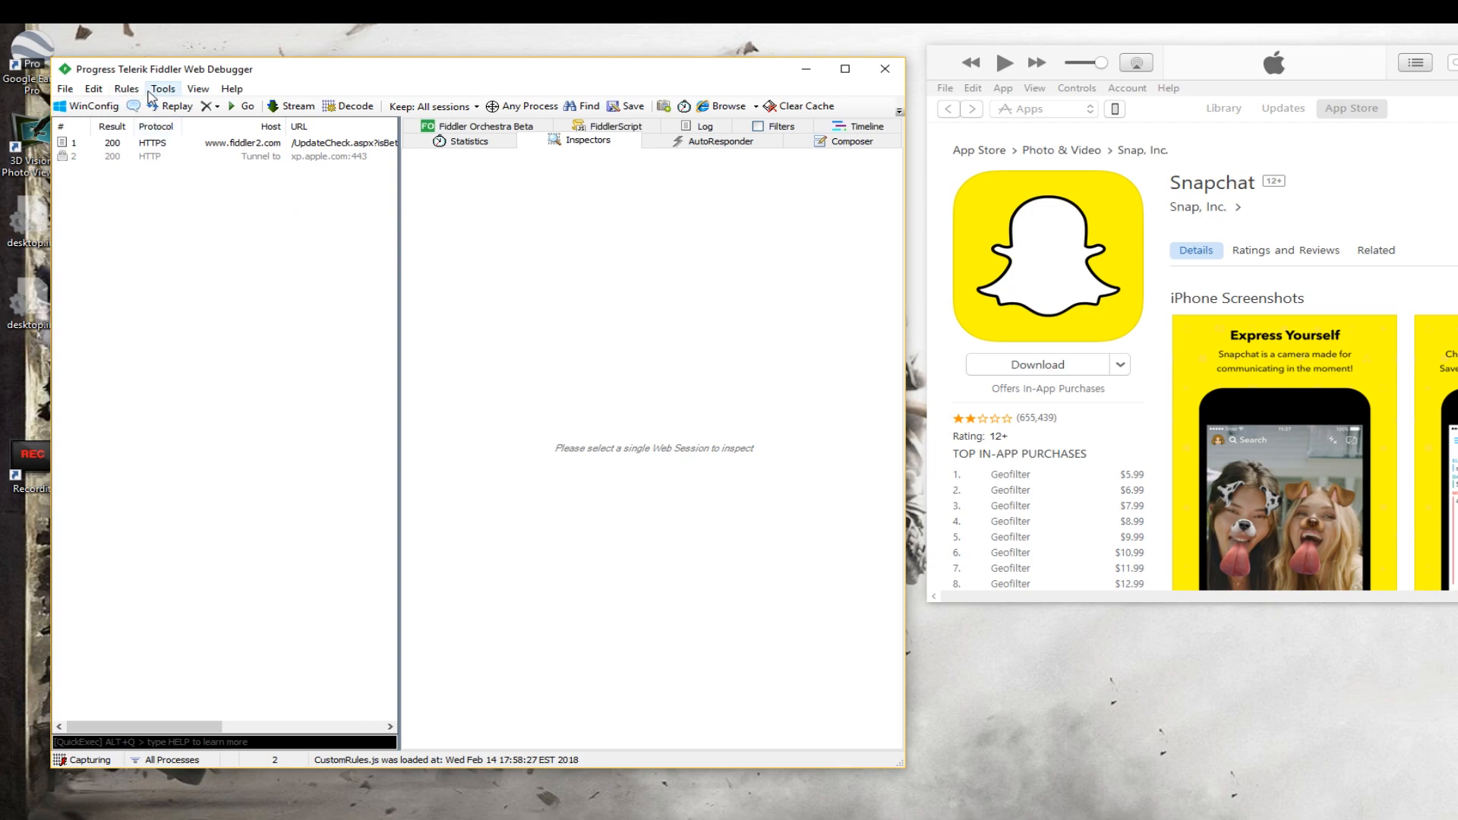
Open the Rules menu to set Automatic Breakpoints to Before Requests
left_click(127, 89)
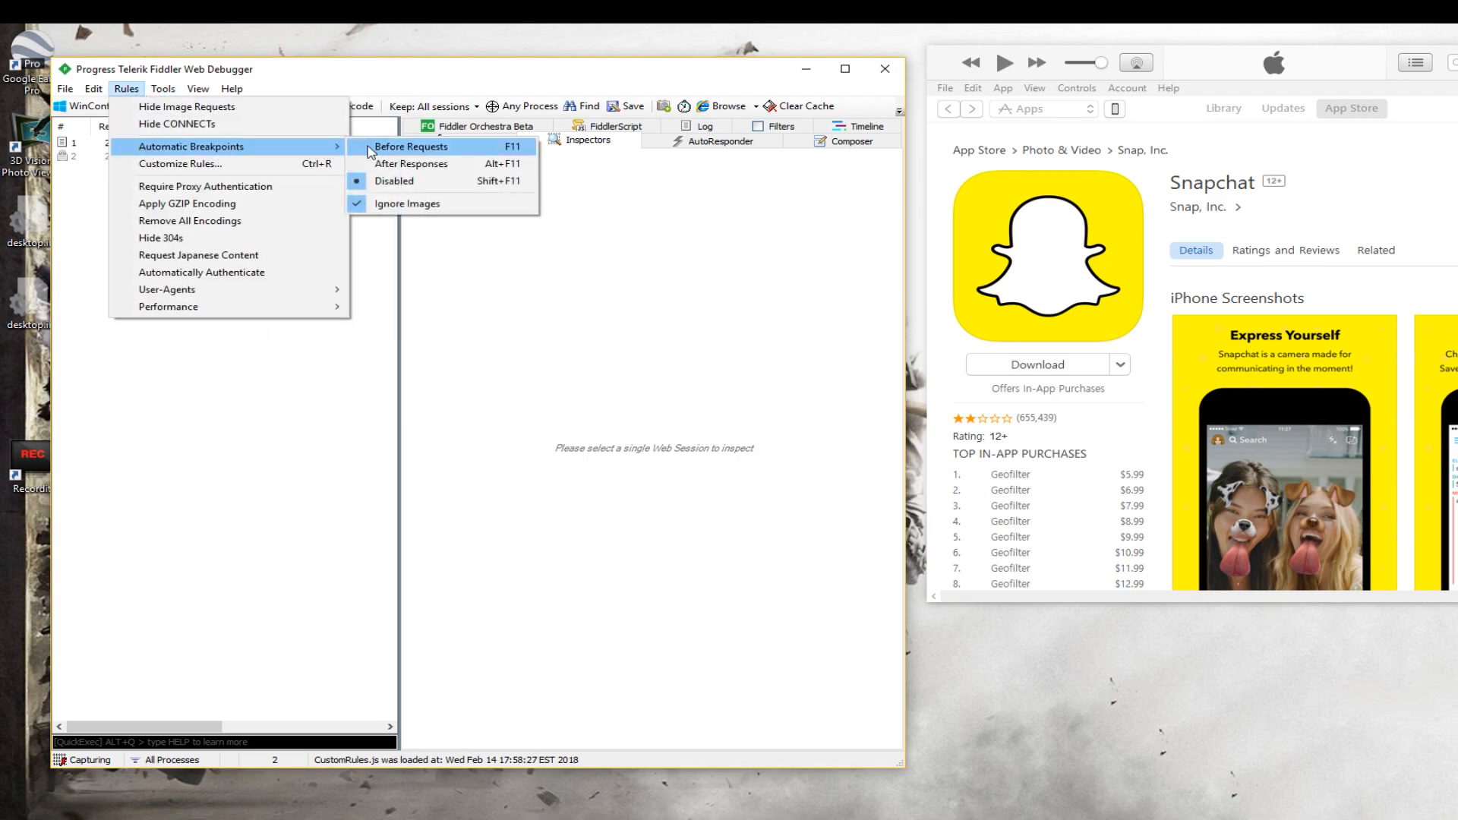
mouse_move(433, 164)
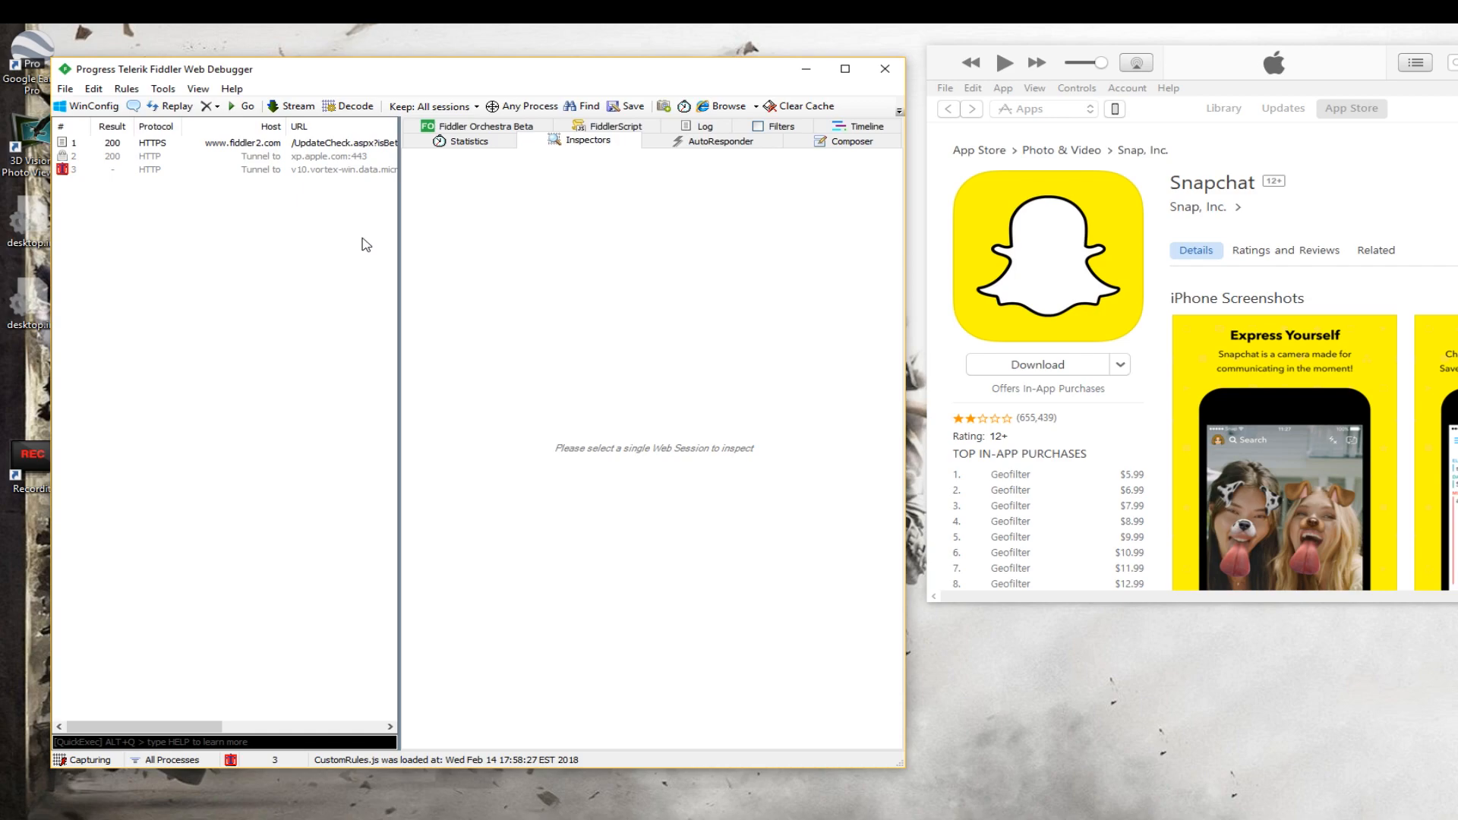
mouse_move(363, 242)
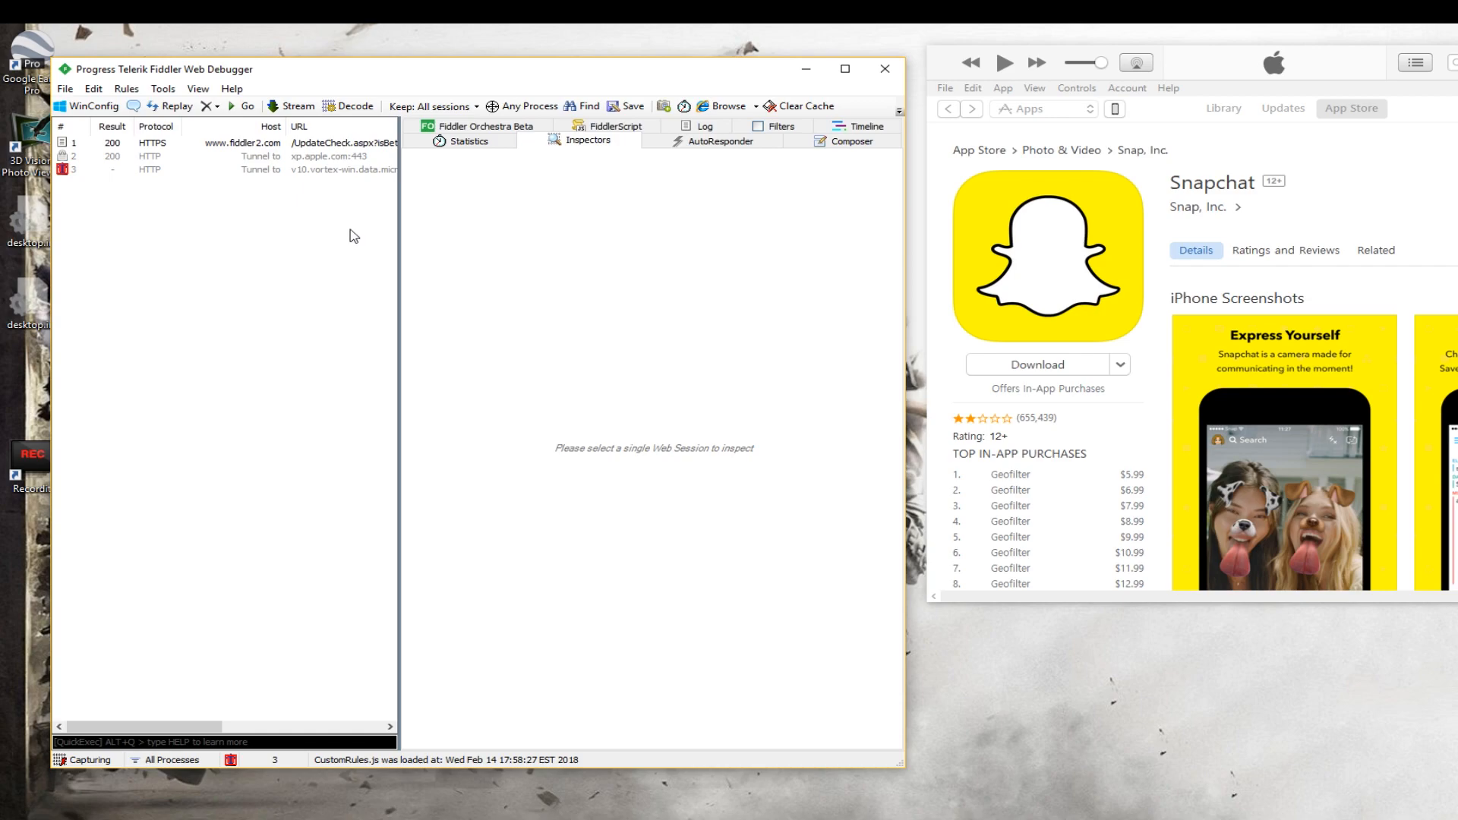
mouse_move(378, 243)
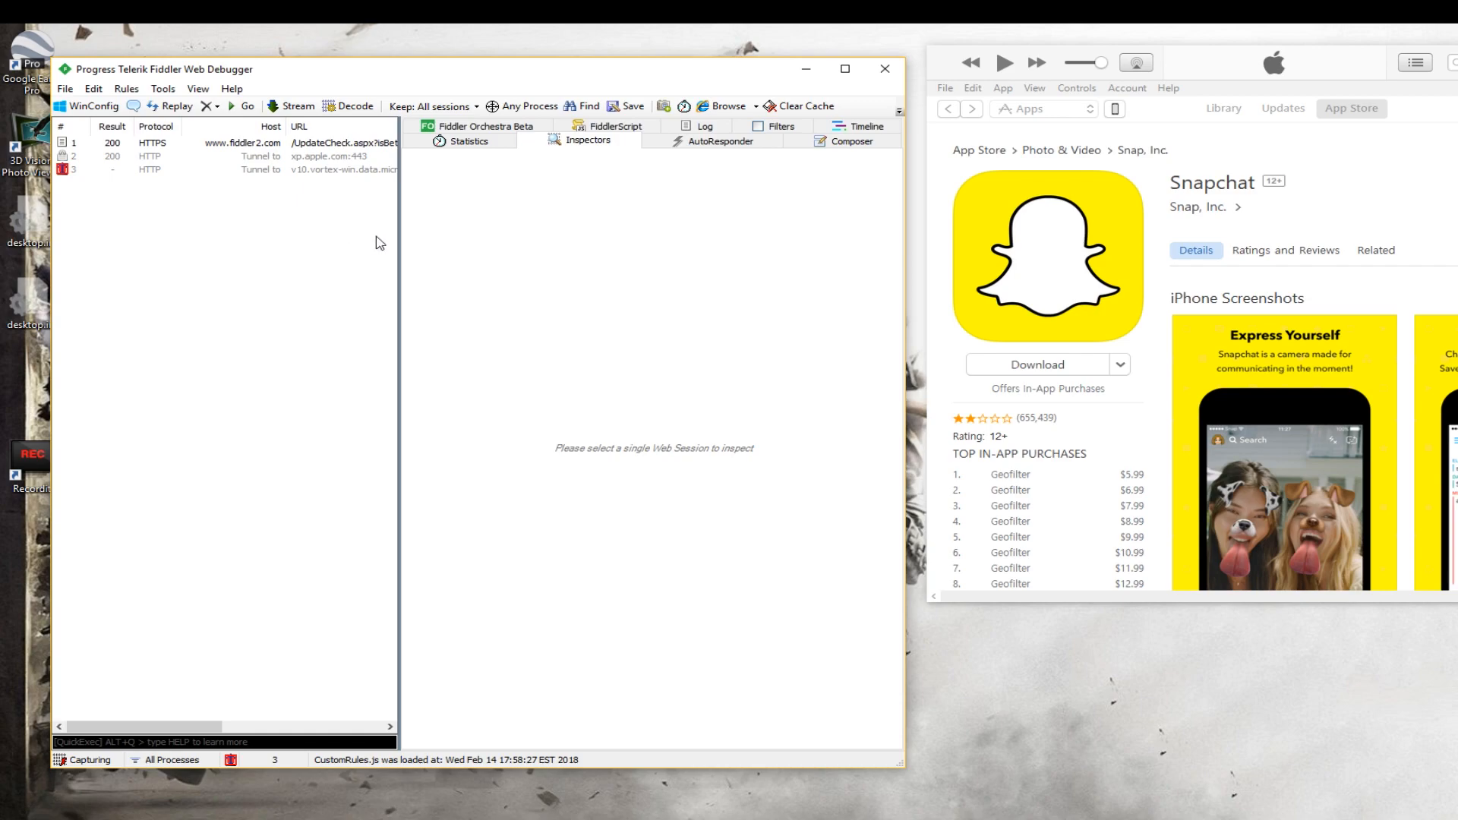
mouse_move(1371, 216)
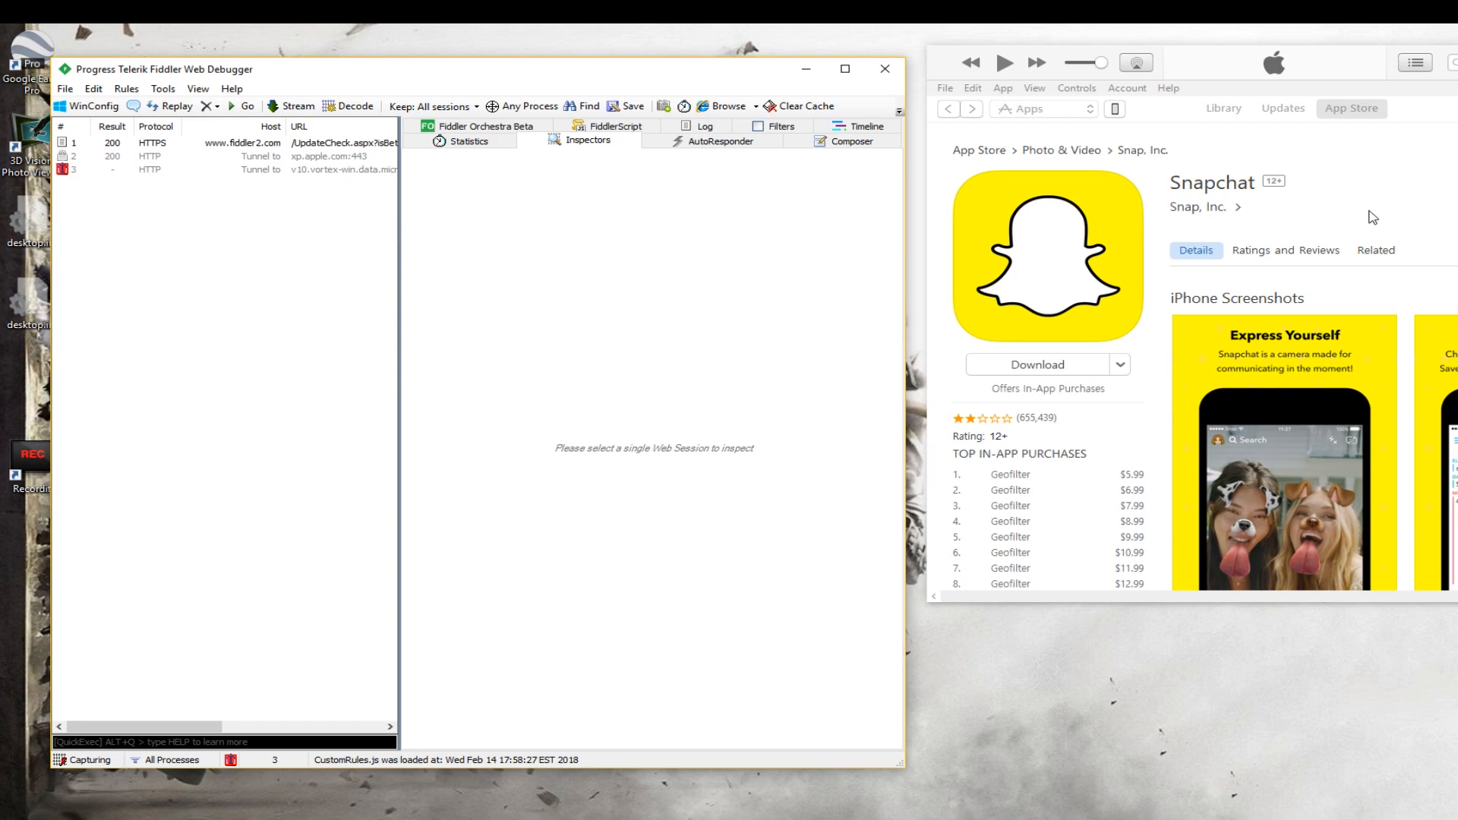
mouse_move(995, 330)
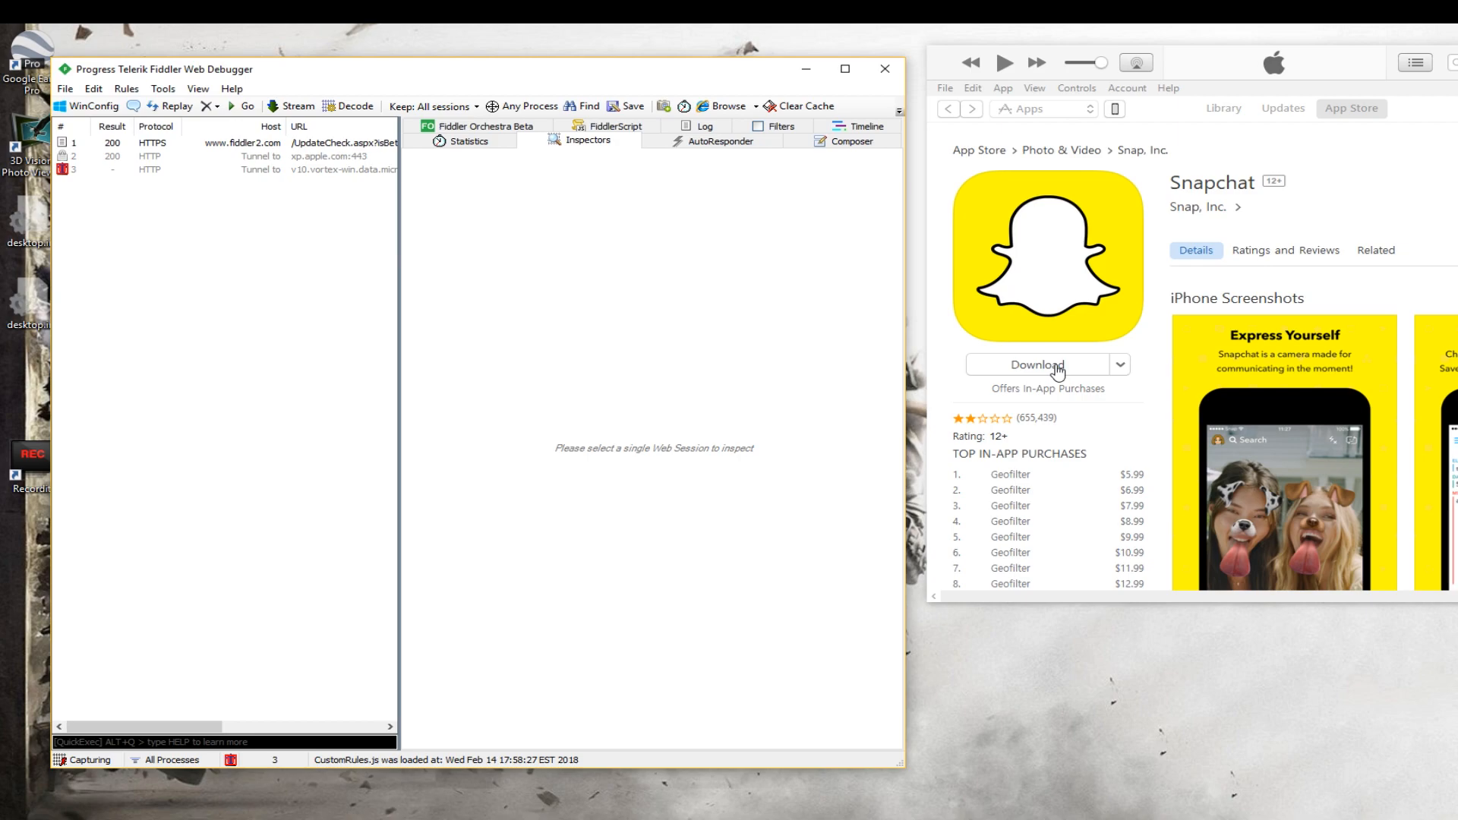
Start the Snapchat download and run the paused tunnel requests, including p45-buy, to completion
left_click(1039, 364)
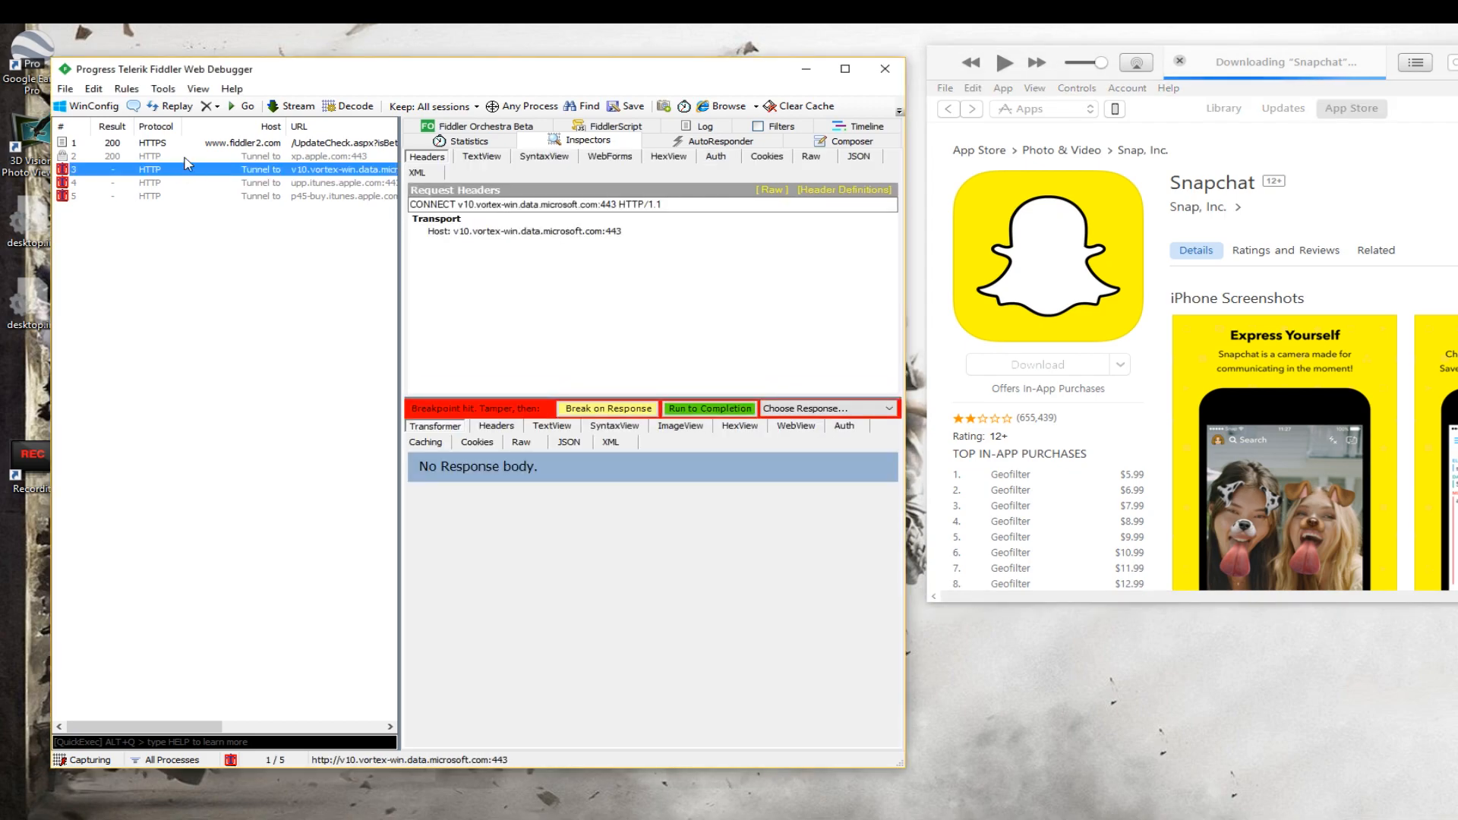
left_click(279, 195)
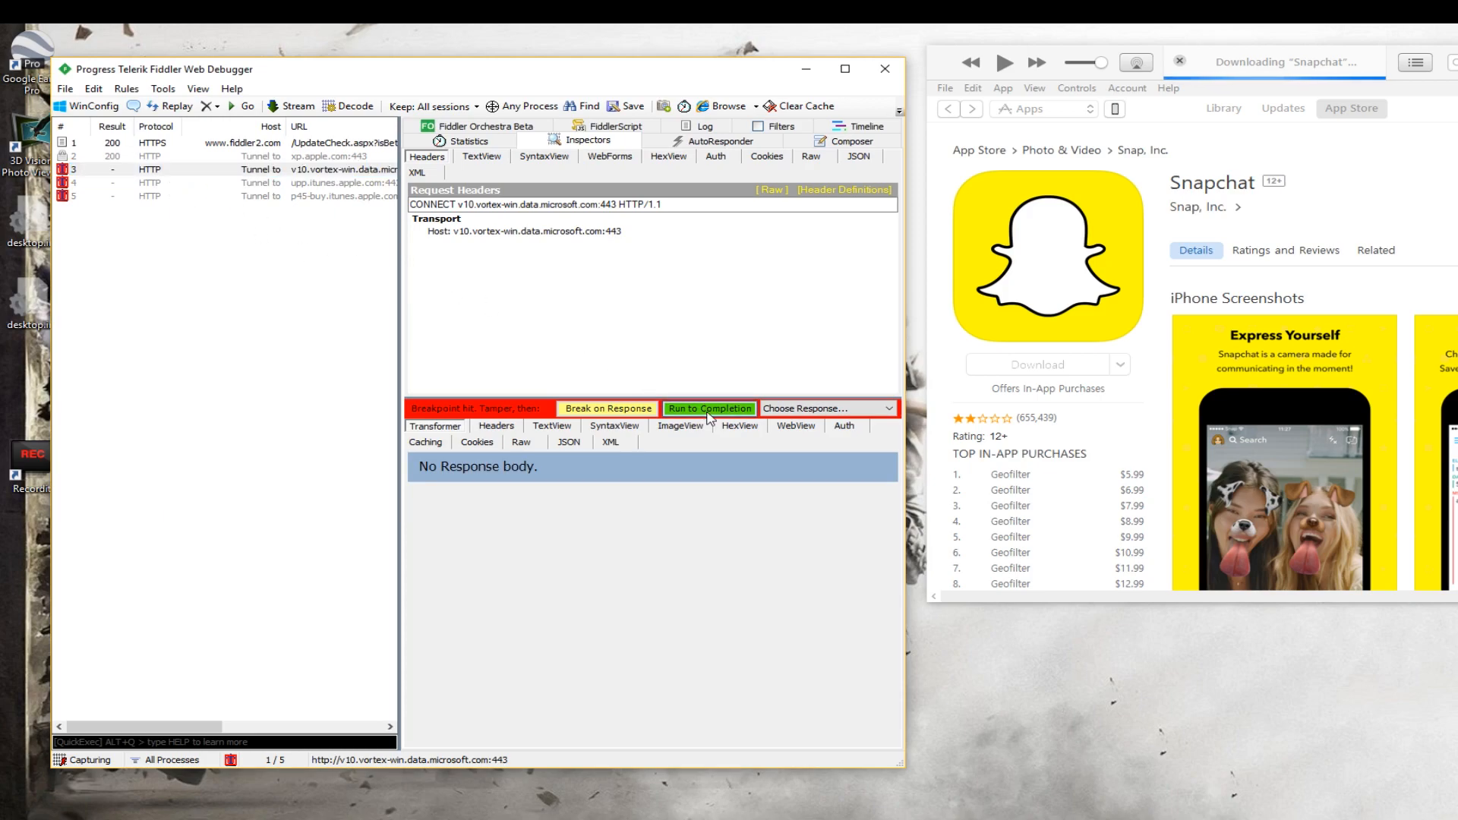
left_click(709, 407)
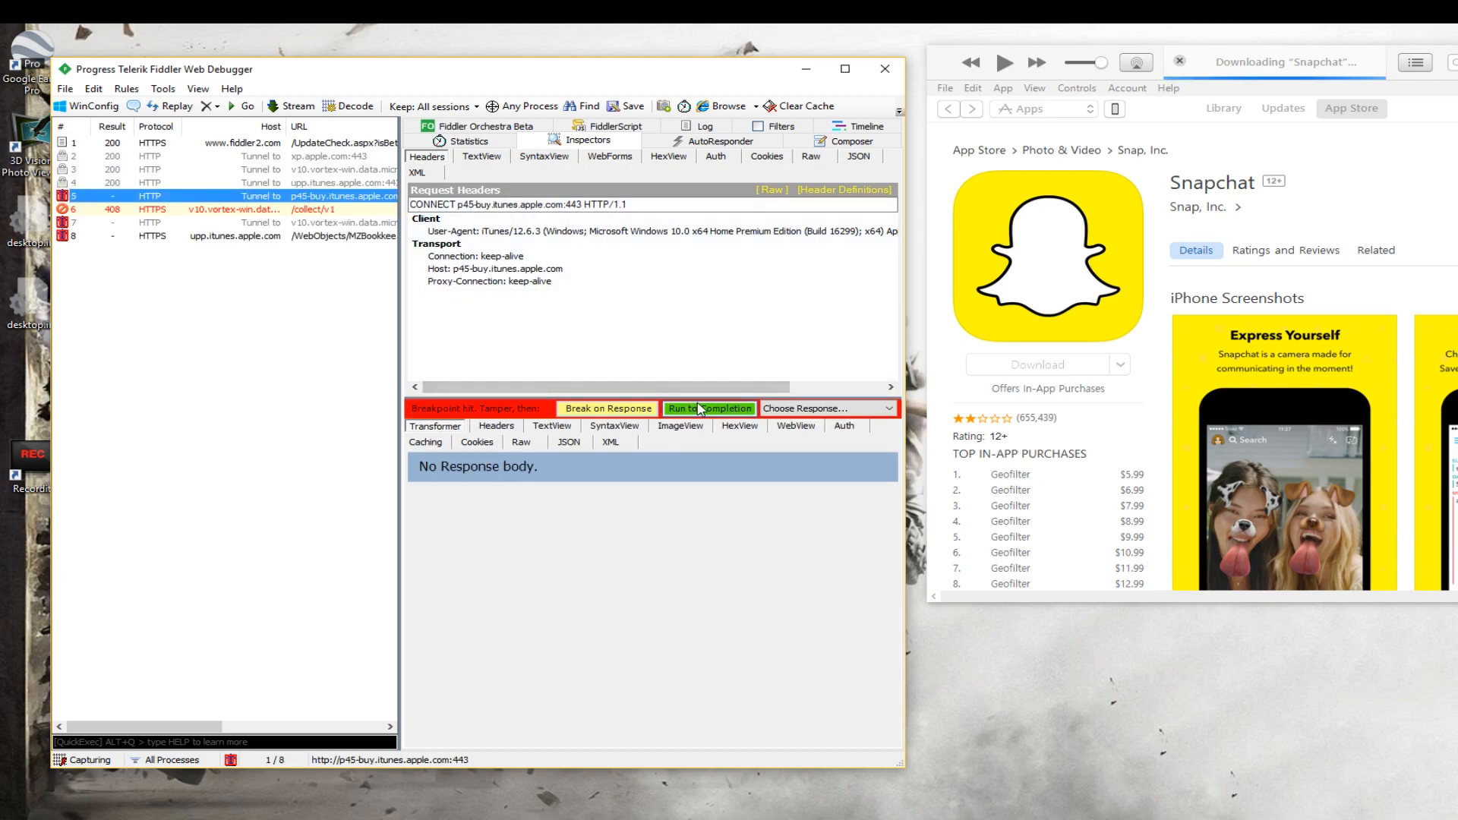
left_click(709, 407)
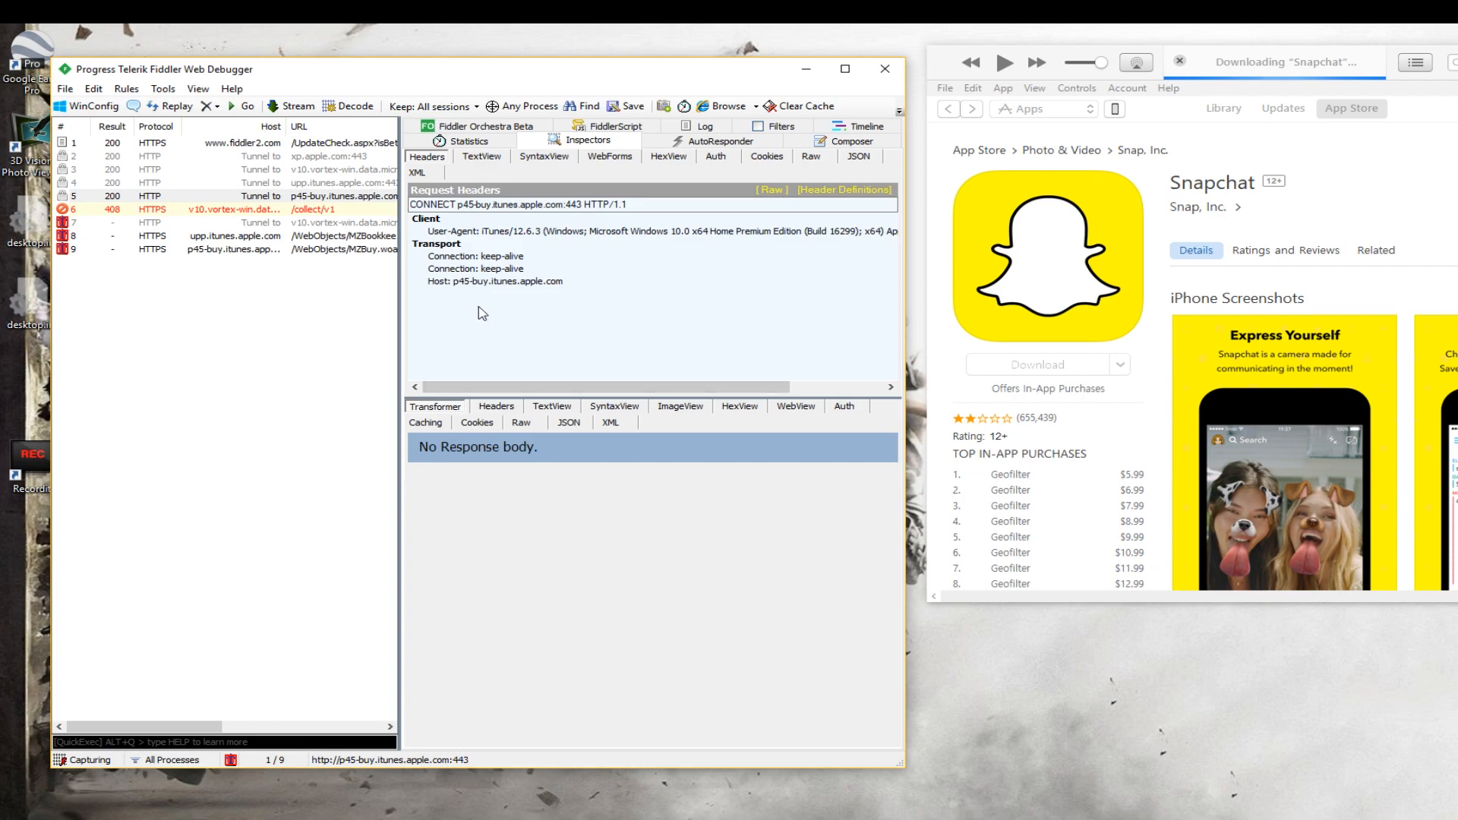
mouse_move(311, 224)
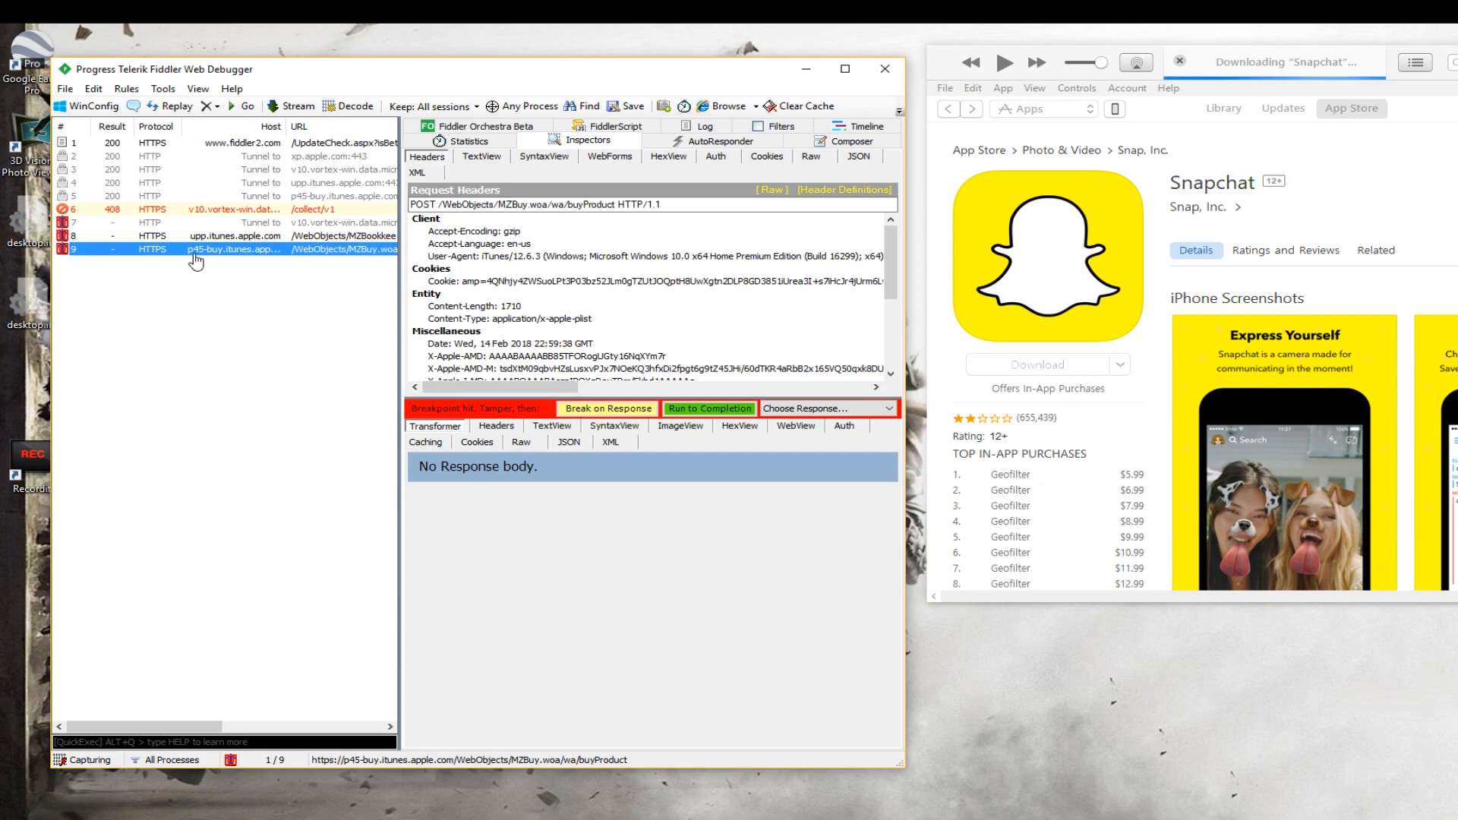
mouse_move(314, 199)
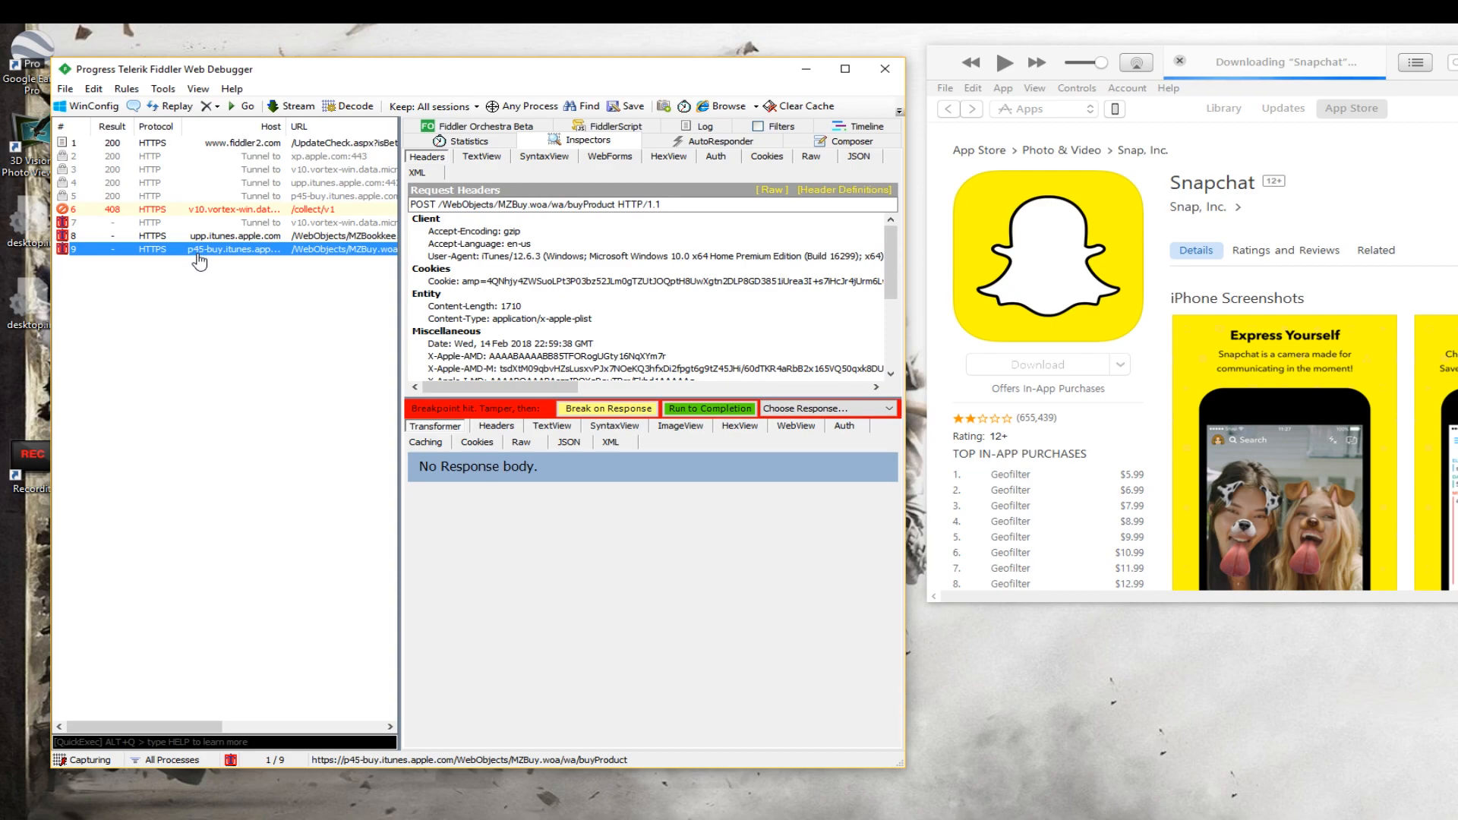
mouse_move(209, 273)
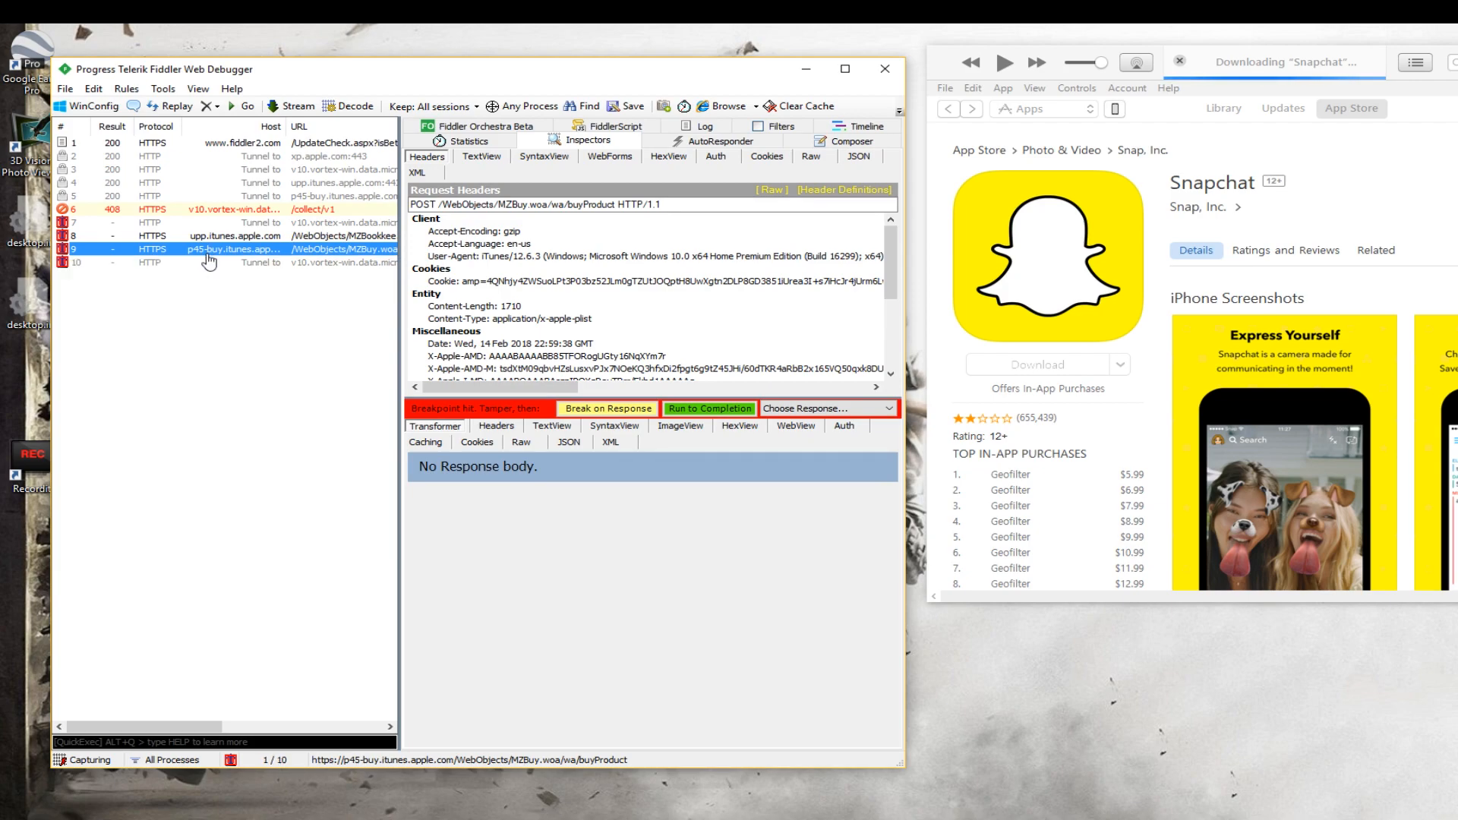
mouse_move(676, 386)
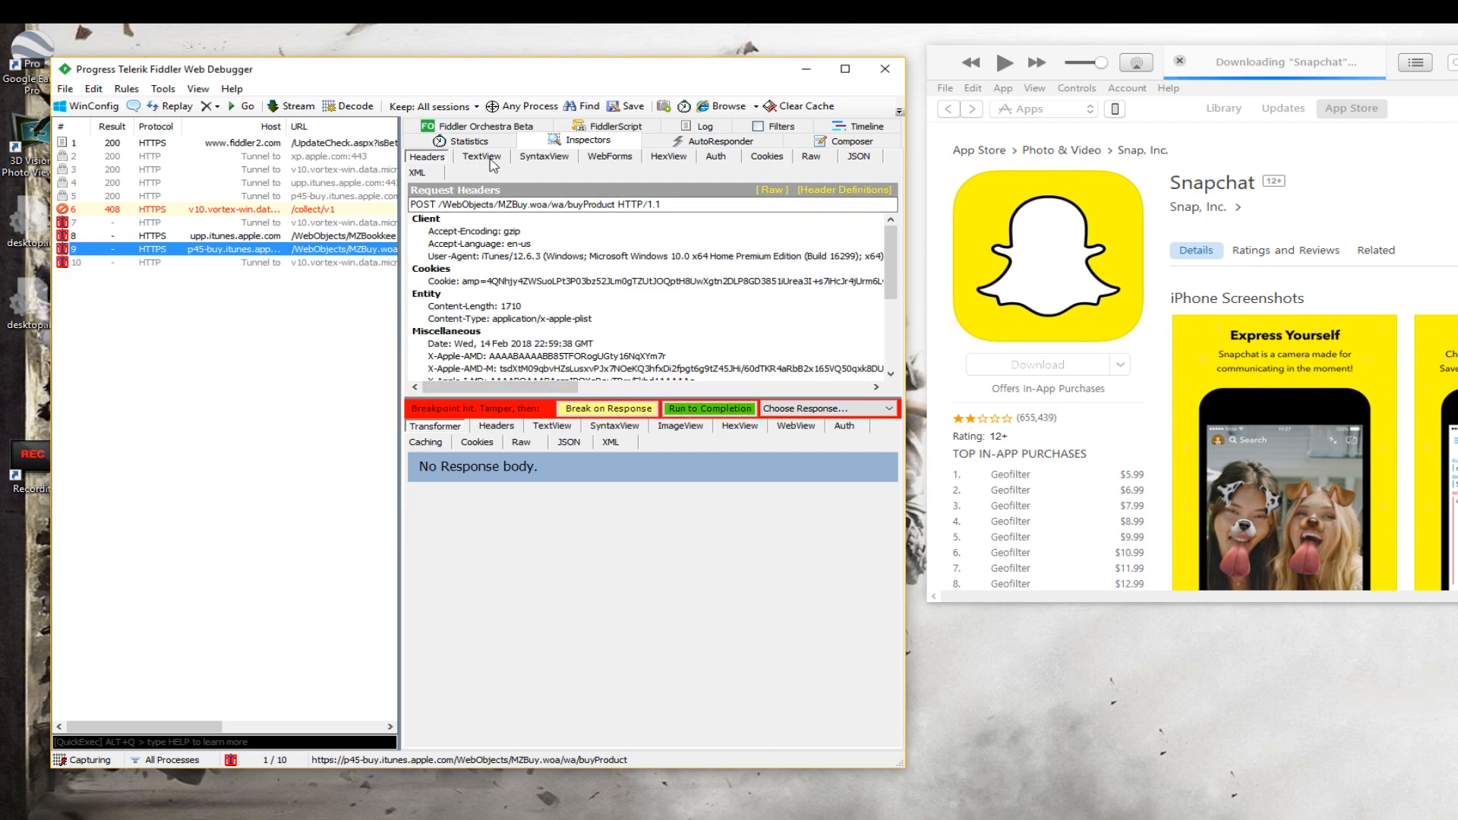
Show the buyProduct body in TextView and select the appExtVrsId version number
left_click(481, 157)
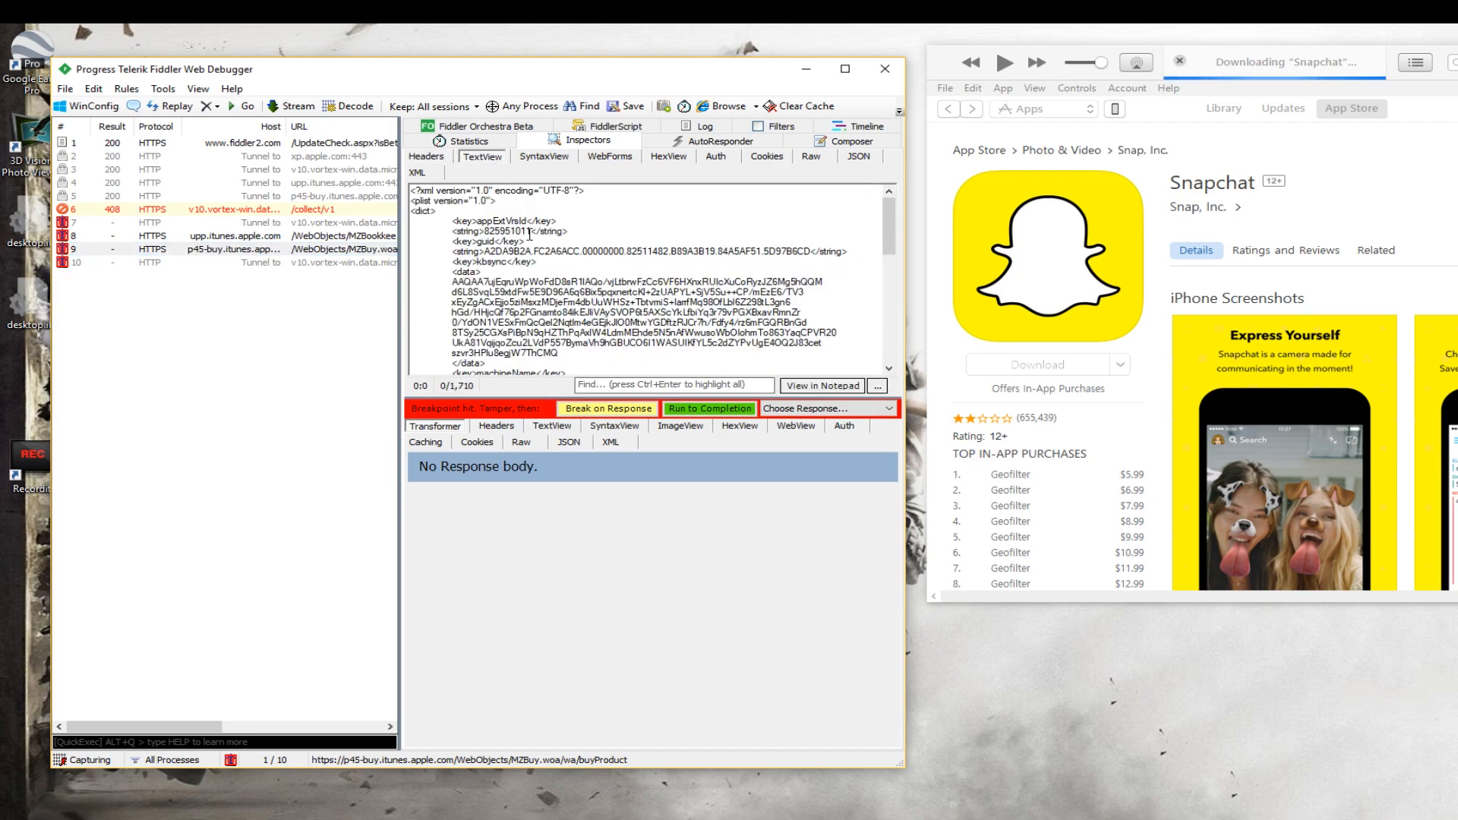
double_click(521, 231)
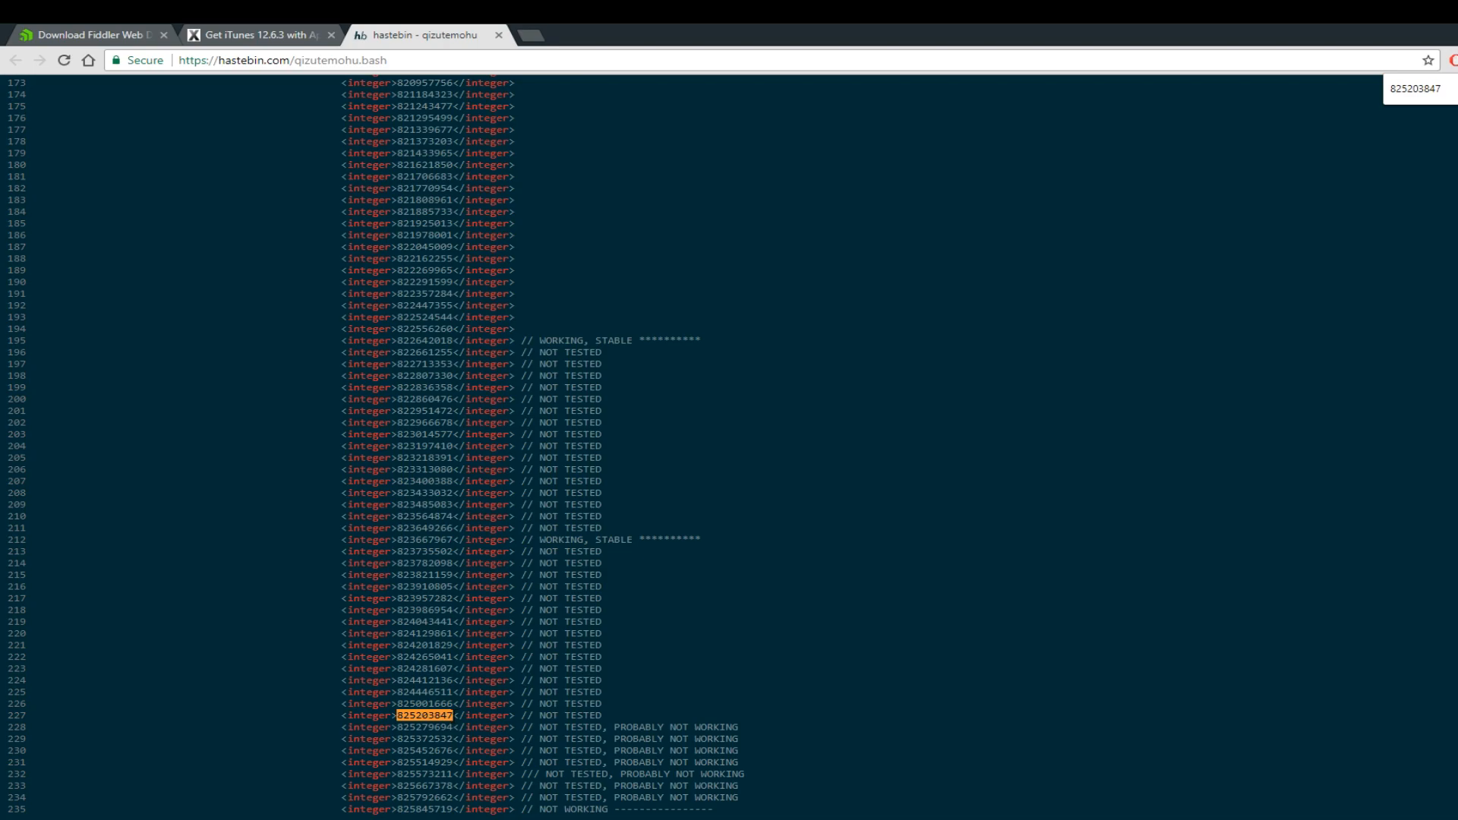
Select version id 825279694 on hastebin line 228 and copy it
double_click(420, 716)
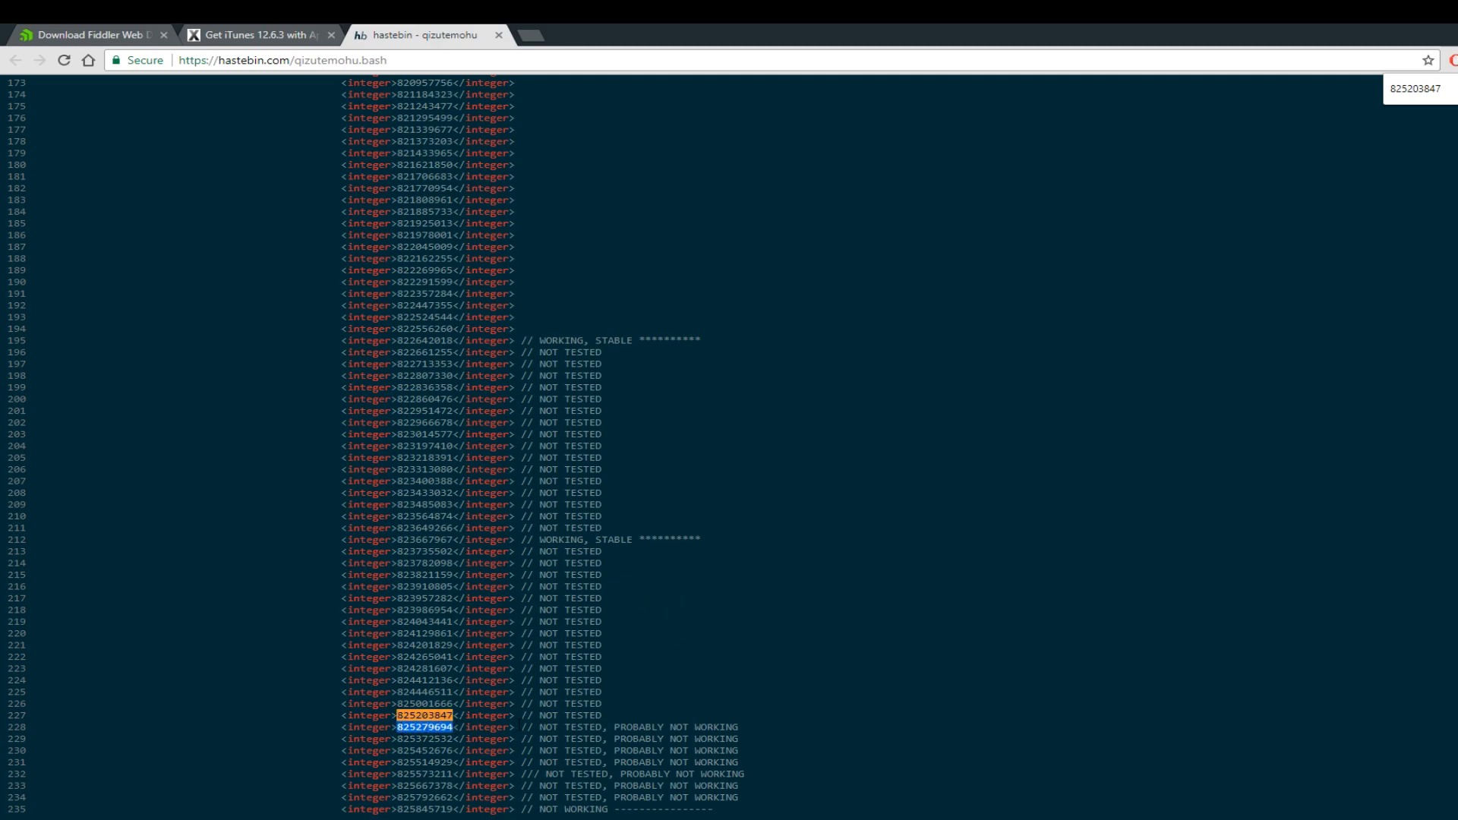
right_click(419, 726)
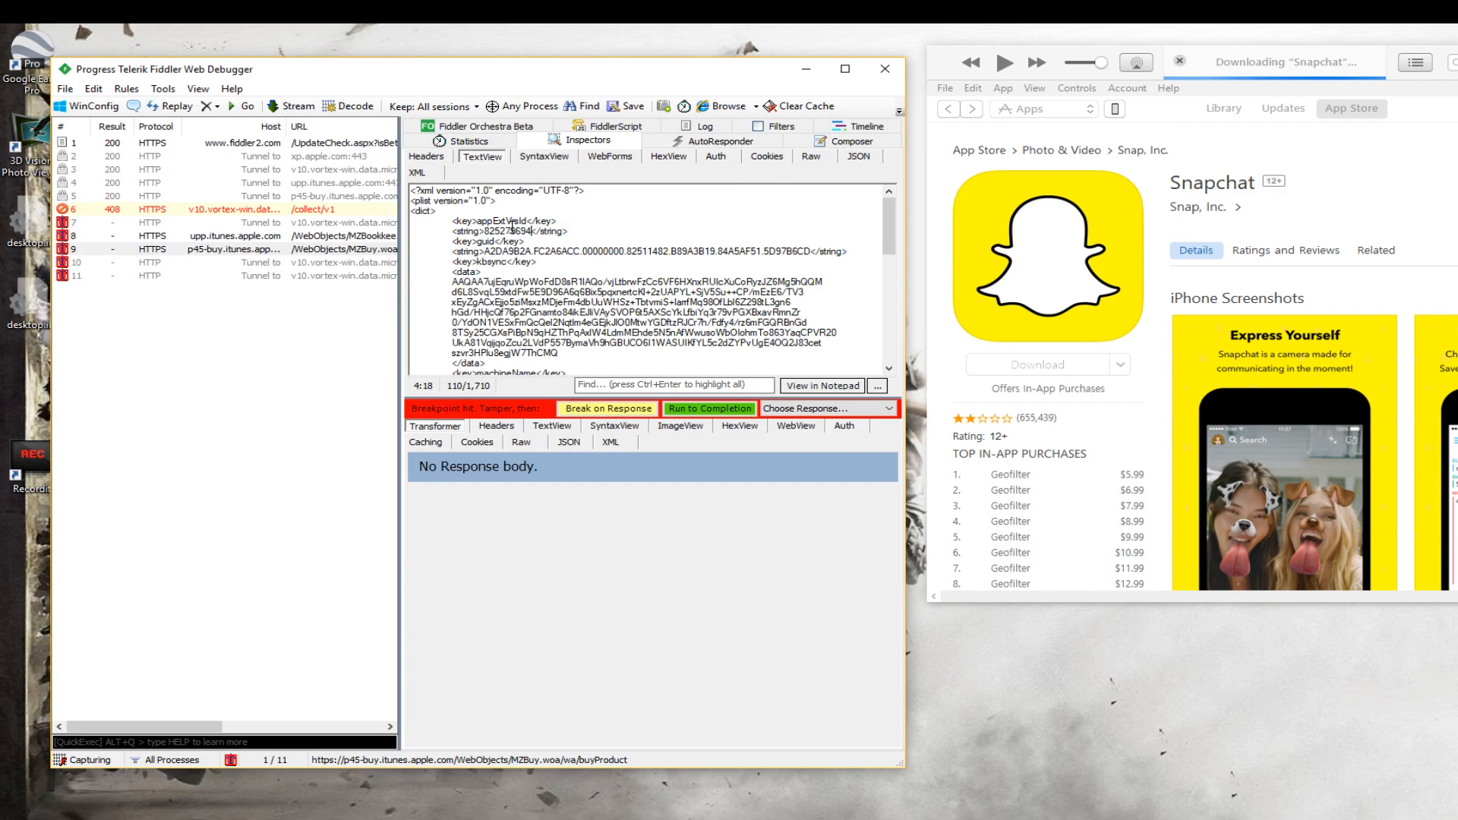
Put 825279694 in place of the buyProduct request's appExtVrsId value and verify it
left_click_drag(427, 189, 633, 295)
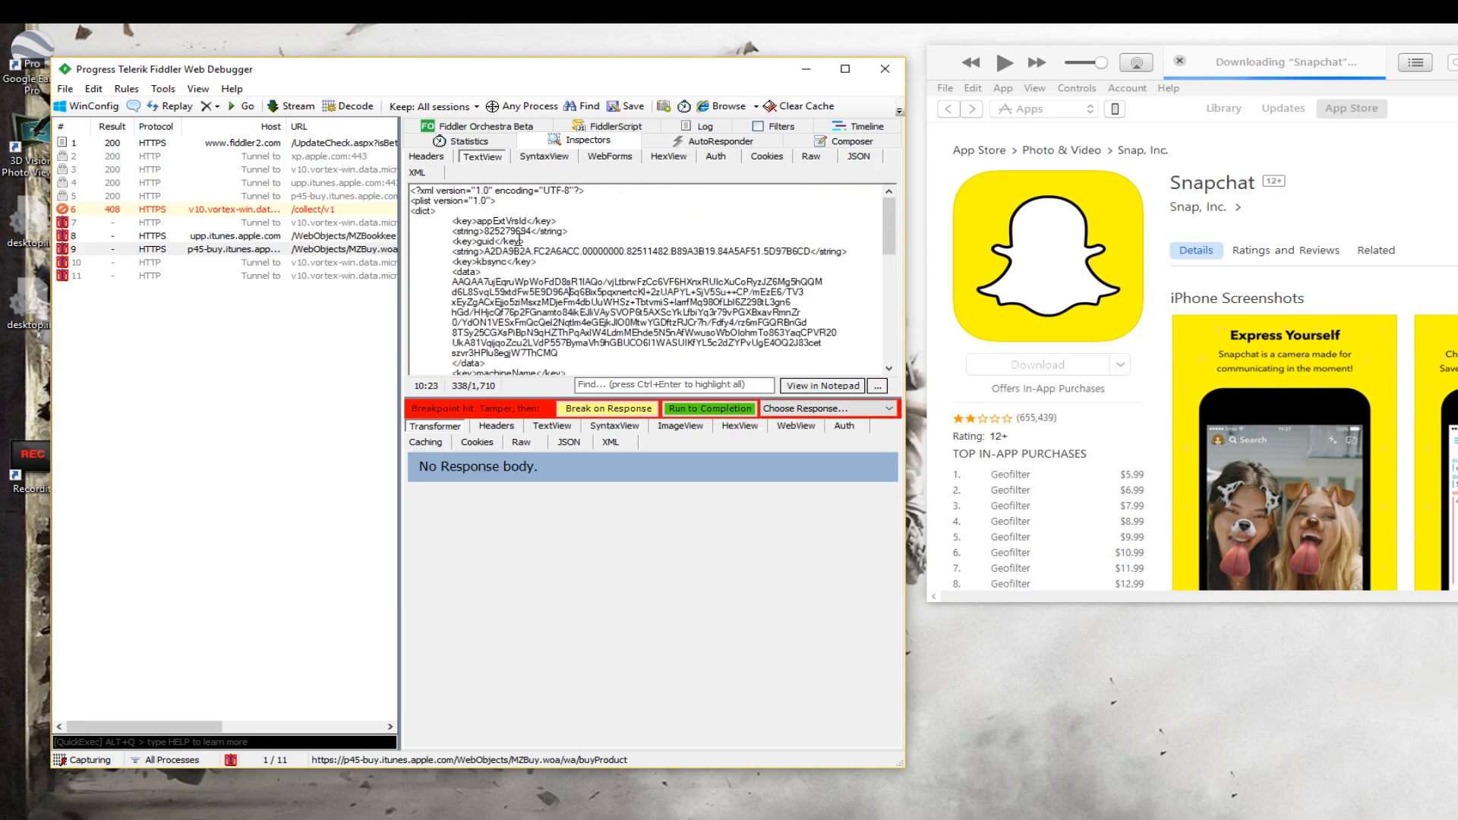
double_click(497, 232)
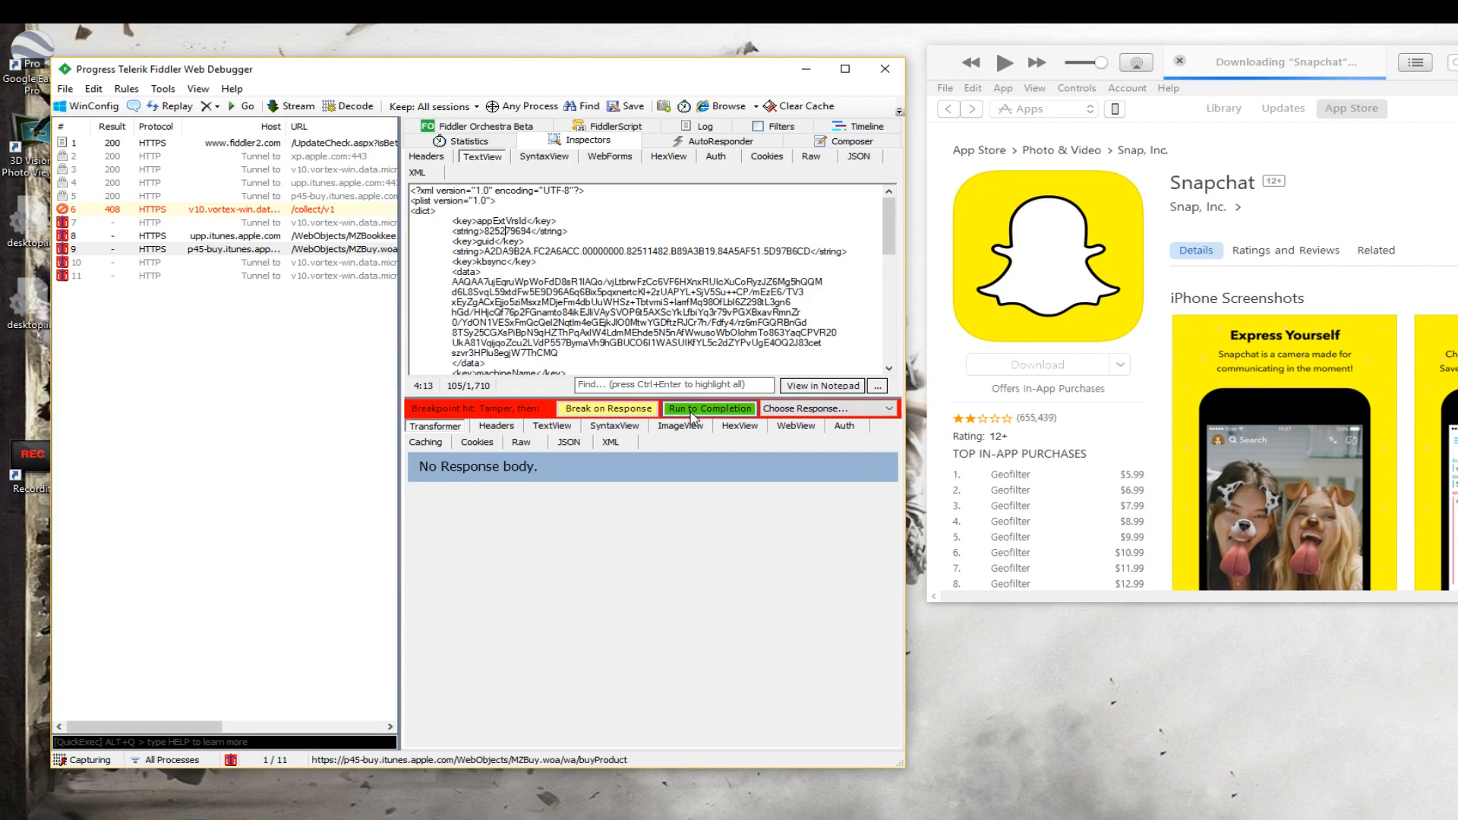
Run the edited purchase request and paused store requests to completion while checking Snapchat's download progress
left_click(709, 407)
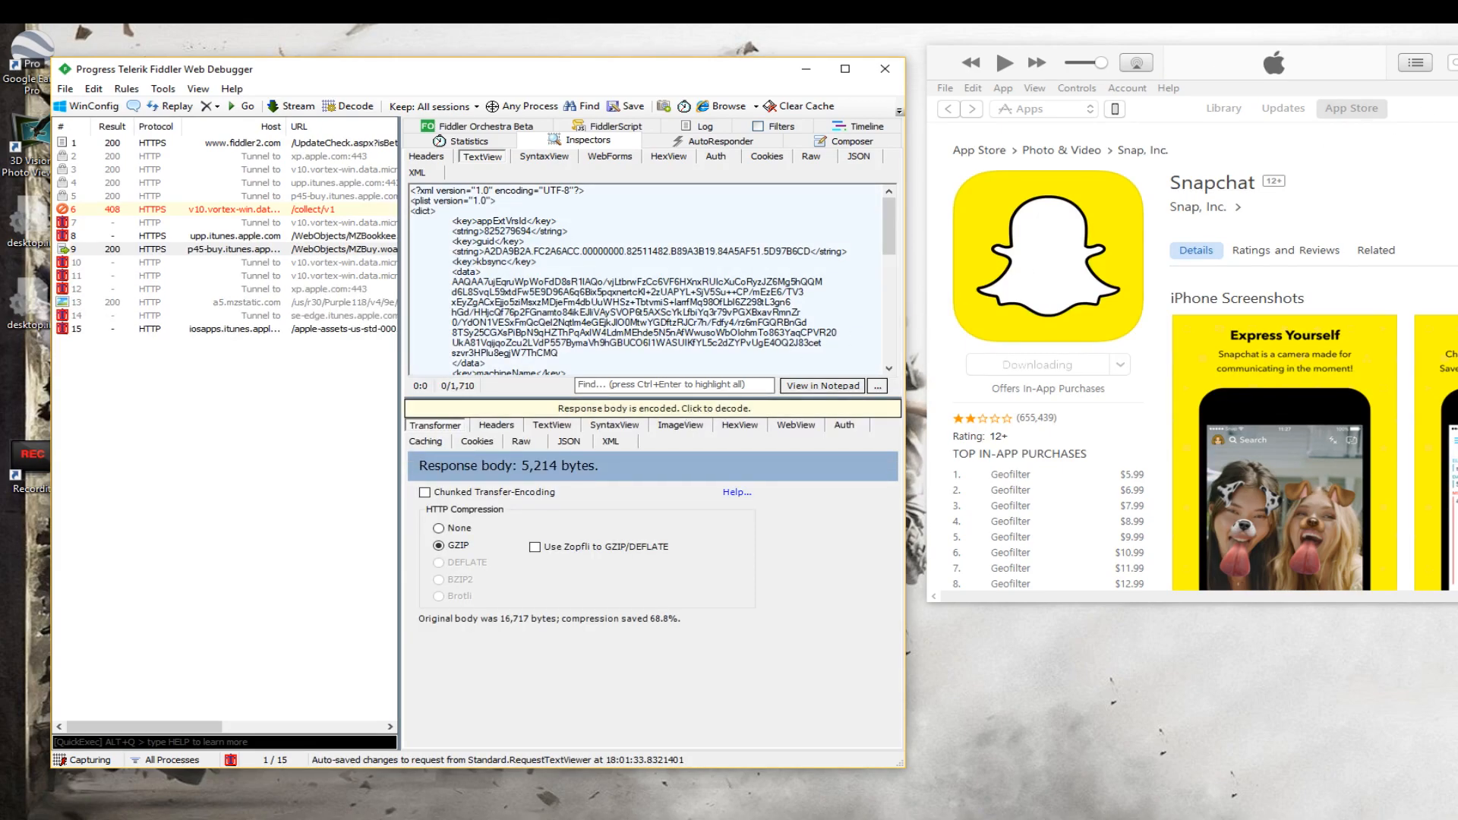
left_click(1416, 62)
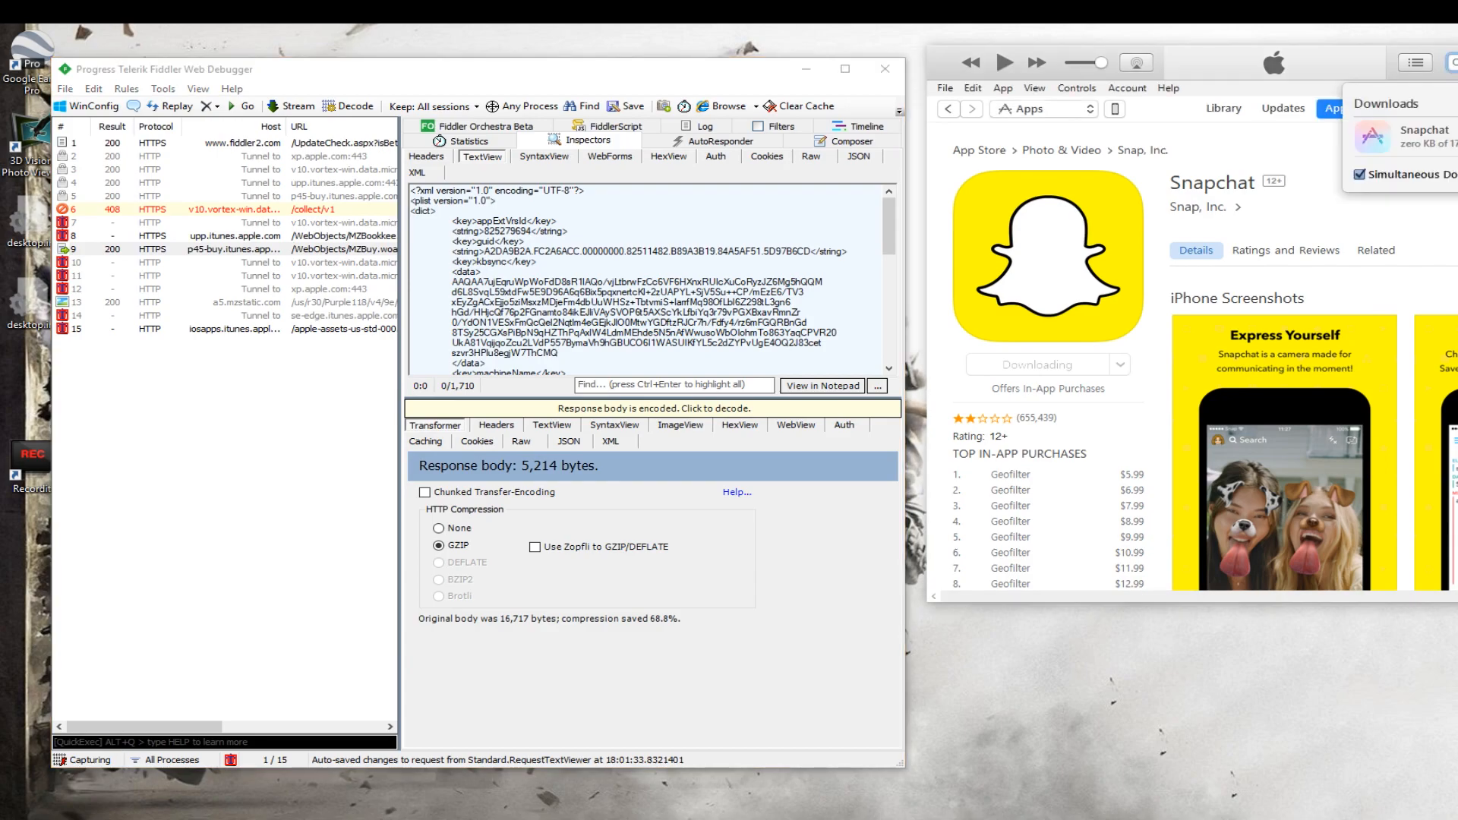
mouse_move(170, 264)
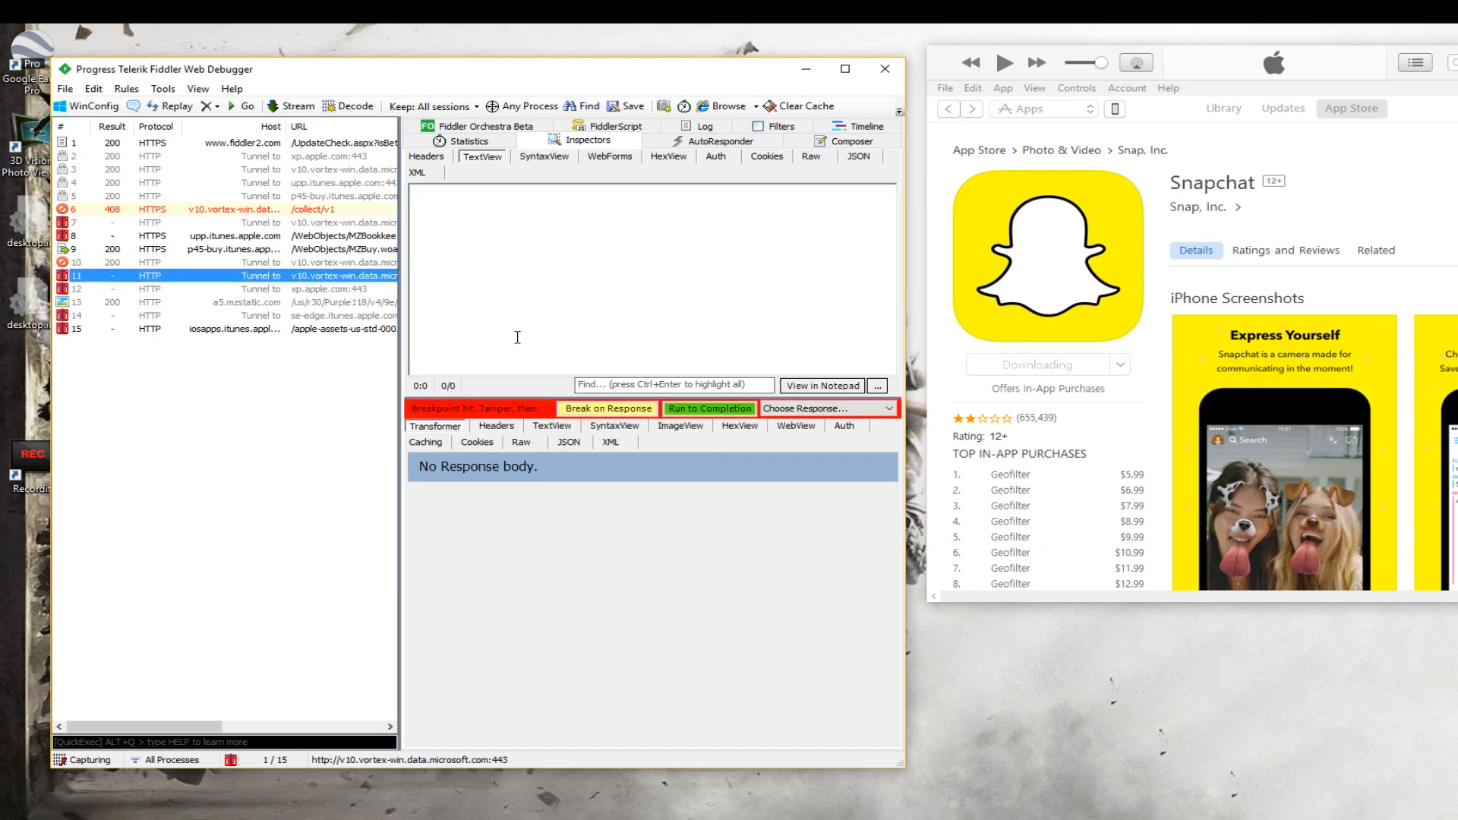
left_click(709, 409)
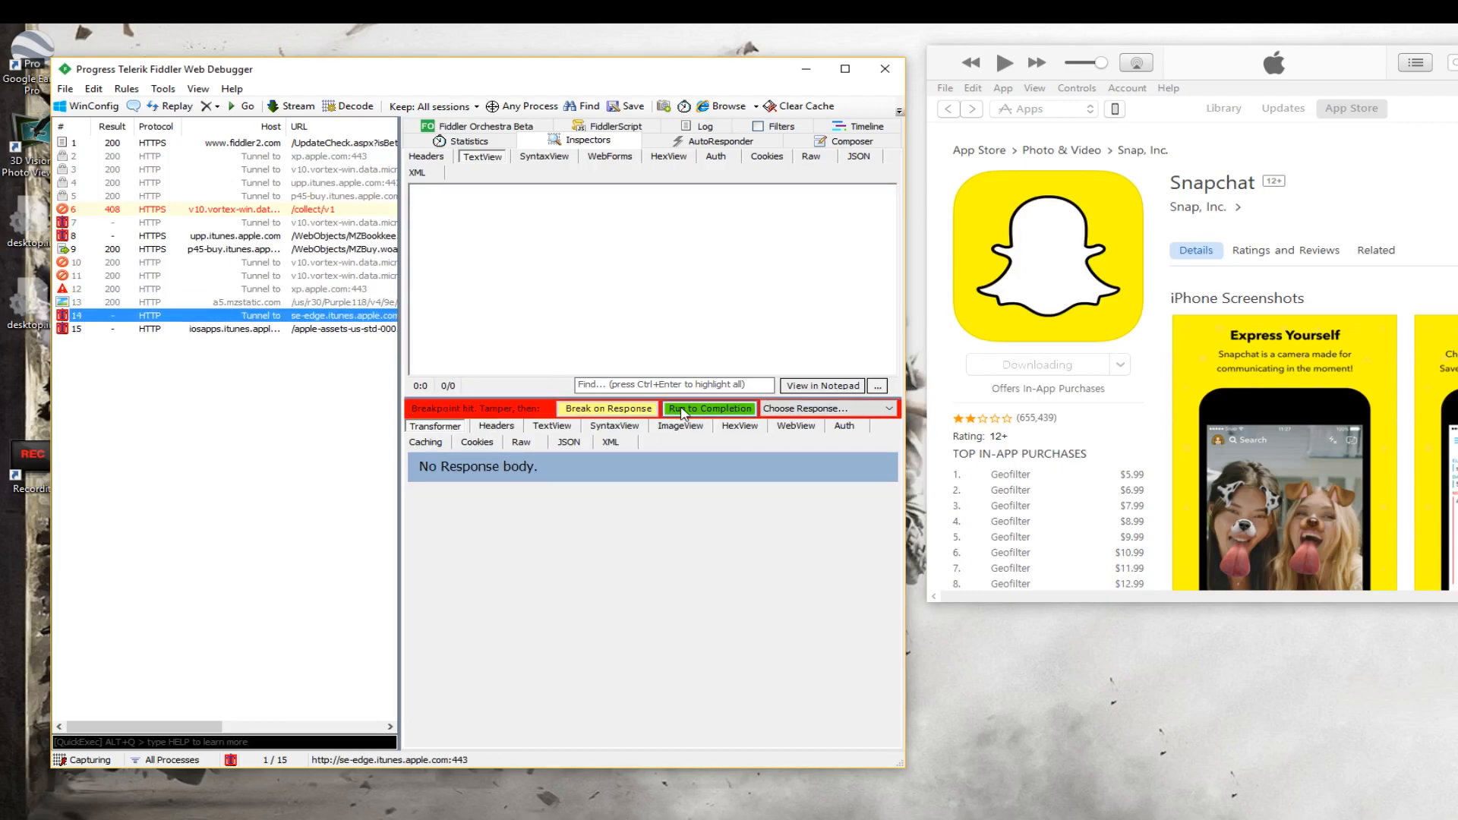
left_click(708, 408)
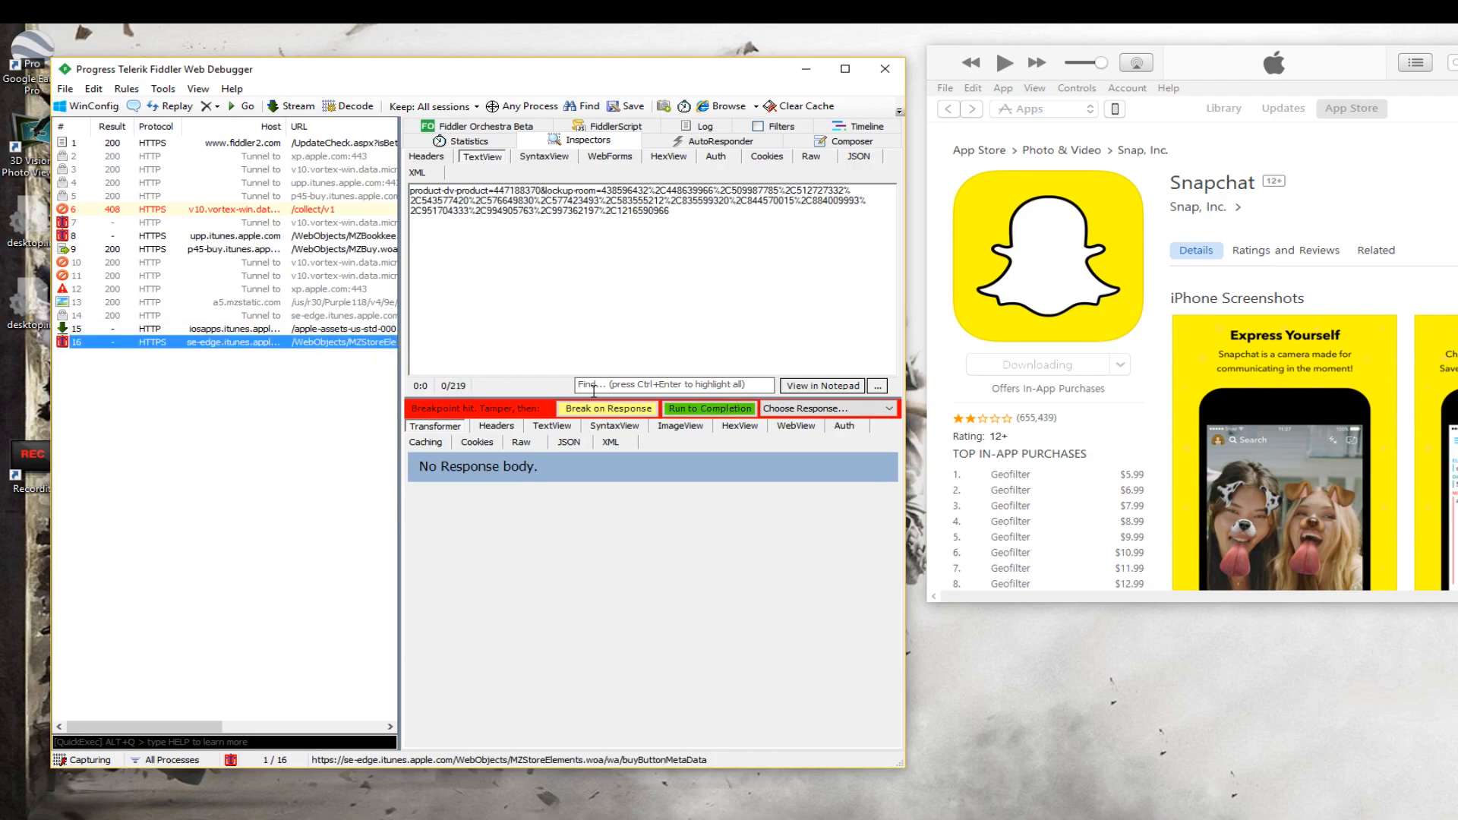
left_click(708, 409)
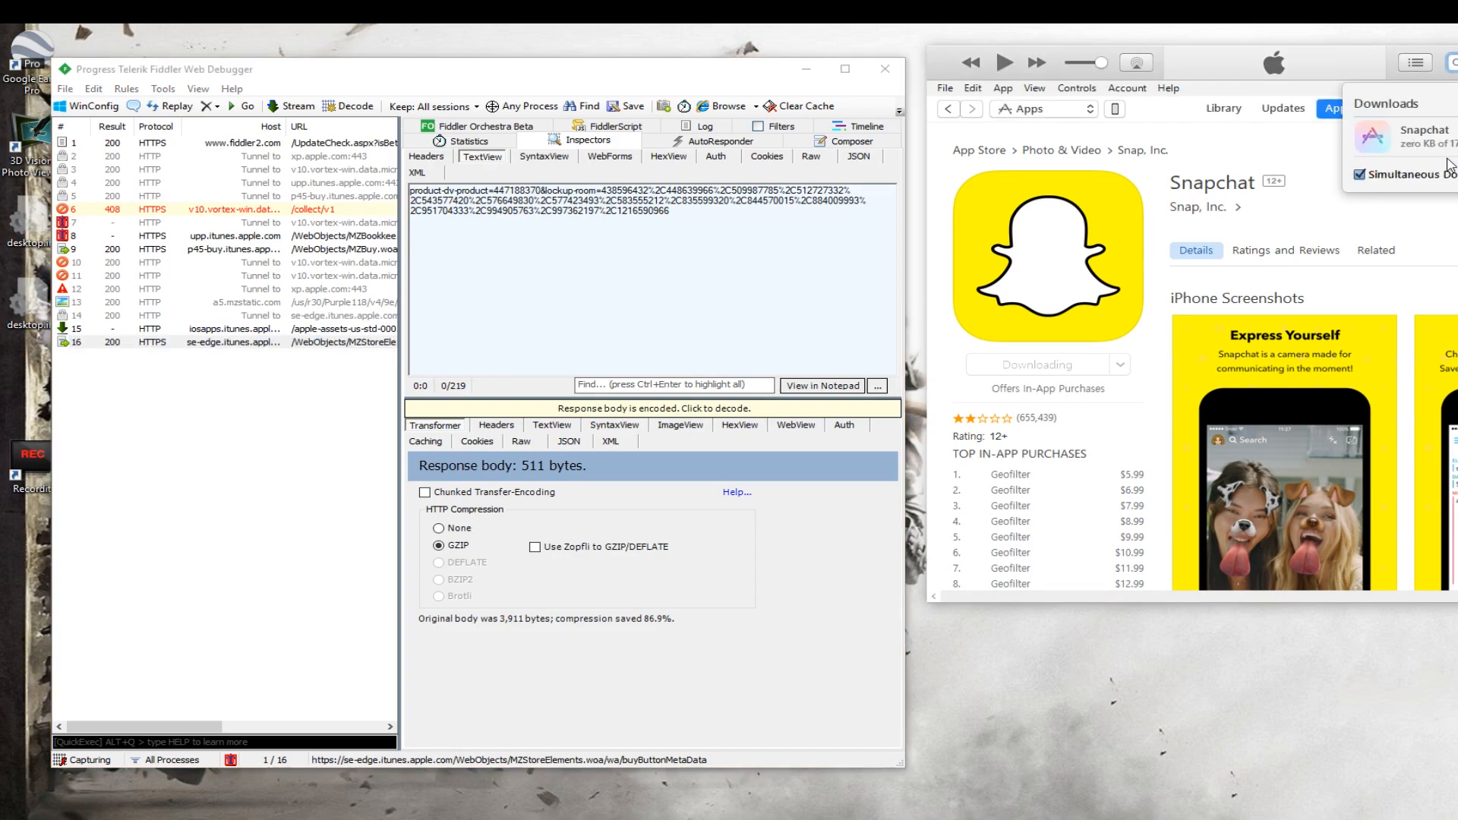
mouse_move(282, 256)
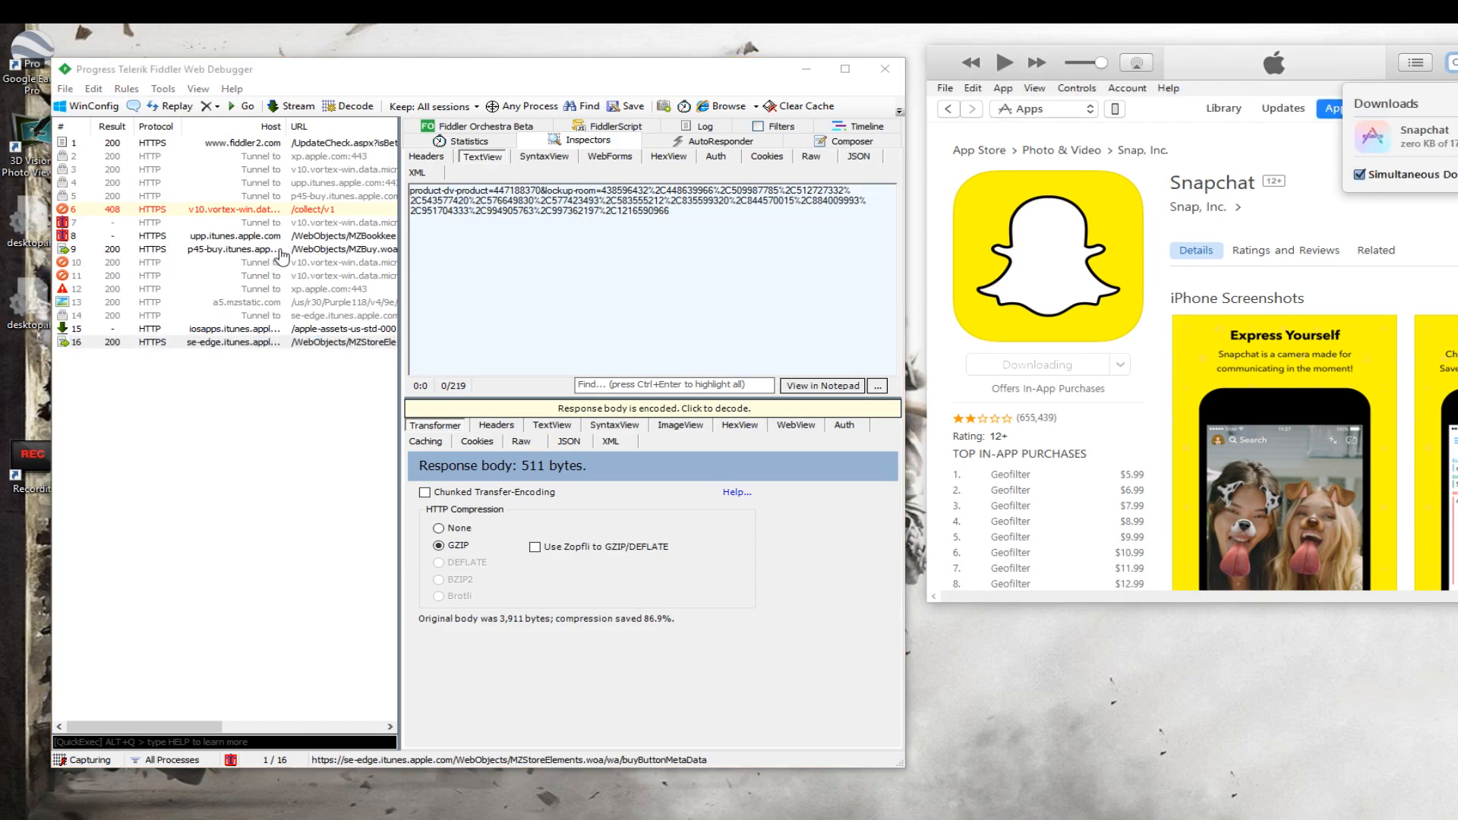
Select the newly paused session and release it so the download reaches 24.8 MB
left_click(251, 262)
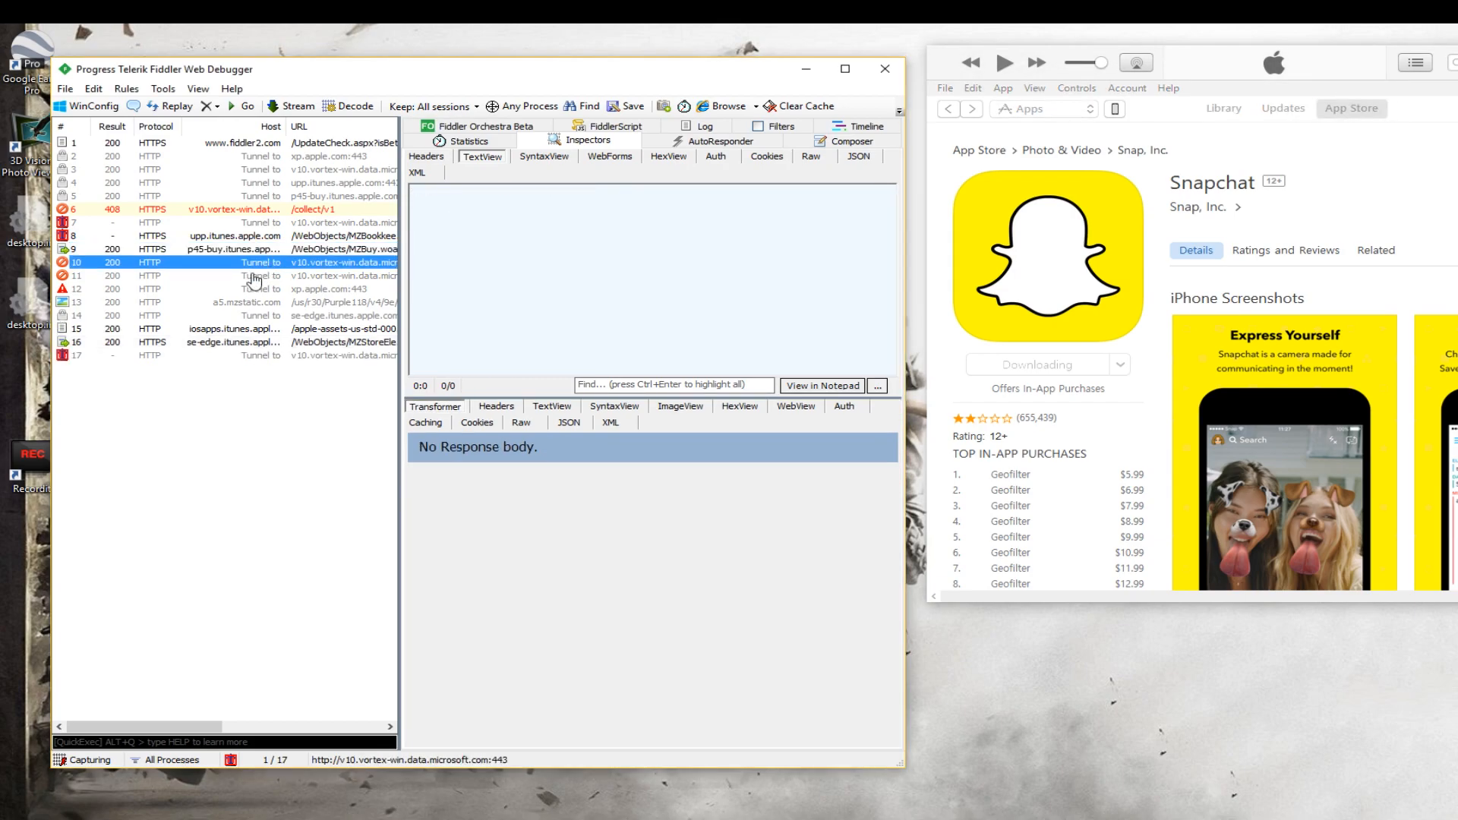
left_click(232, 341)
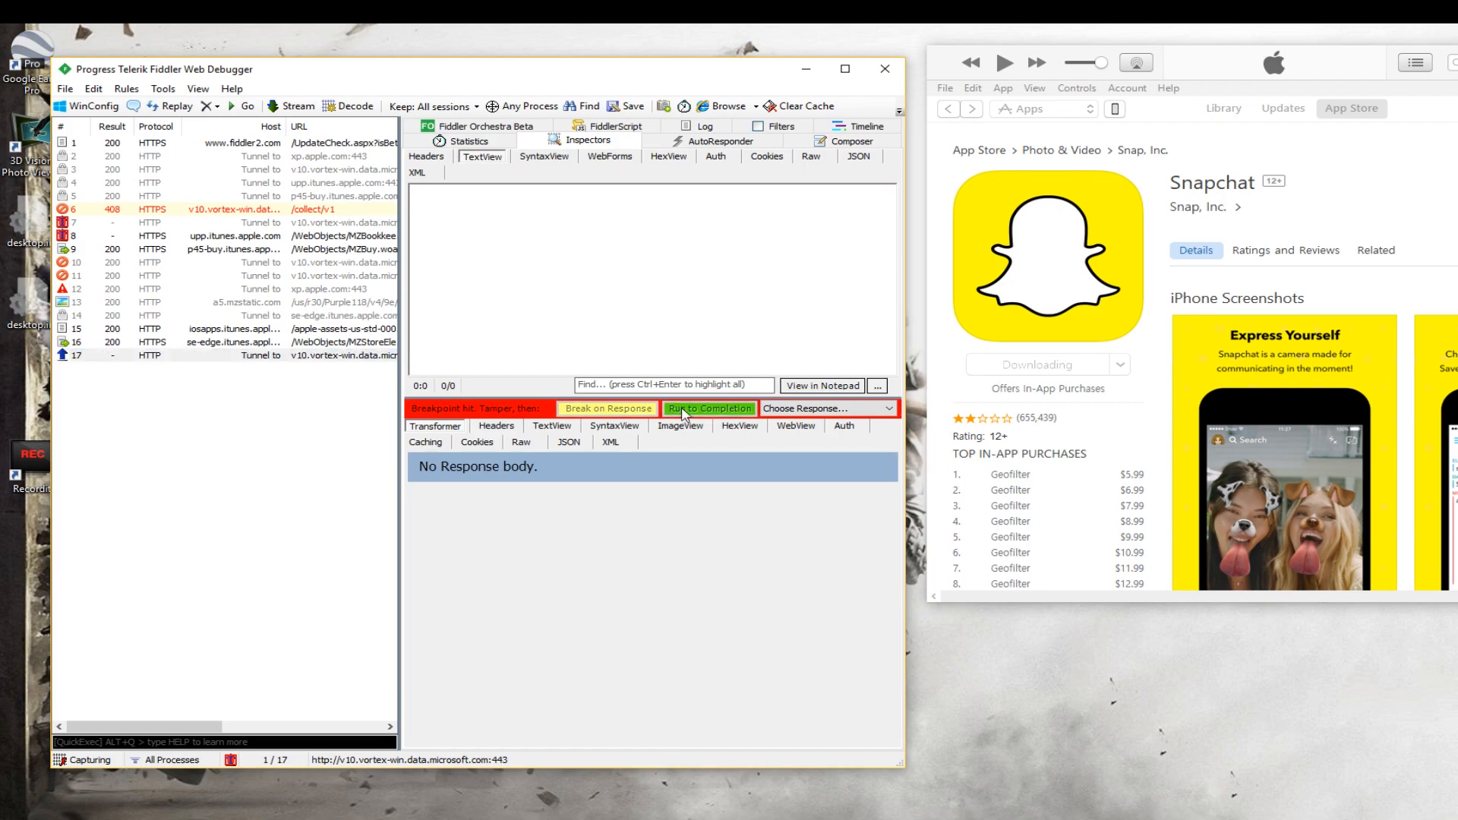
left_click(708, 408)
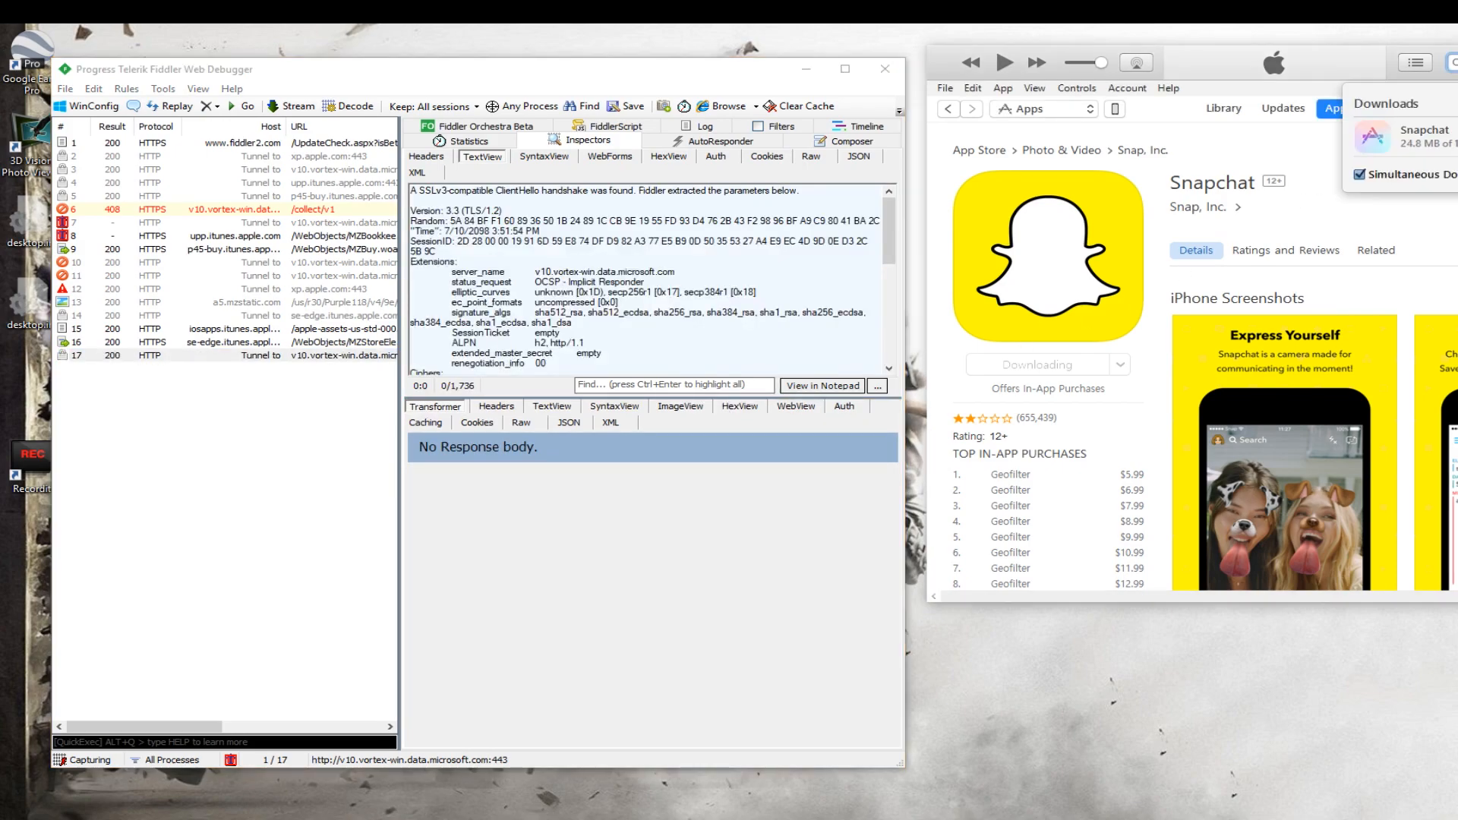
mouse_move(1444, 155)
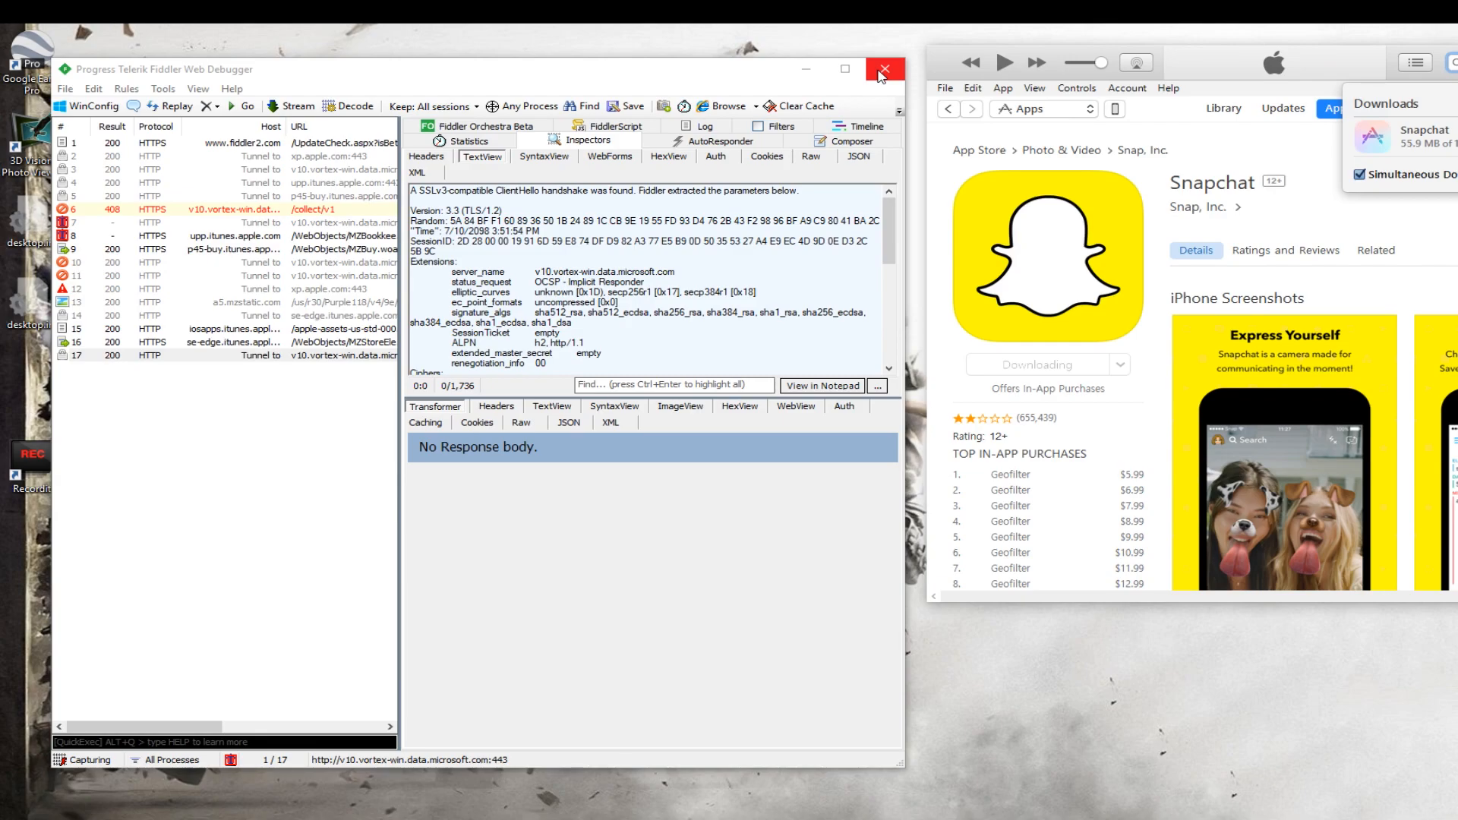
Close Fiddler, wait for Snapchat to finish downloading, then view the apps library
left_click(882, 69)
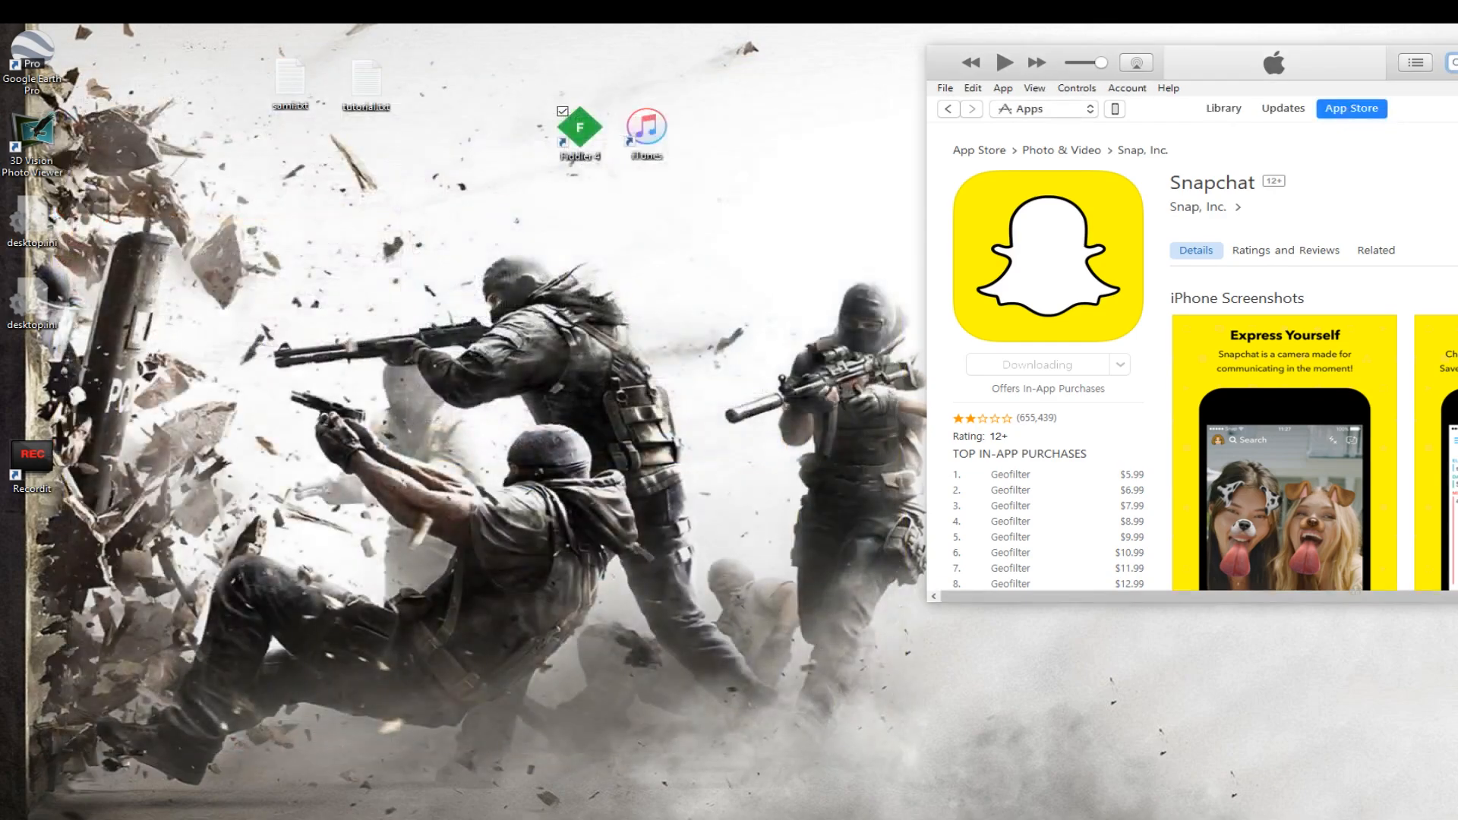
left_click(1414, 62)
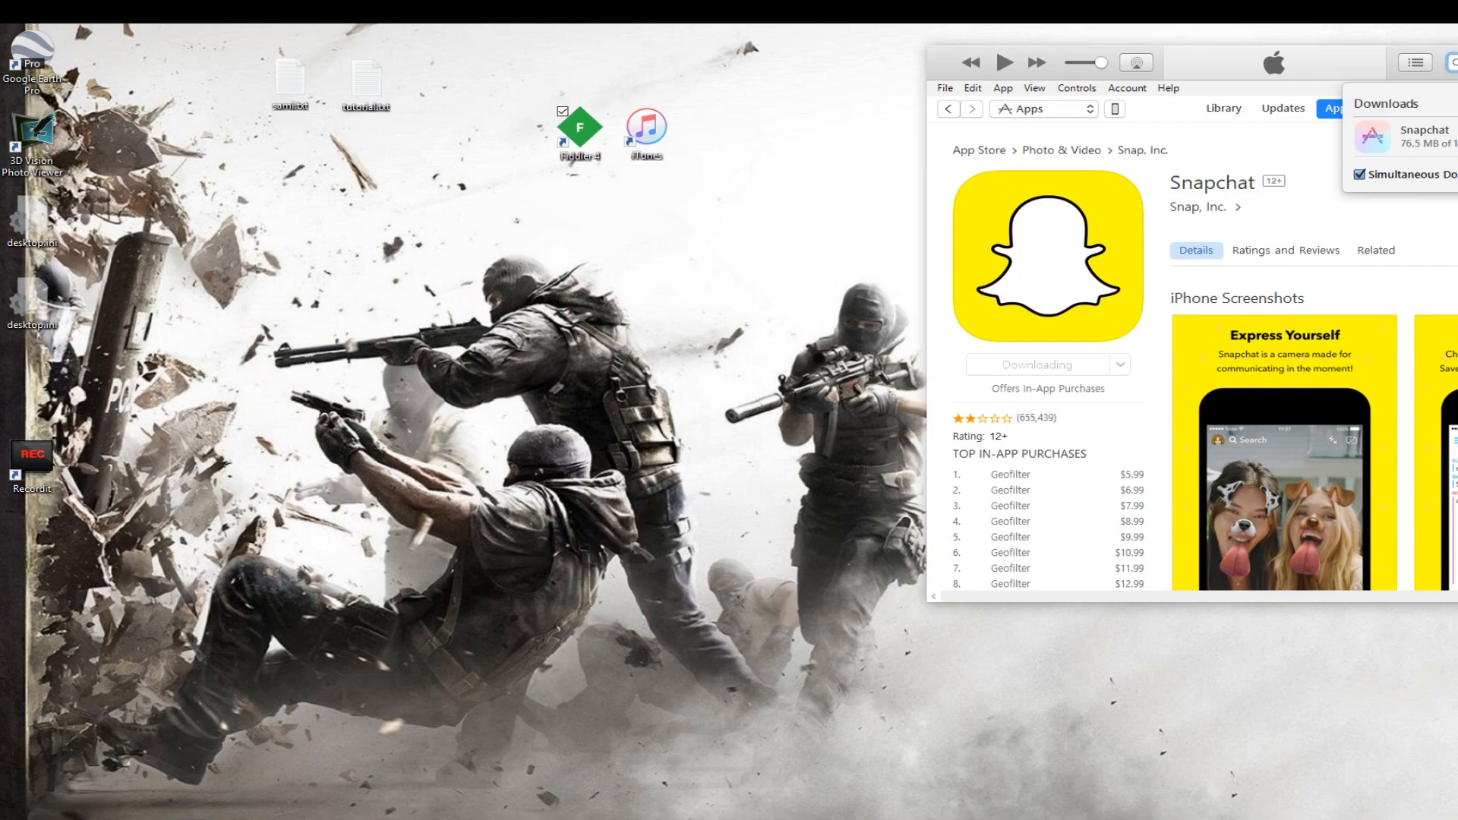
mouse_move(864, 261)
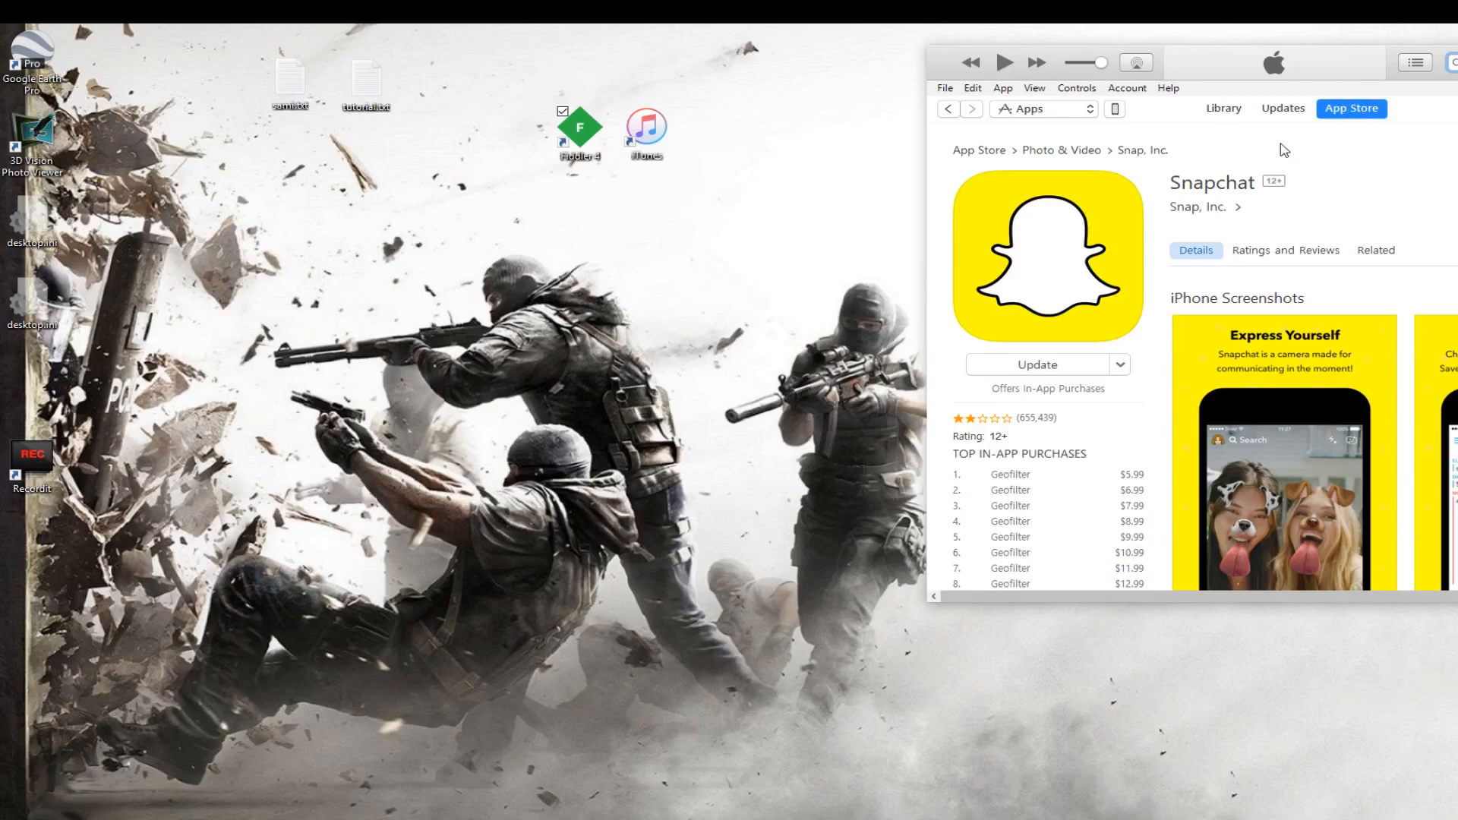
left_click(1223, 108)
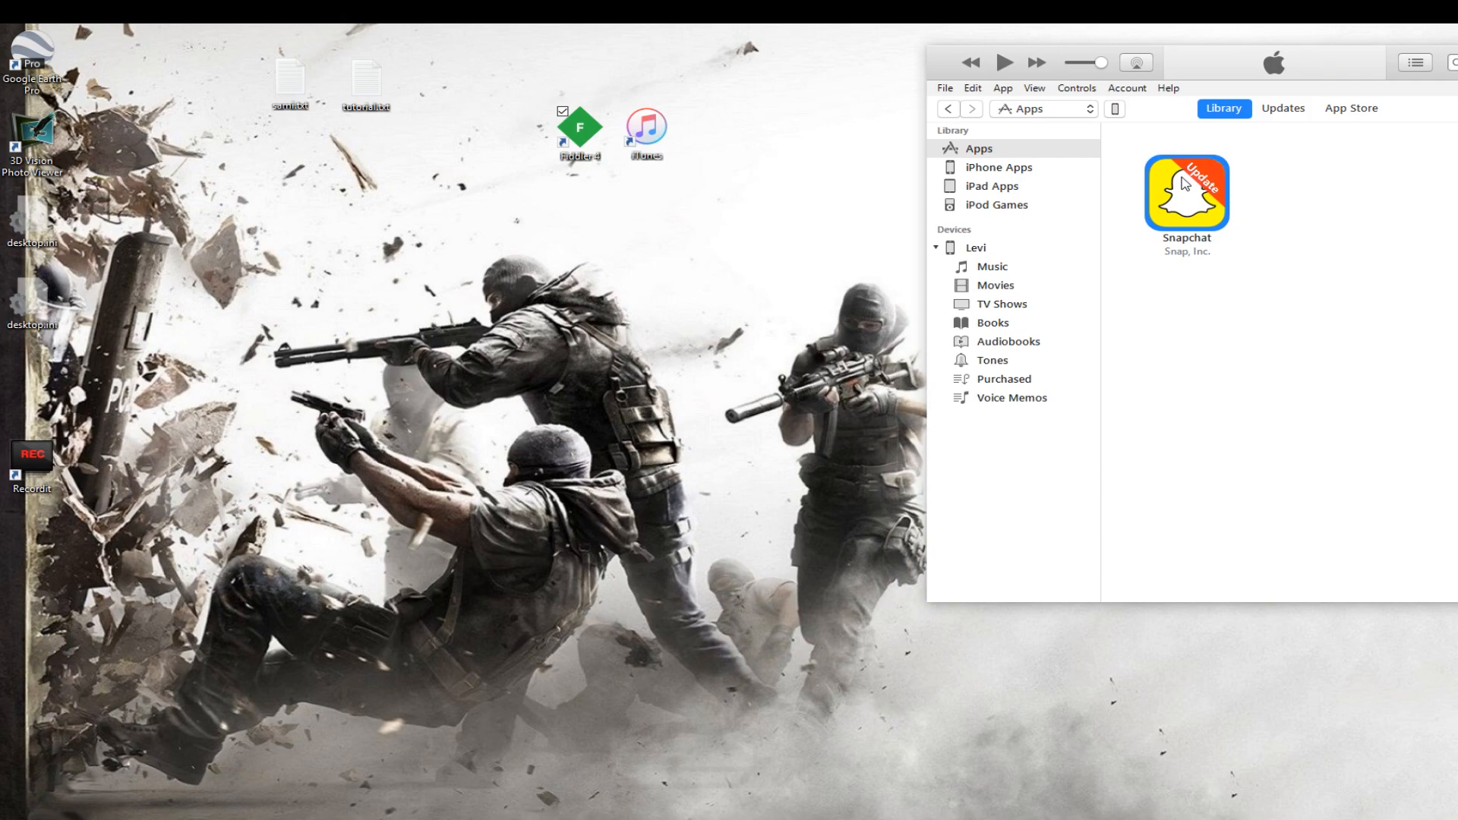
mouse_move(1214, 210)
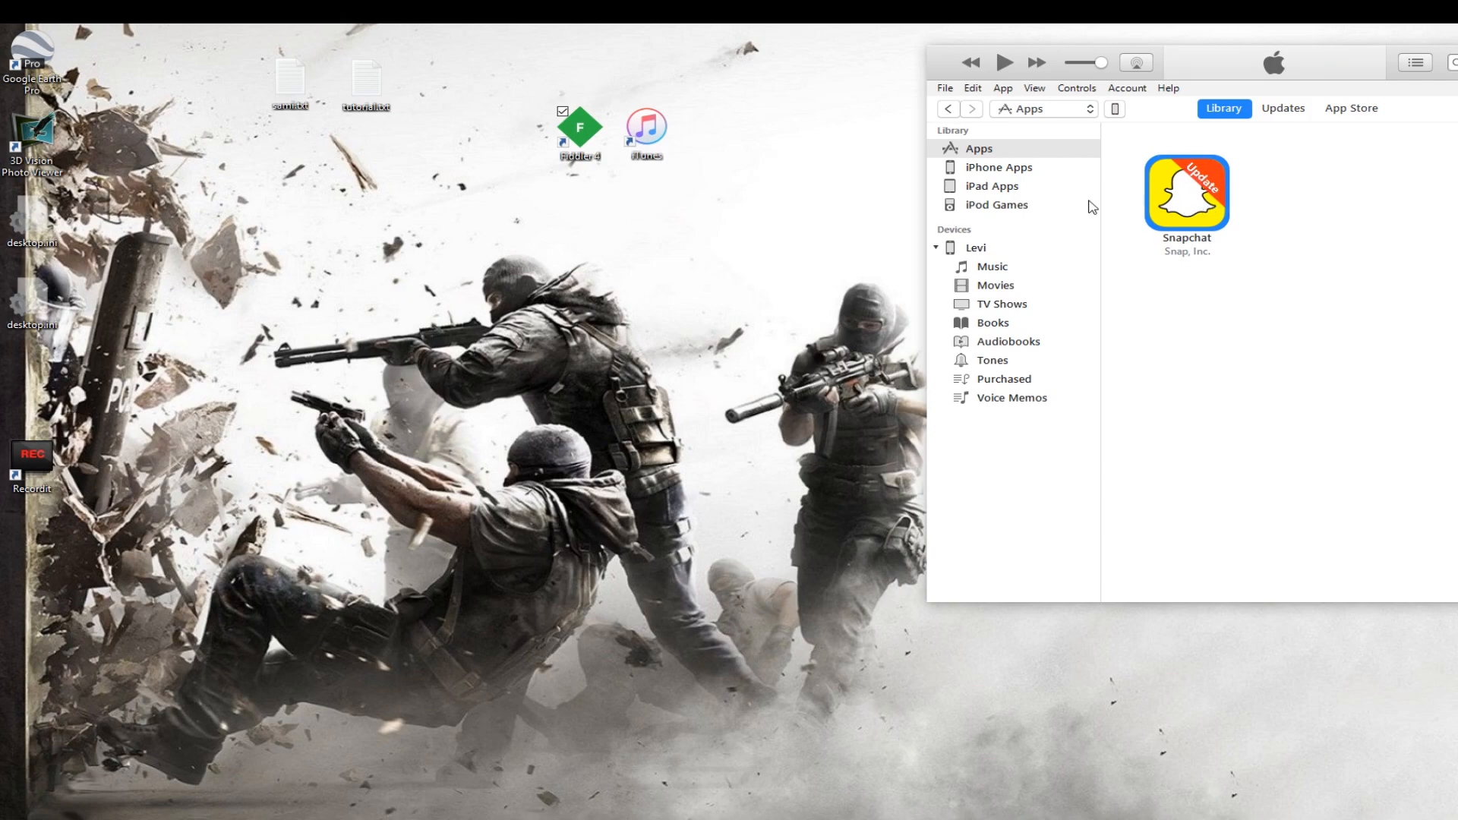
mouse_move(1019, 158)
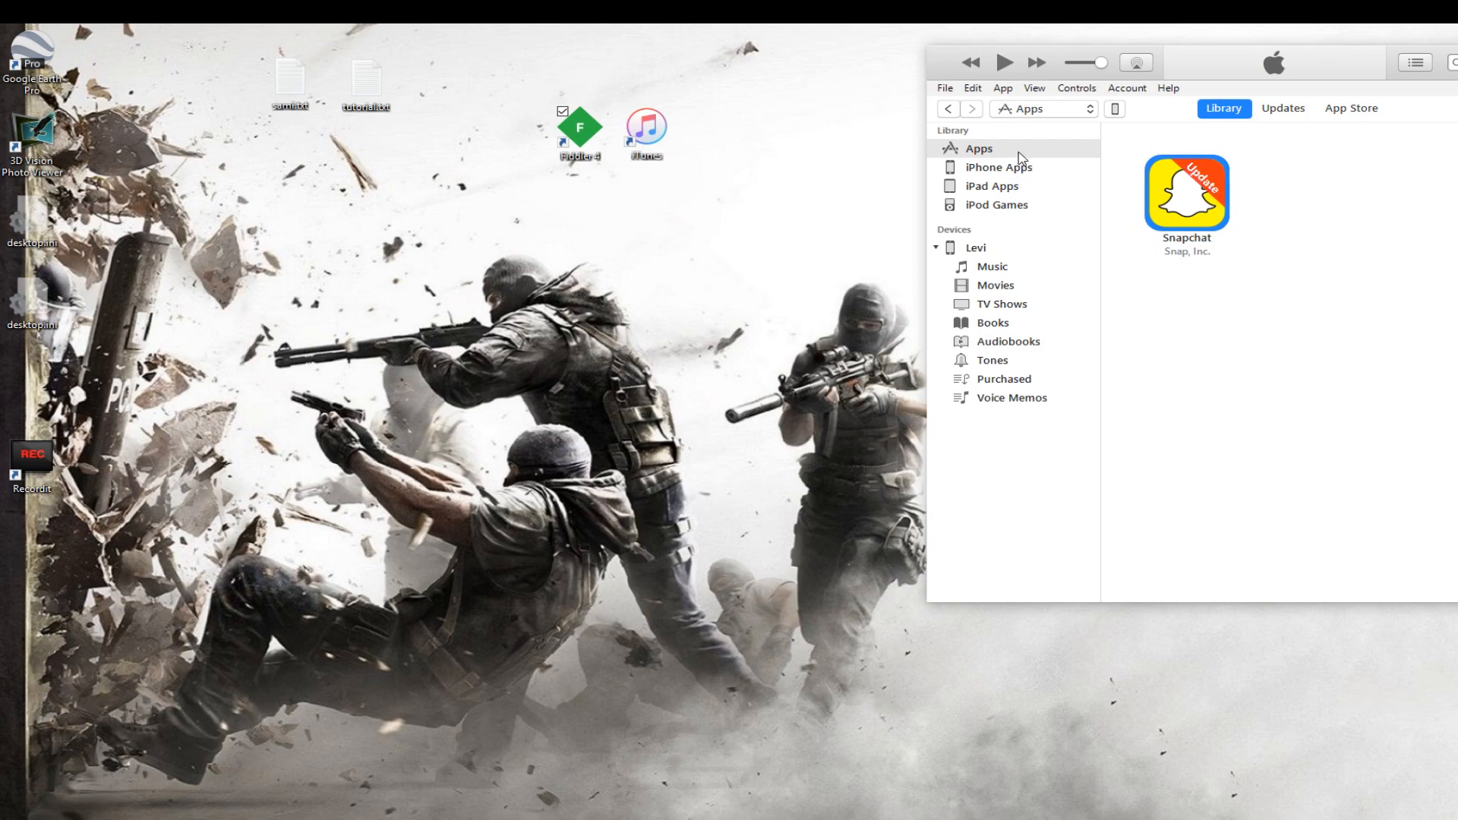
Open the iPhone's Apps settings showing Snapchat (213 MB) ready to install
left_click(977, 149)
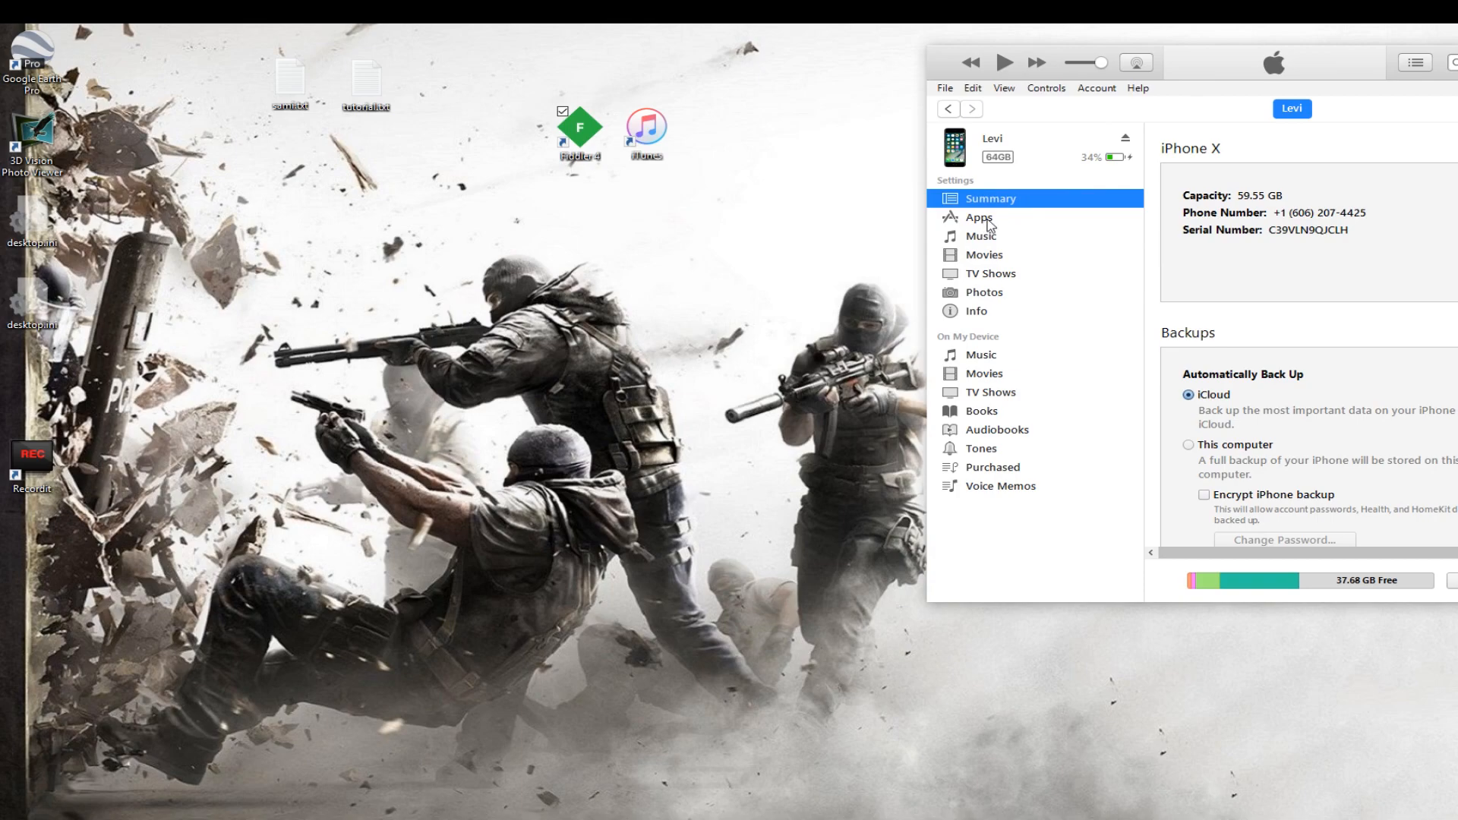
left_click(978, 218)
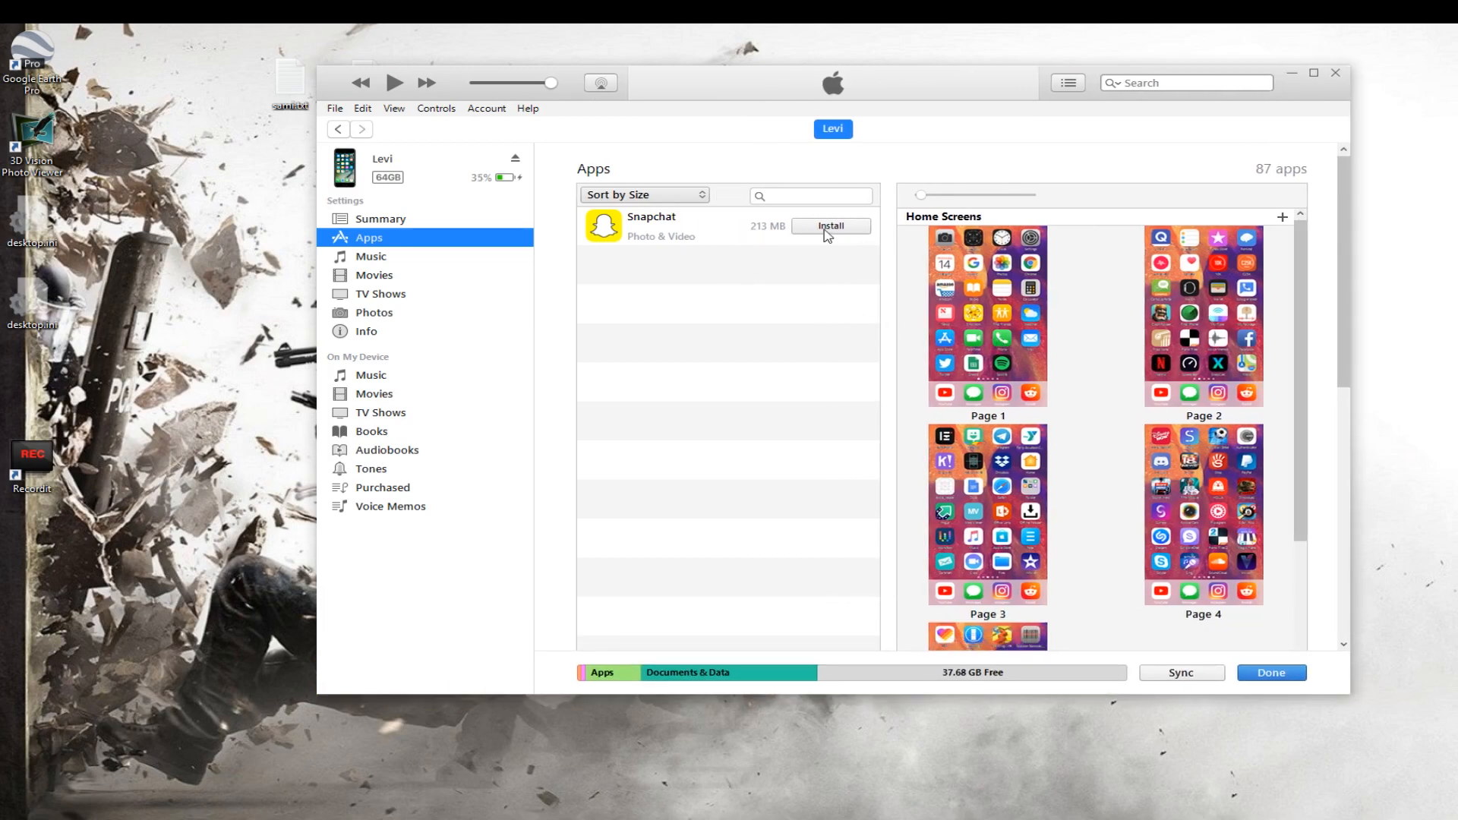
Mark Snapchat for install, apply the sync, and skip copying voice memos
left_click(829, 224)
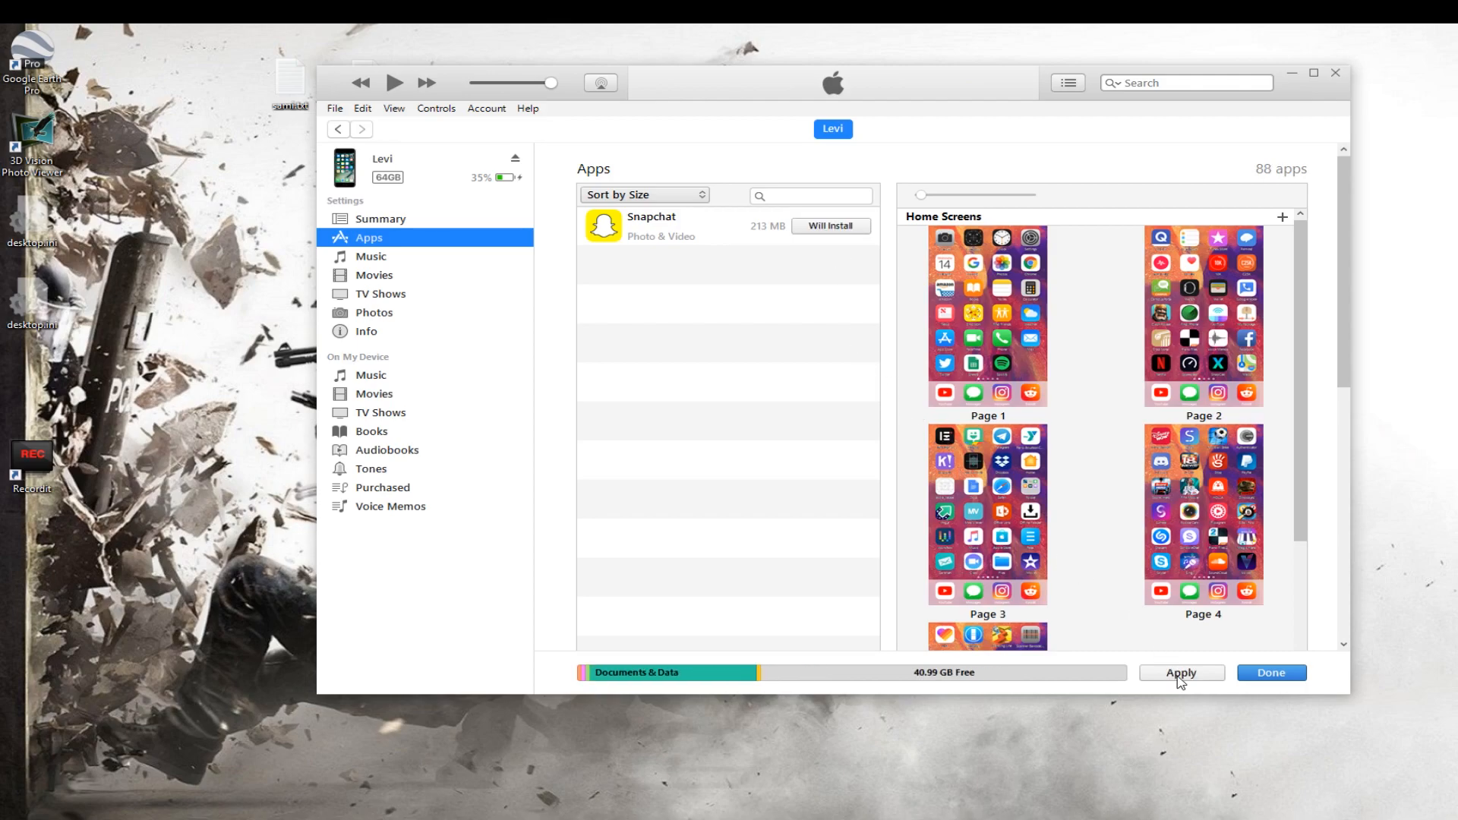
left_click(1181, 672)
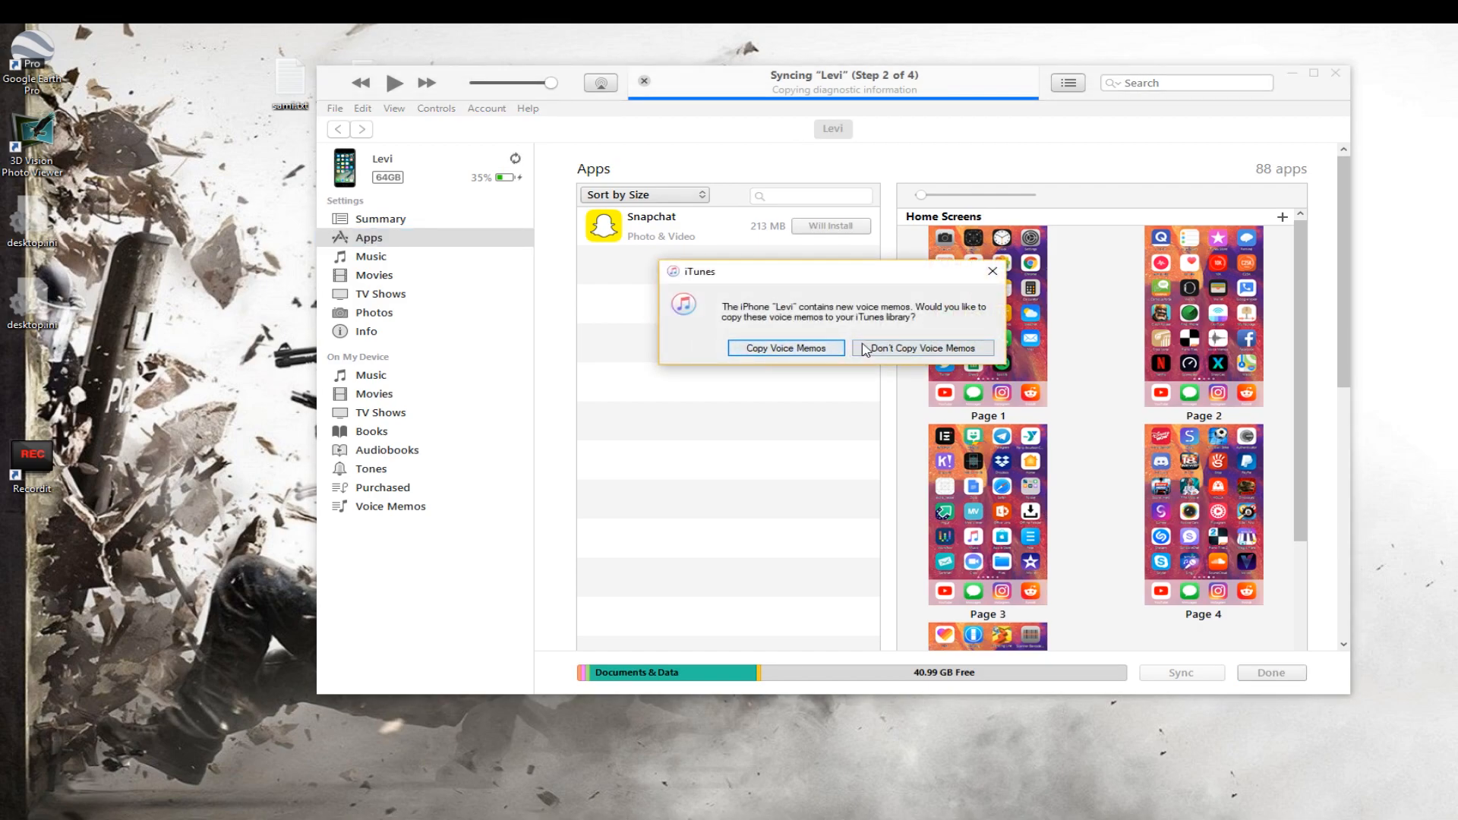
left_click(921, 347)
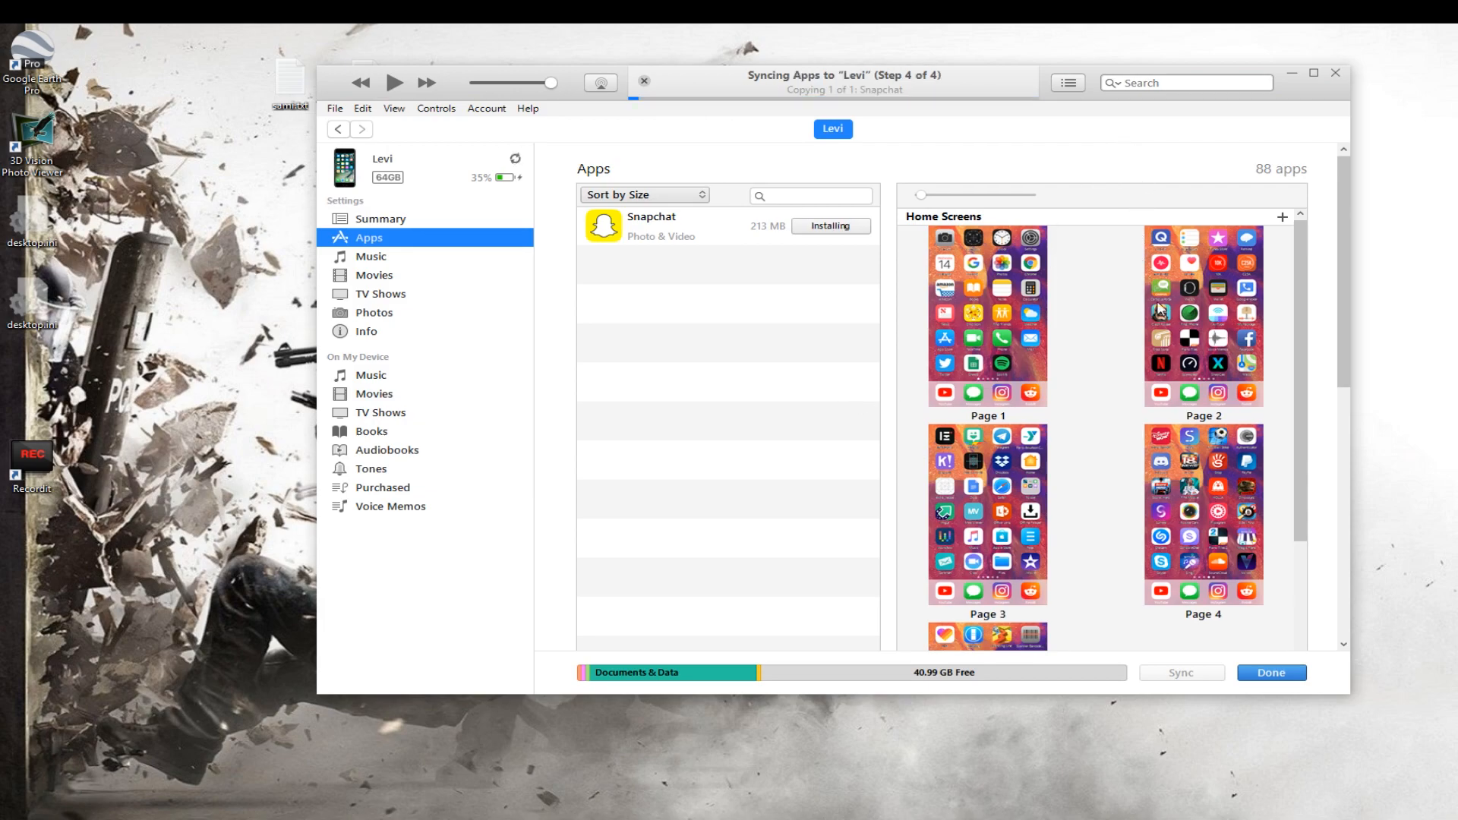
mouse_move(810, 465)
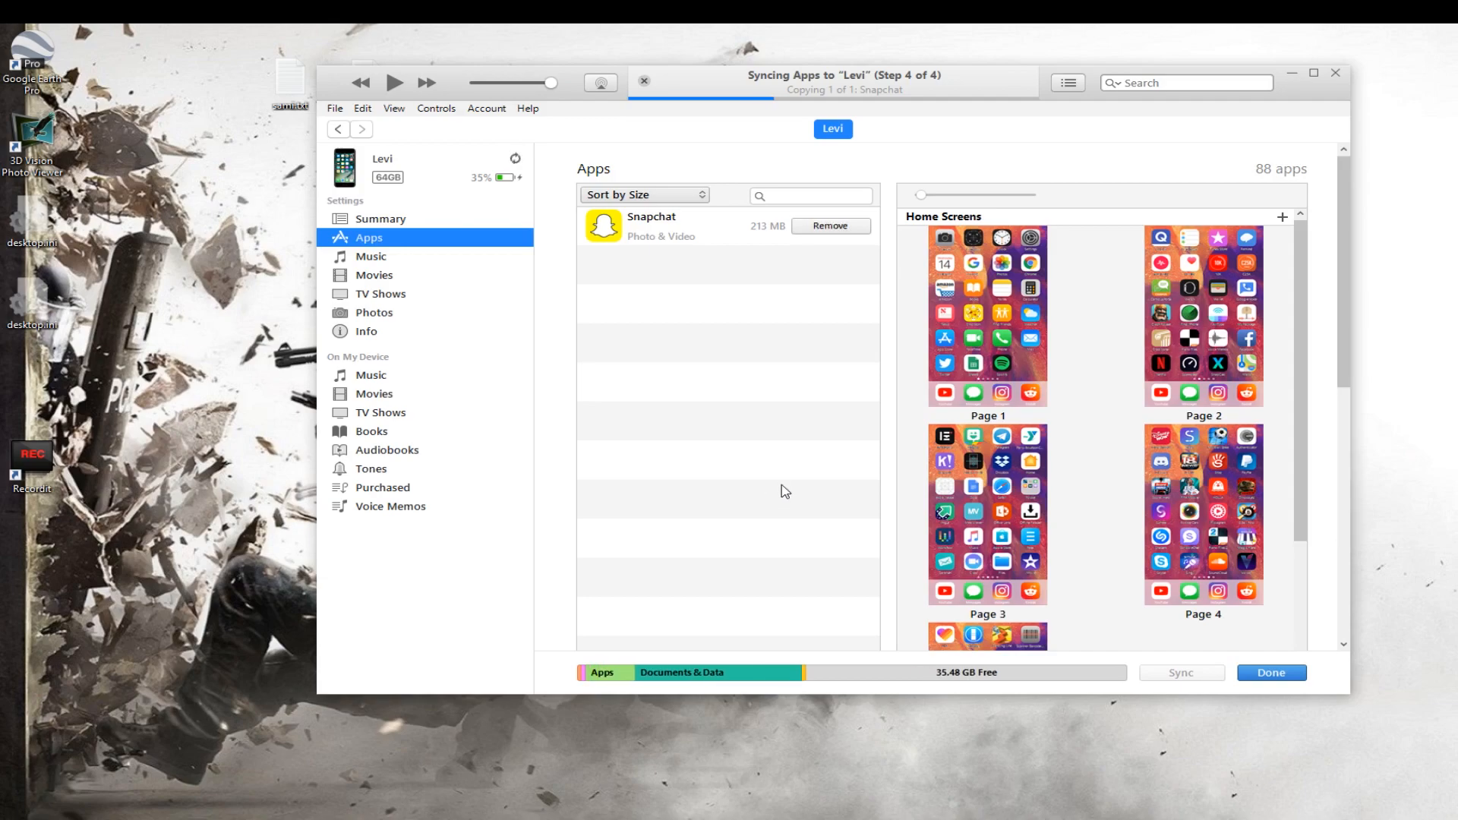
mouse_move(837, 424)
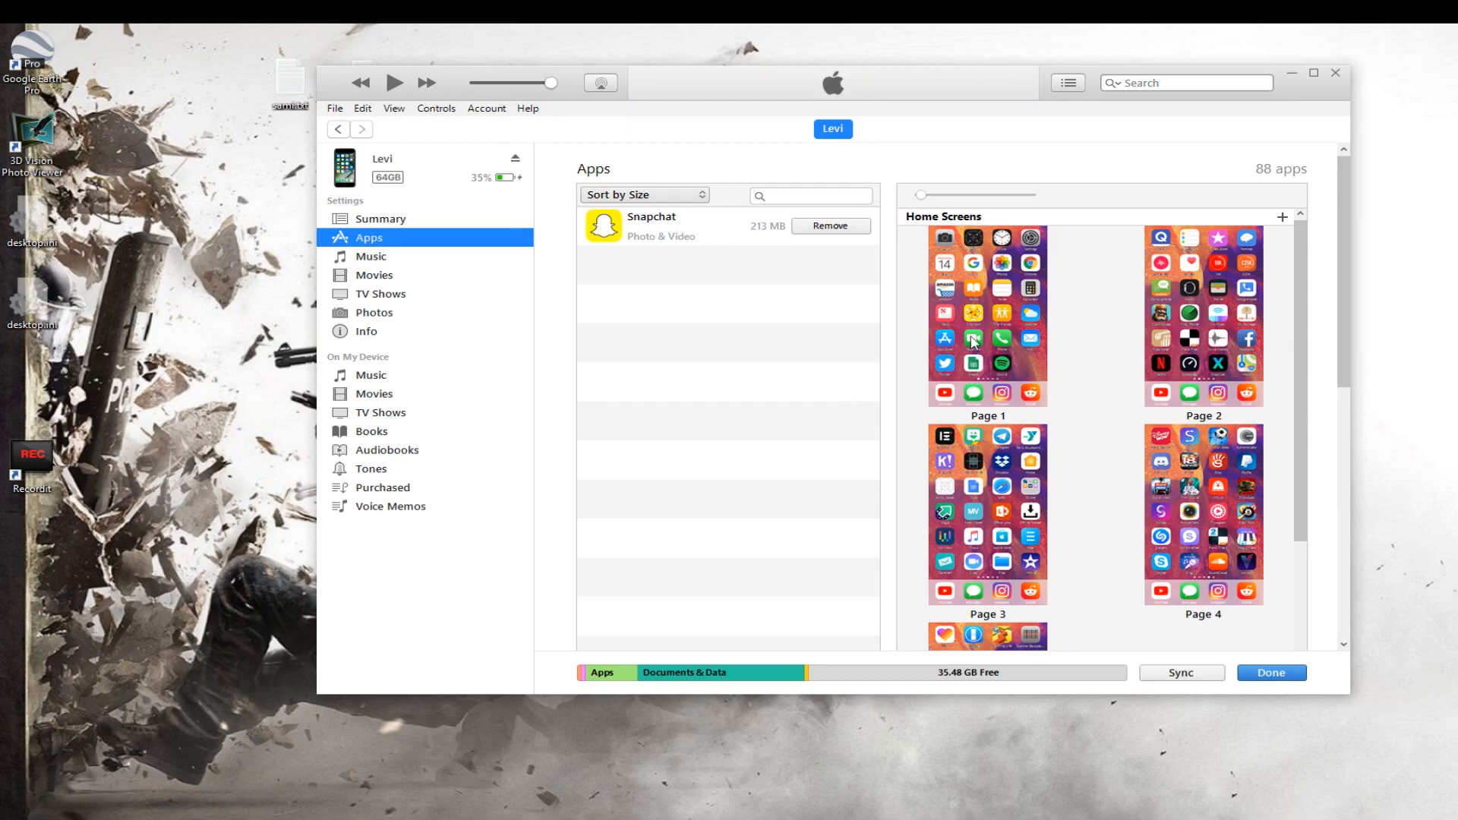
scroll("down", 3)
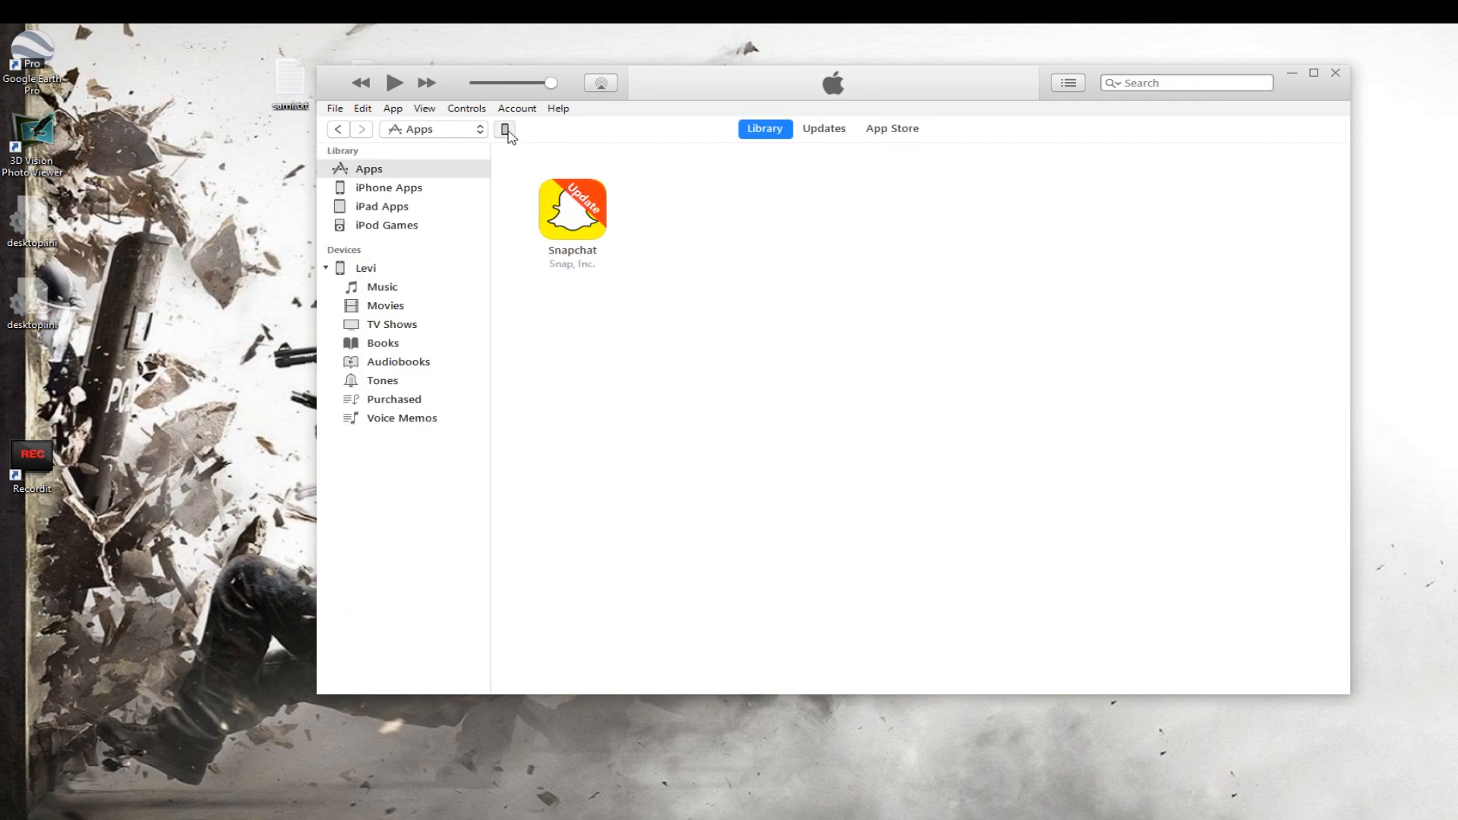
left_click(507, 128)
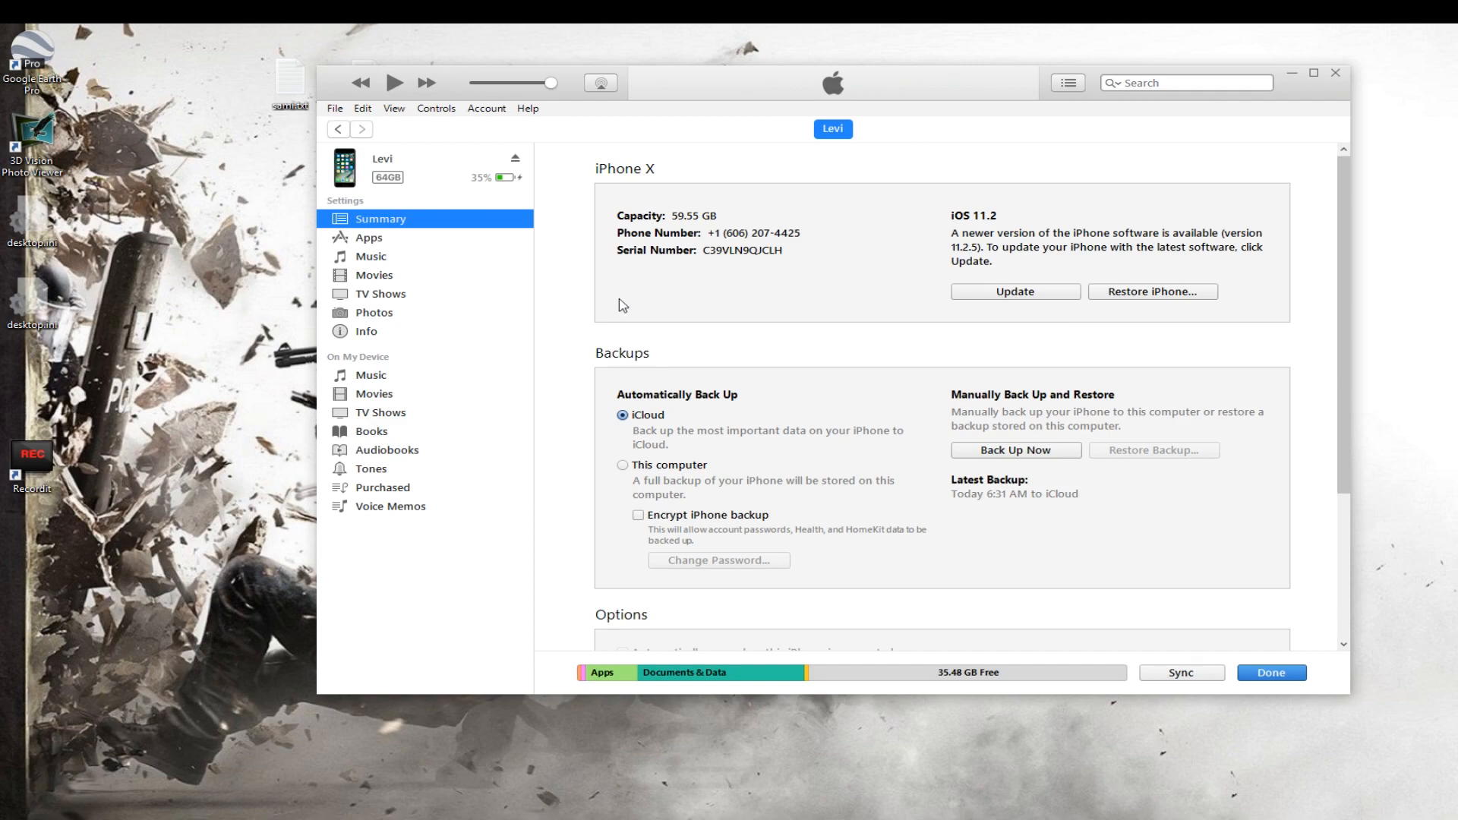
left_click(369, 237)
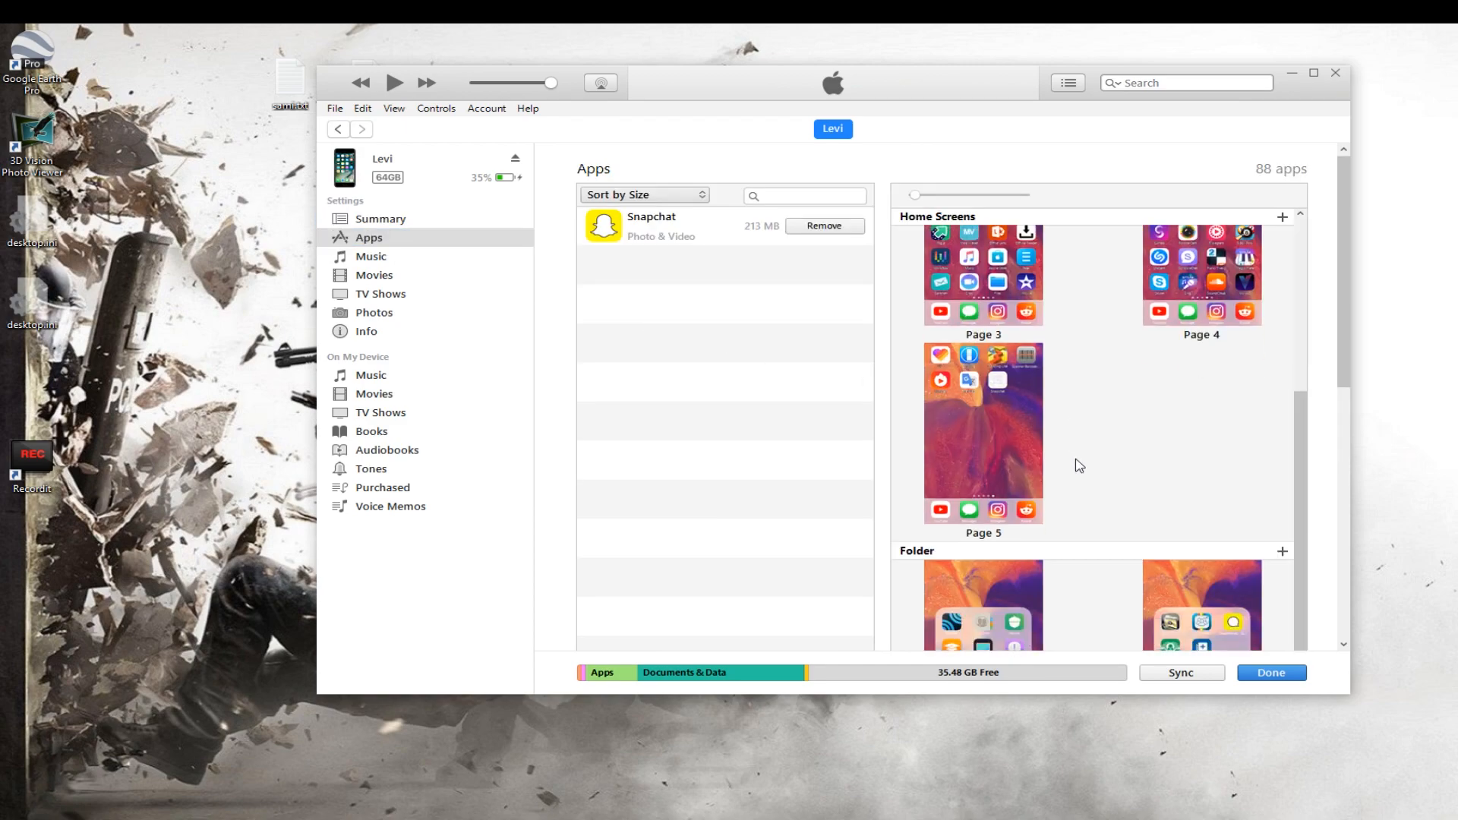